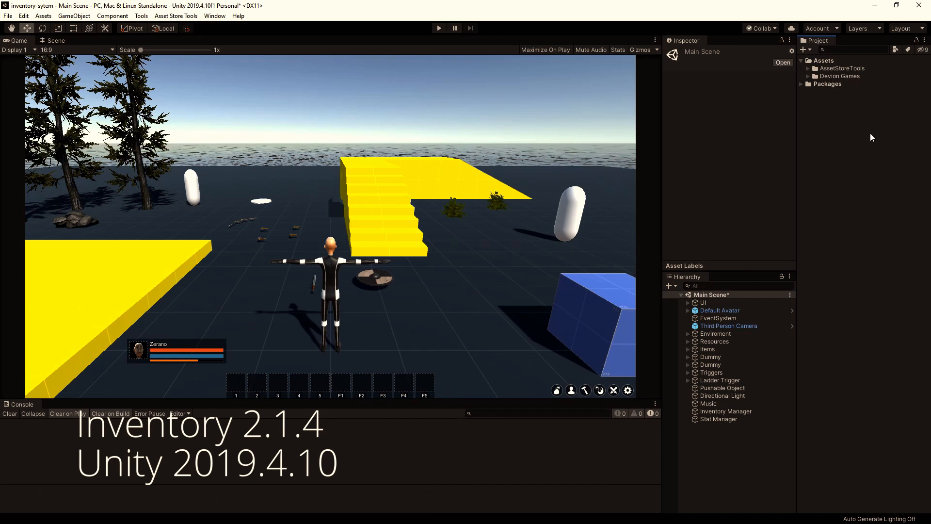
Create Assets/Tutorial holding Scenes, Databases and Prefabs subfolders.
click(824, 60)
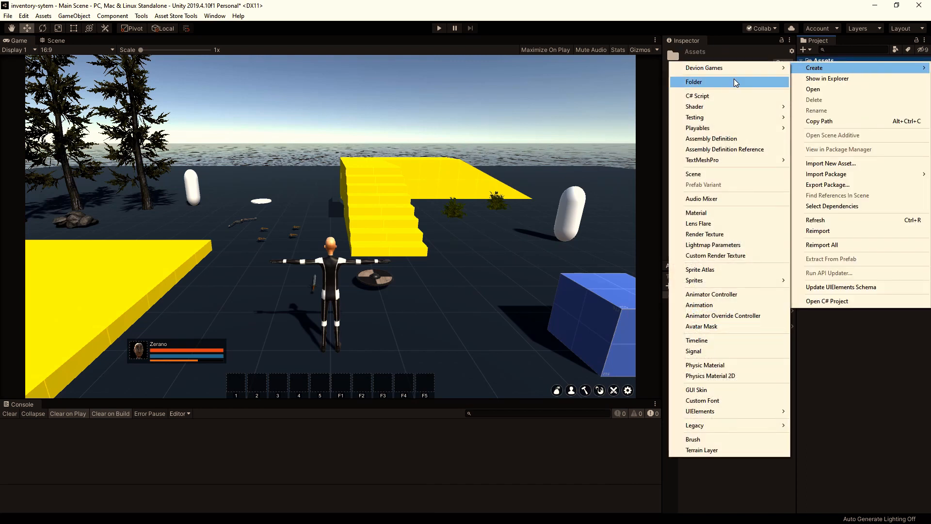
click(694, 81)
text(Tutorial)
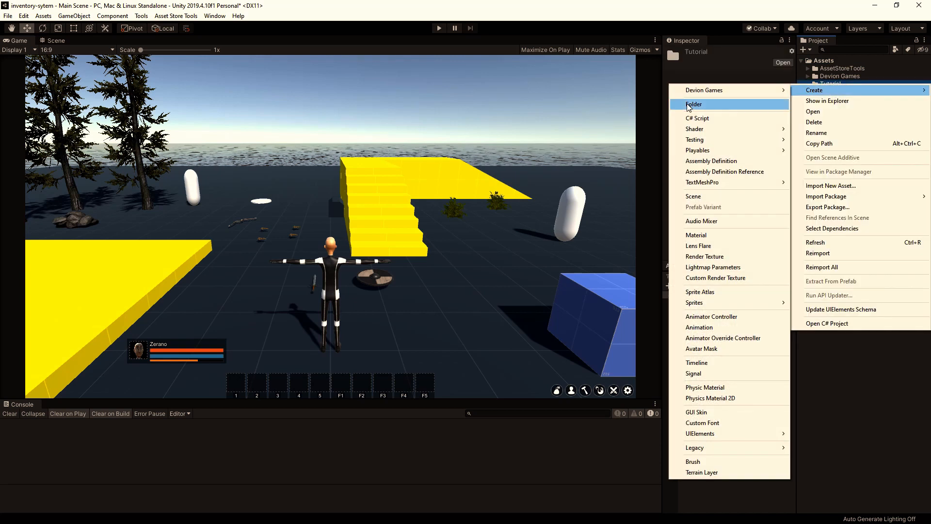
click(693, 103)
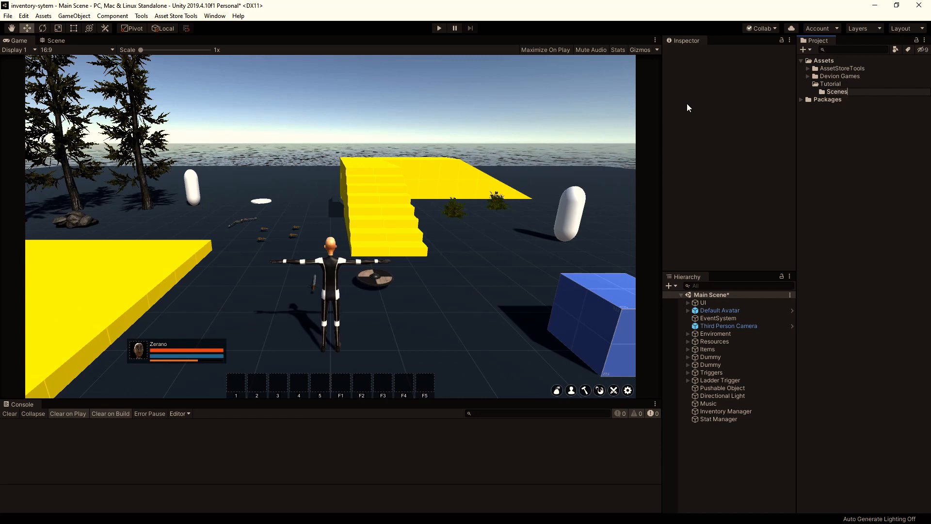
right_click(836, 83)
text(Databas)
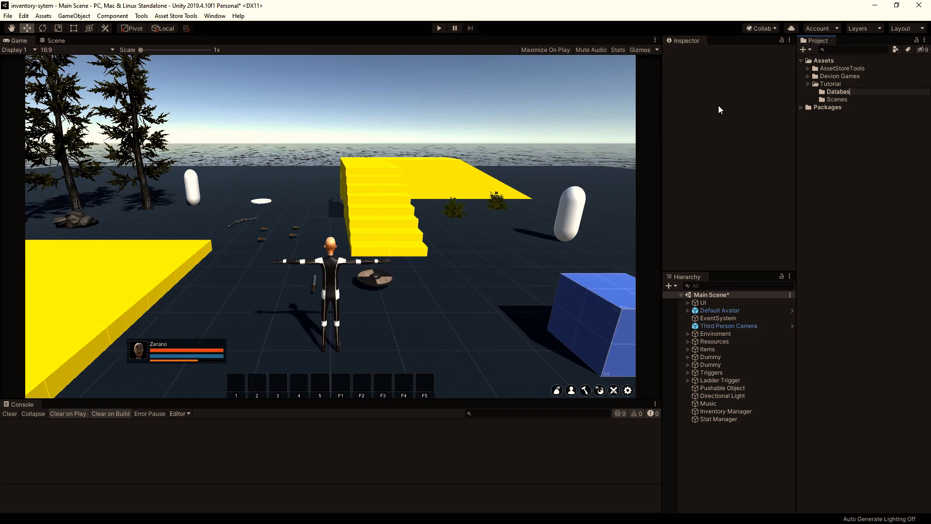
click(837, 92)
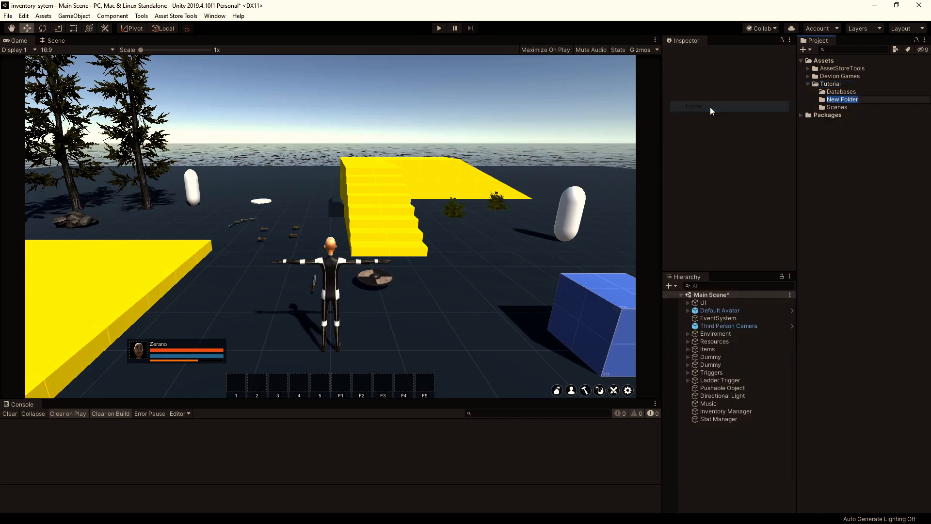
text(Prefabs)
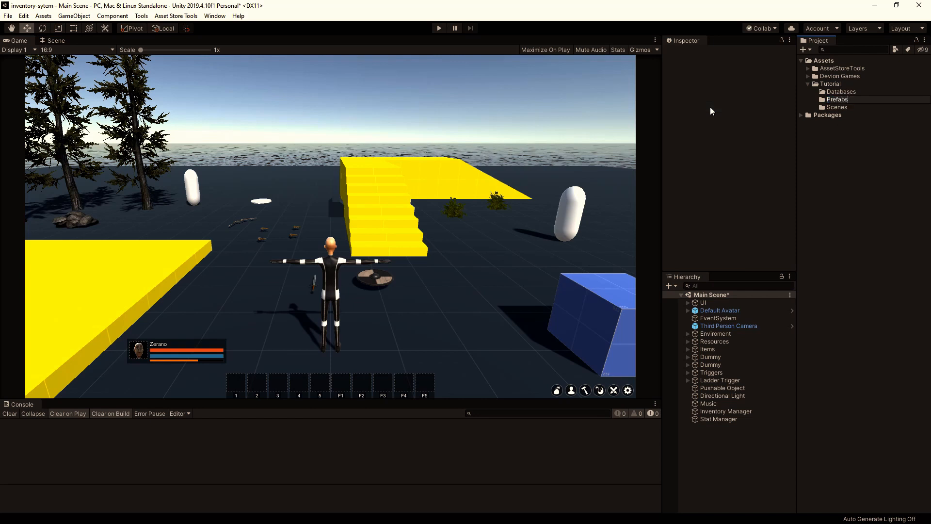
click(7, 16)
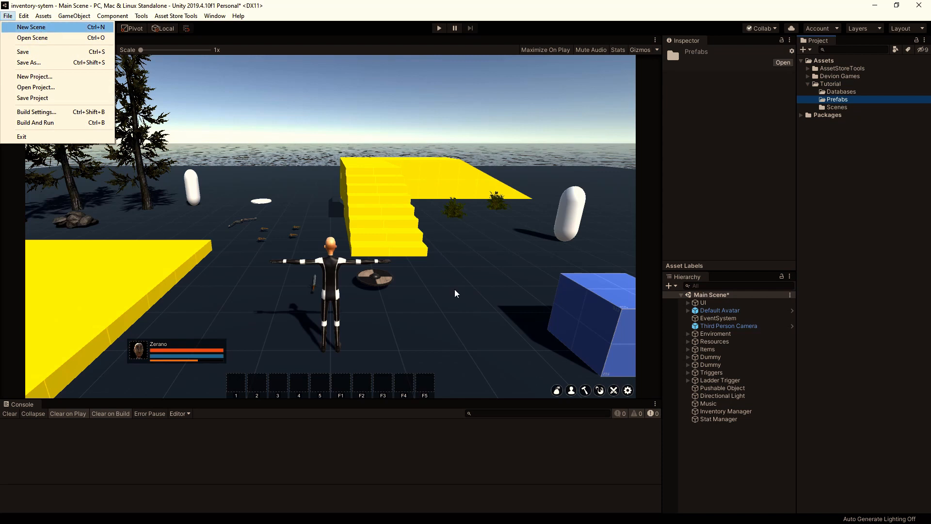
Create a new empty scene and save it as Tutorial_01 in Assets/Tutorial/Scenes.
click(31, 26)
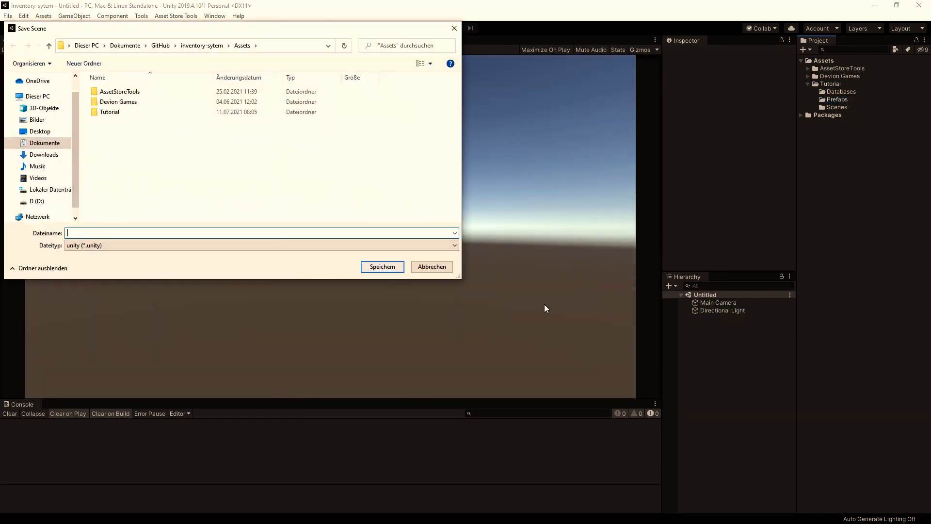
double_click(109, 111)
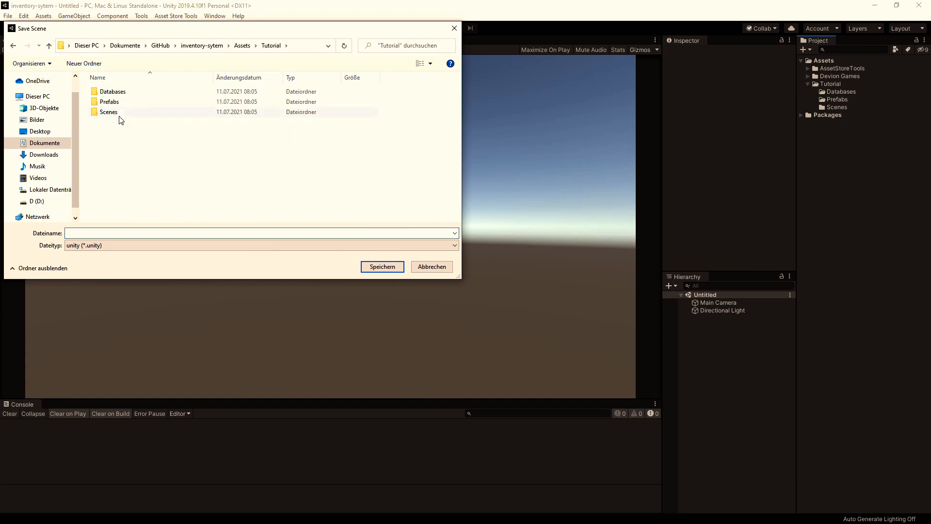
double_click(109, 112)
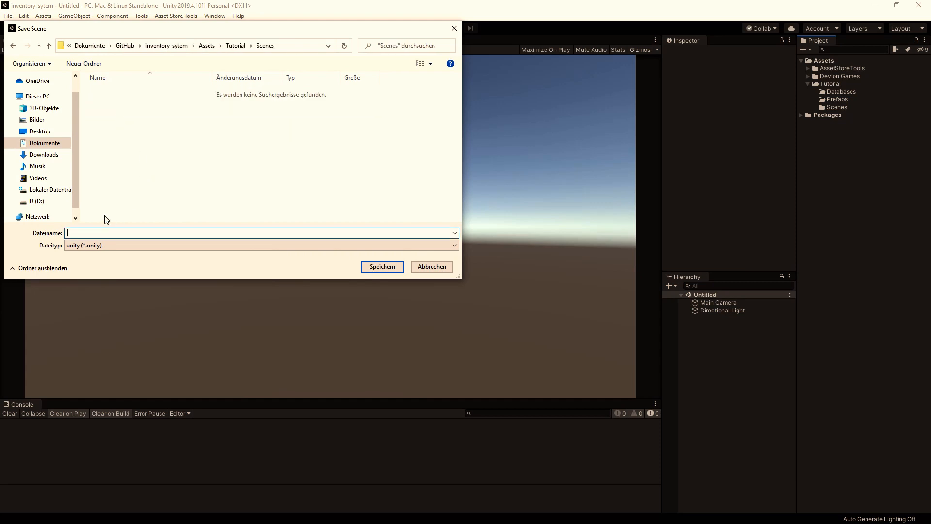
text(Tutorial_)
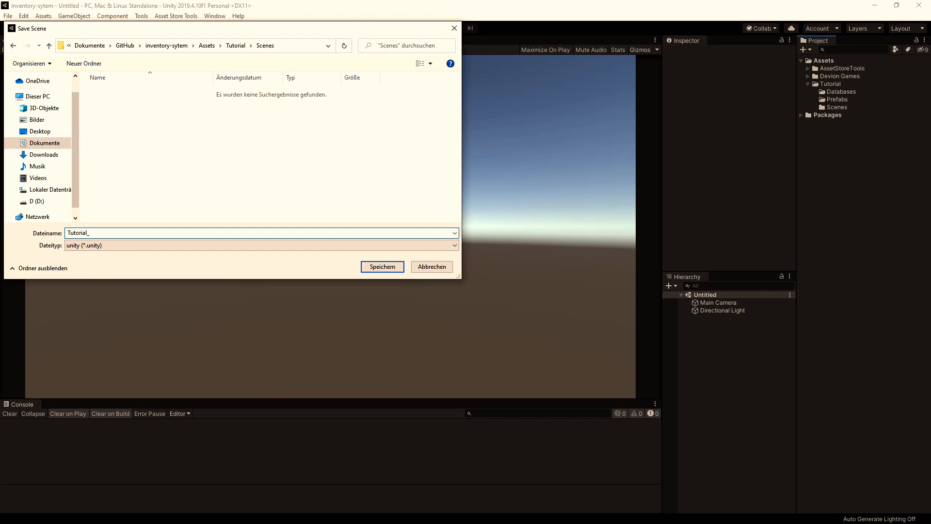
click(382, 267)
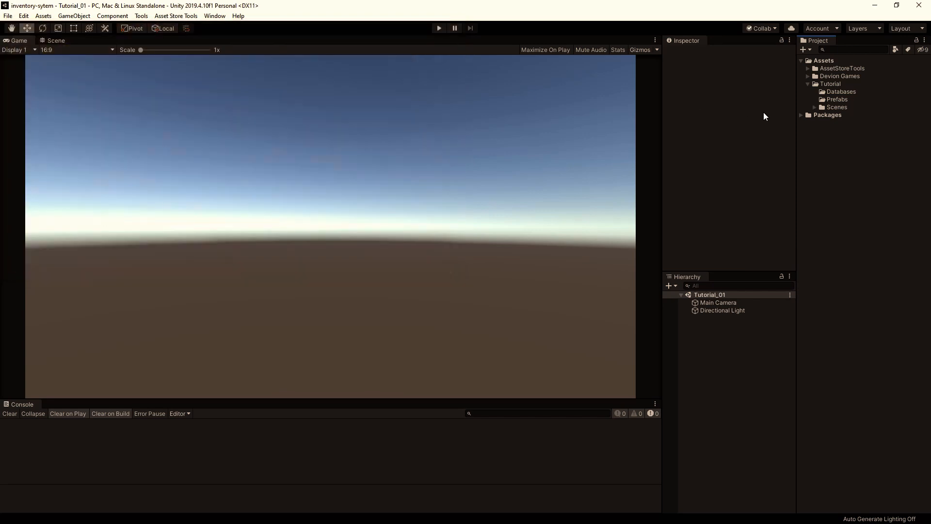
click(808, 84)
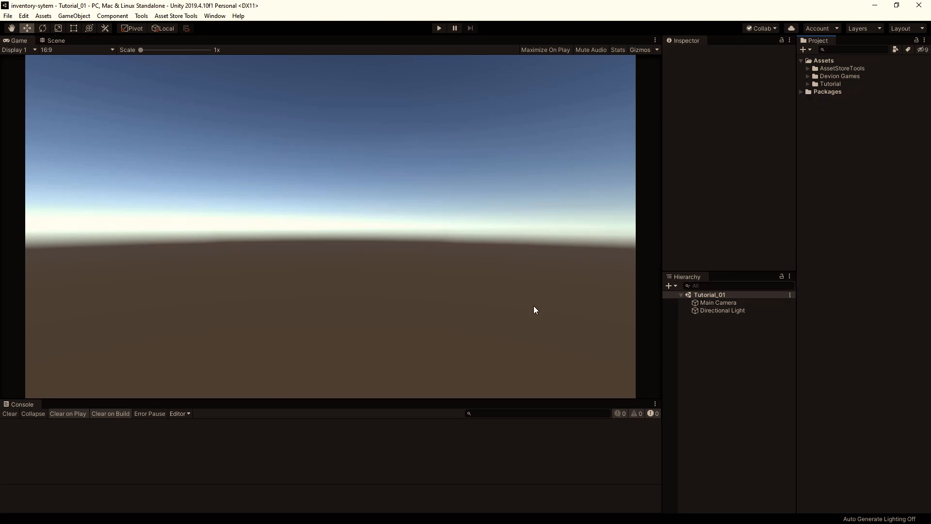
mouse_move(808, 82)
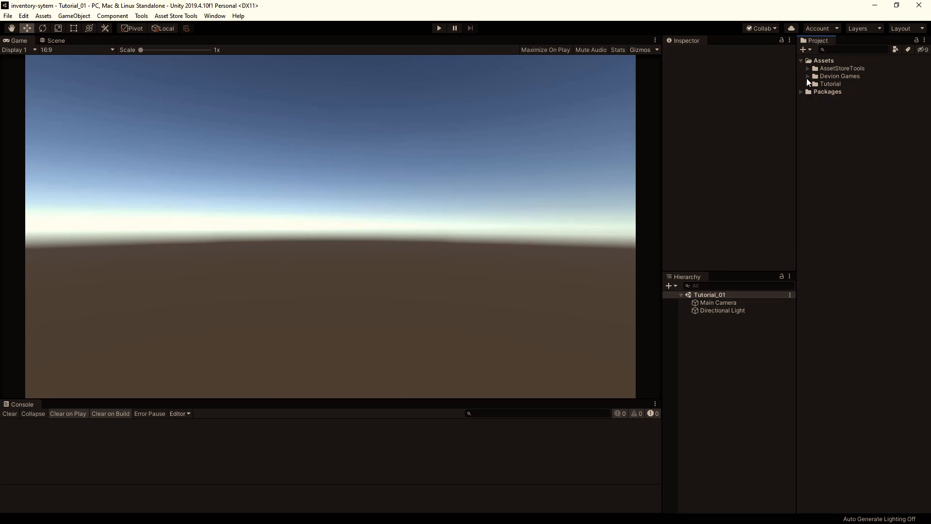
Add FloorPrototype64x01x64 from Standard Assets > Prototyping > Prefabs to the scene as Ground.
click(809, 76)
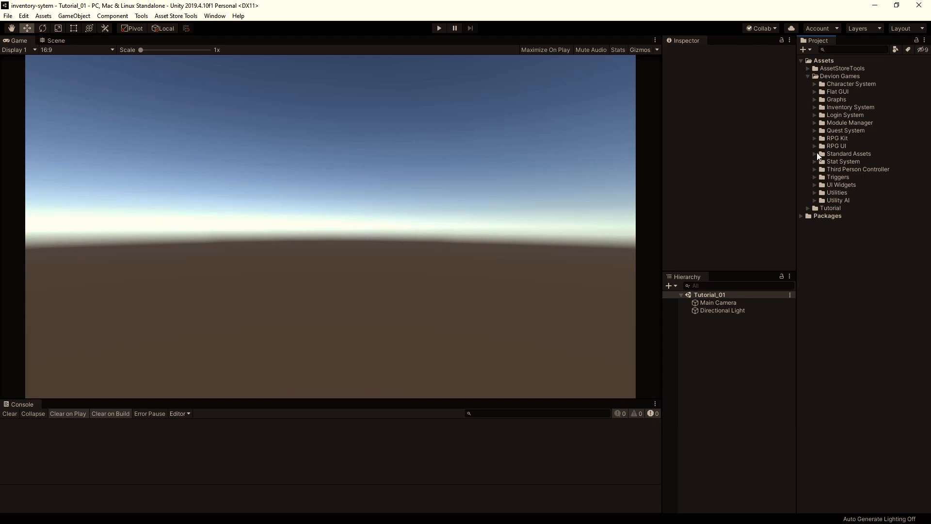
click(814, 153)
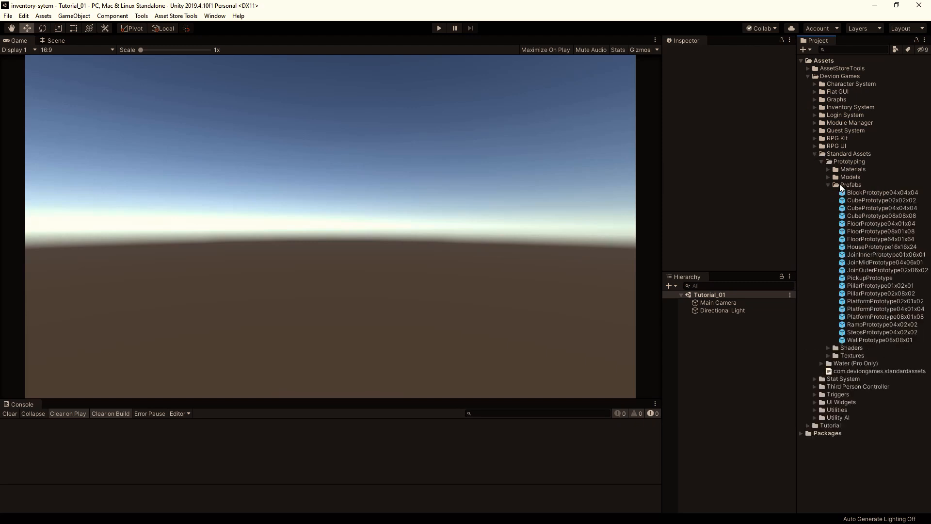
click(850, 184)
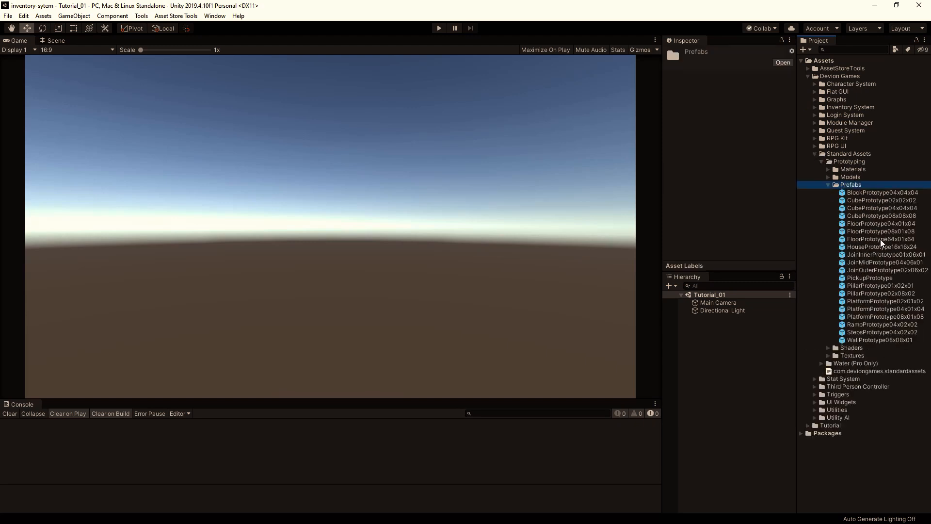
click(55, 40)
text(Ground)
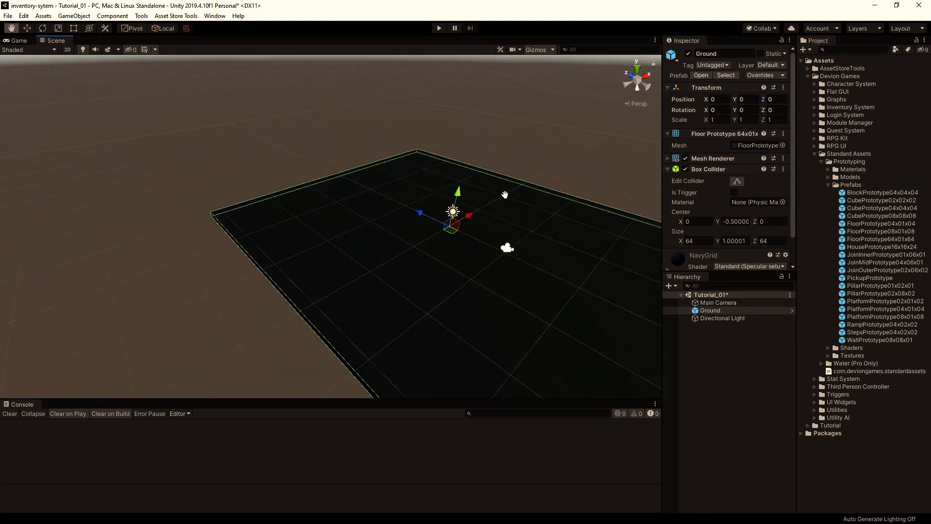
drag(504, 195, 469, 167)
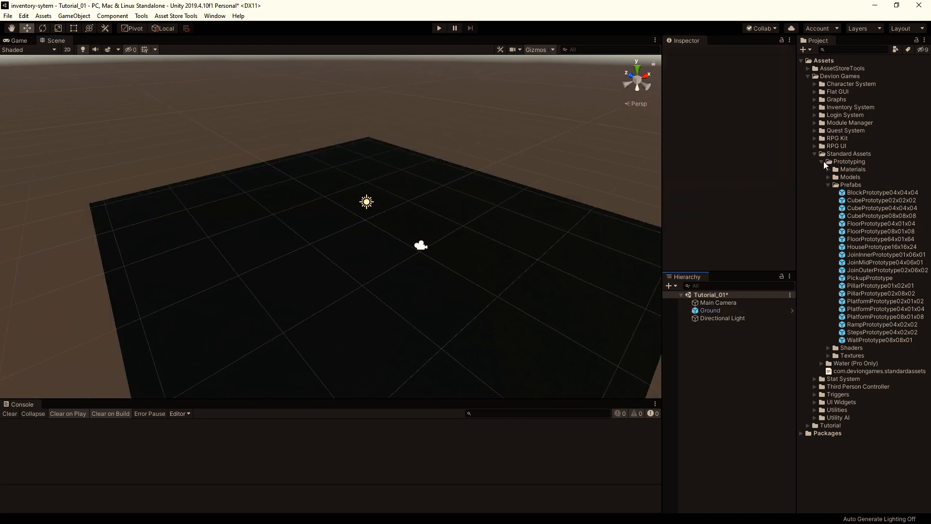
Add a UI Canvas to the scene.
click(823, 161)
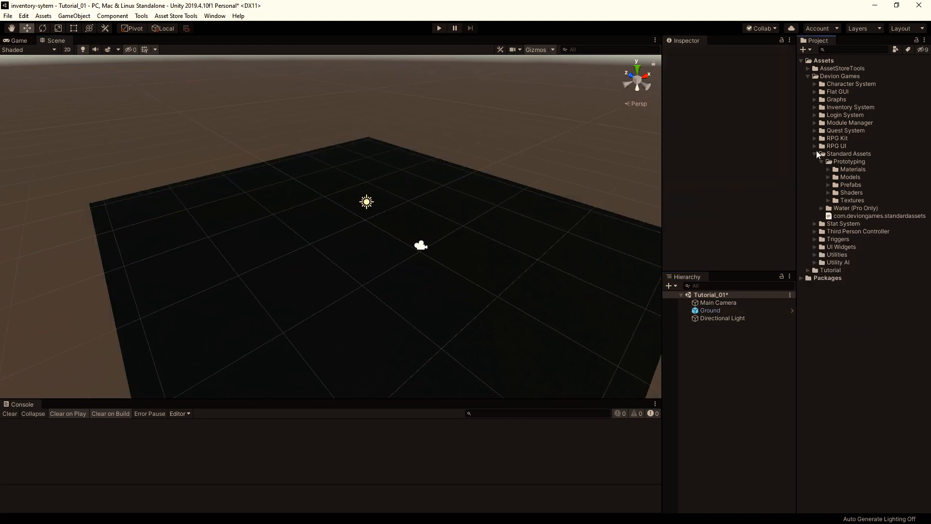
click(815, 153)
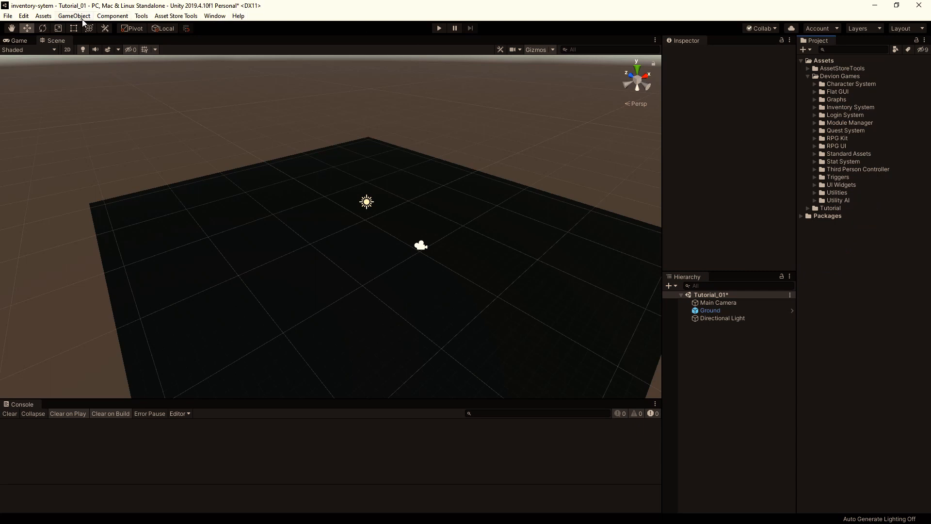
click(74, 16)
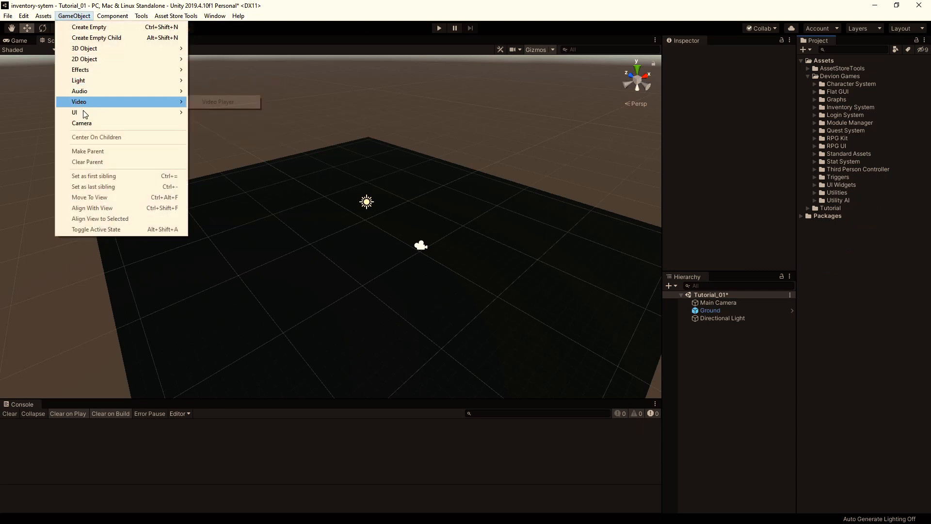
mouse_move(75, 112)
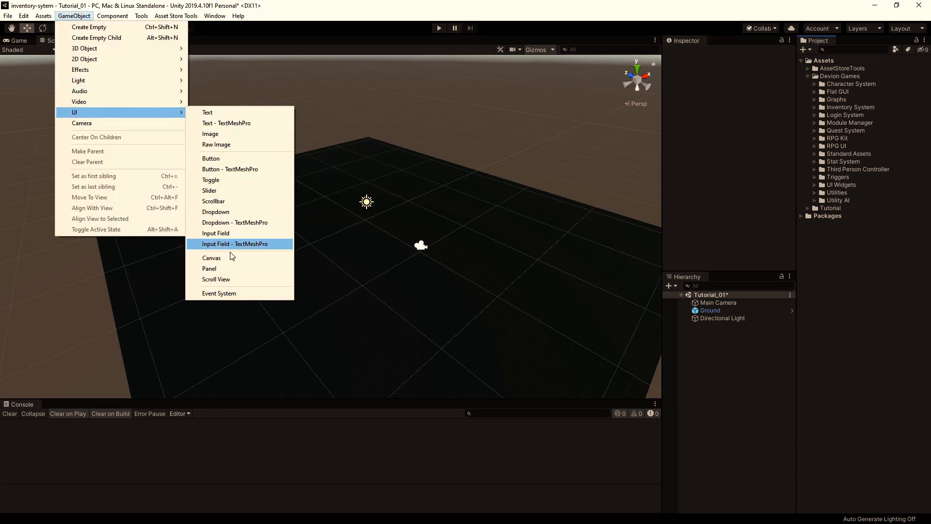
click(212, 257)
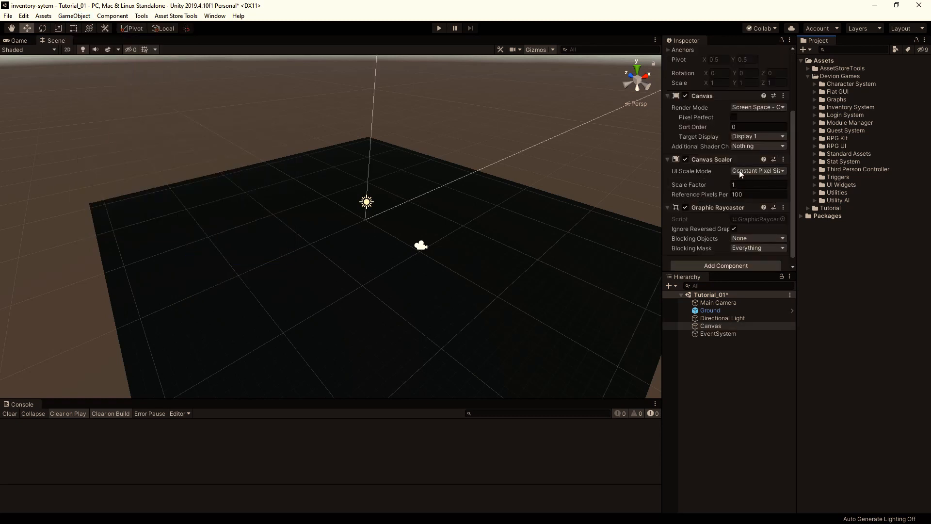
Make the canvas Scale With Screen Size at 1600x900 reference resolution and rename it UI.
click(757, 171)
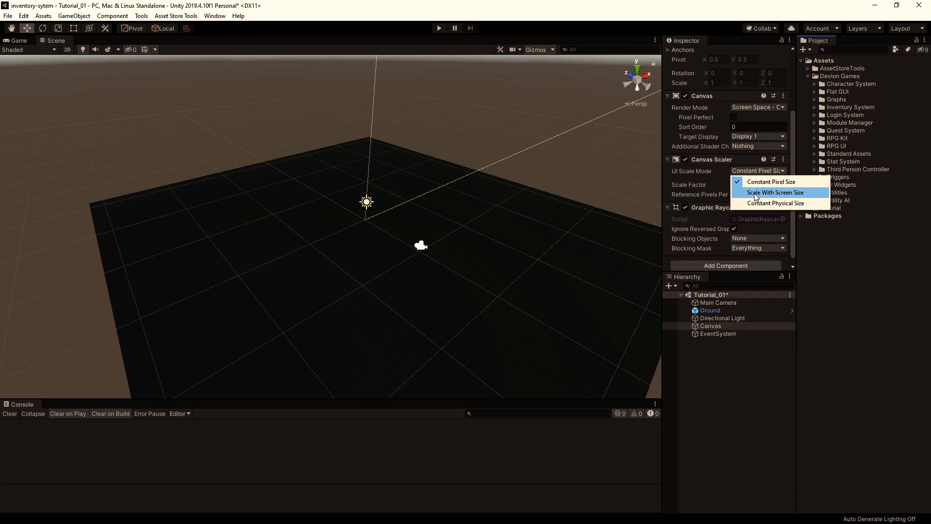
click(775, 192)
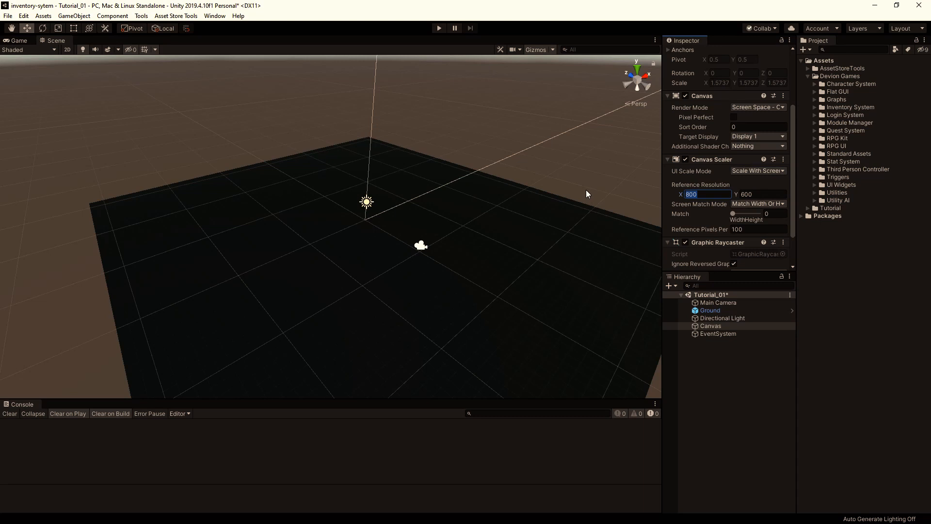
text(16000)
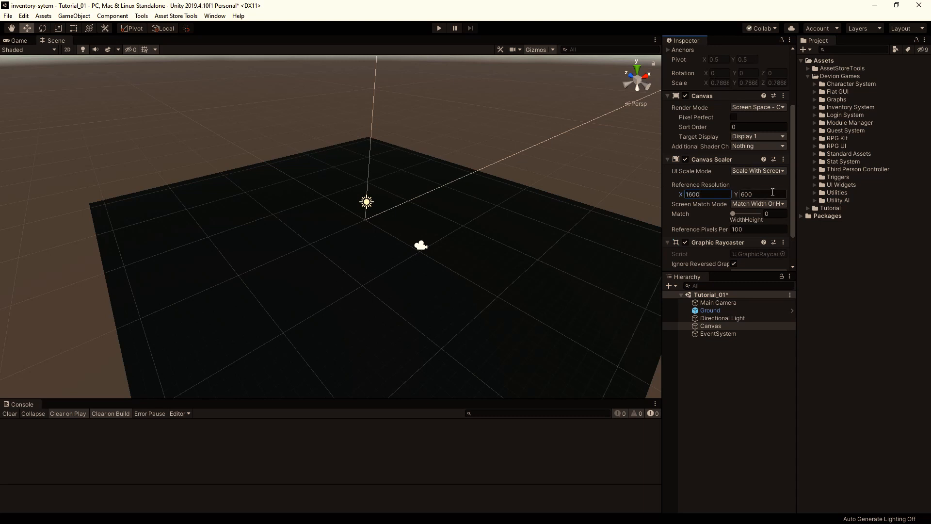
click(762, 194)
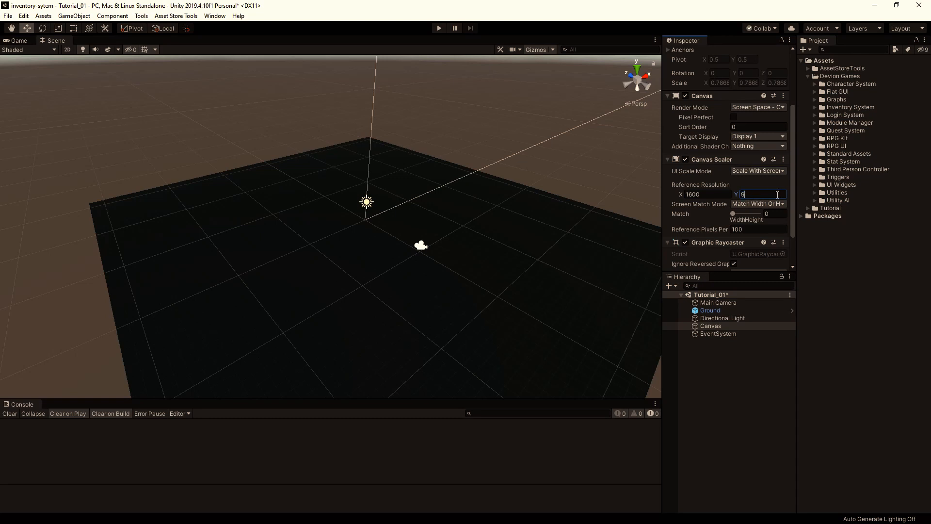
text(00)
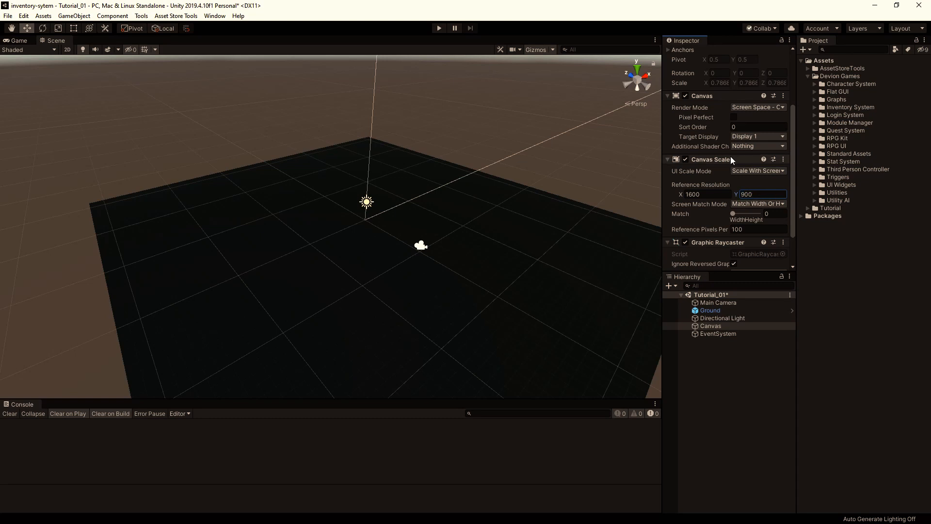
click(709, 326)
text(UI)
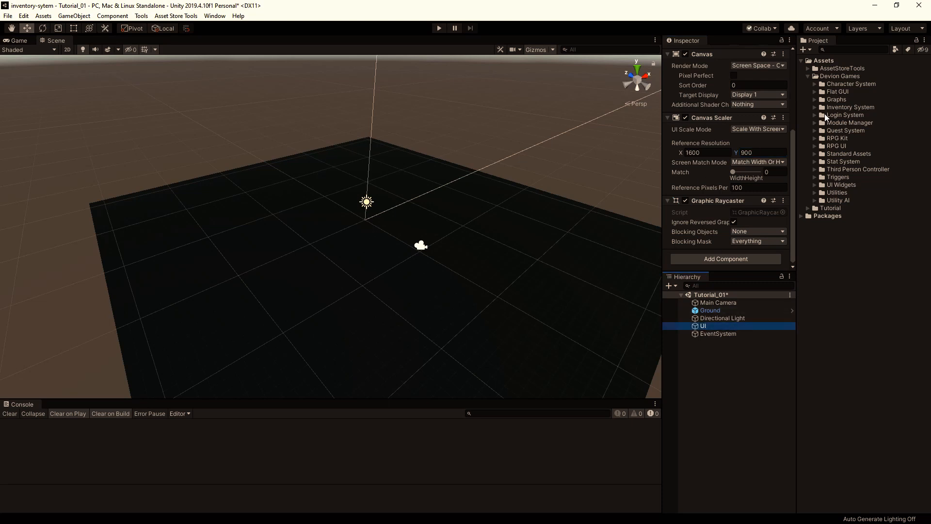
Place the Genaral UI, Inventory and Stack example UI prefabs under the UI canvas.
click(817, 106)
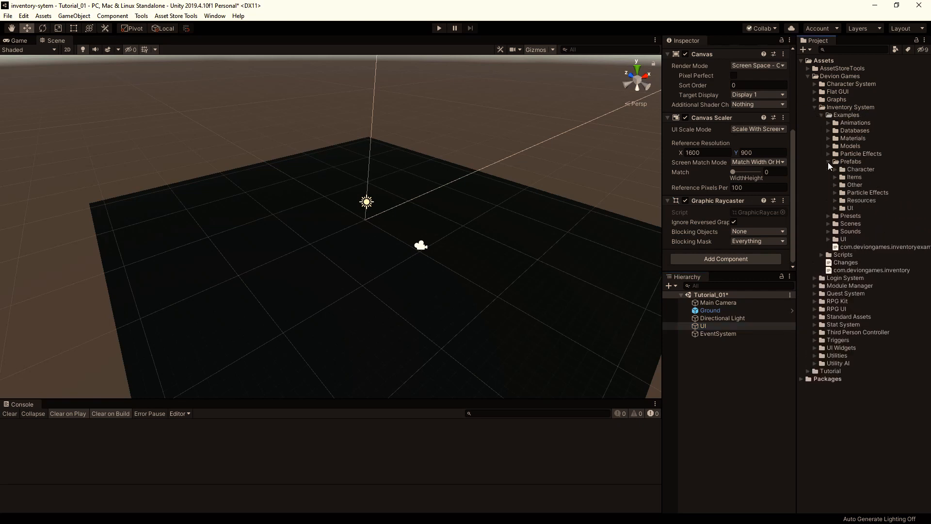
click(835, 208)
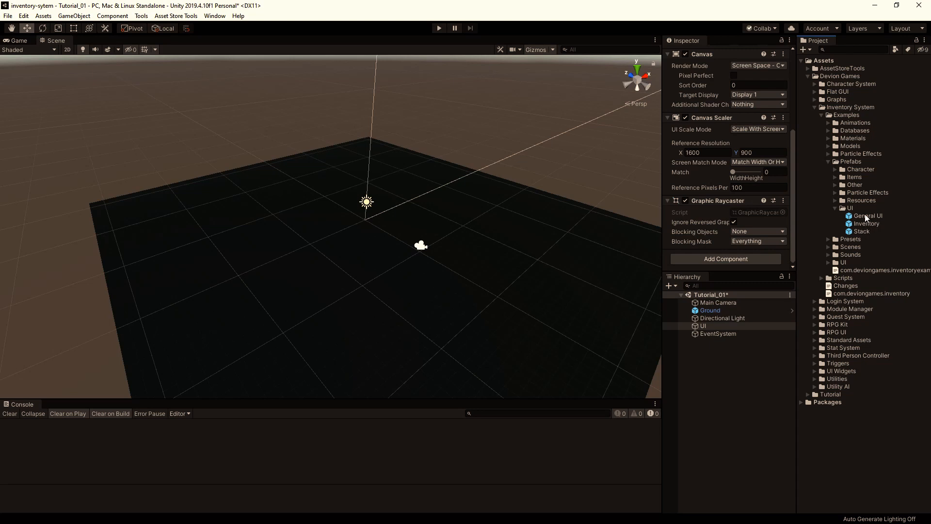
click(703, 325)
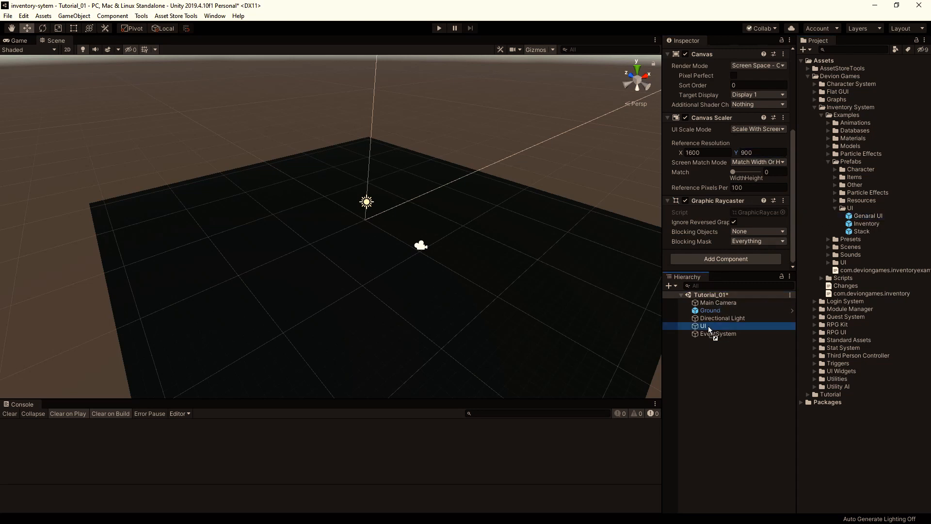
click(720, 333)
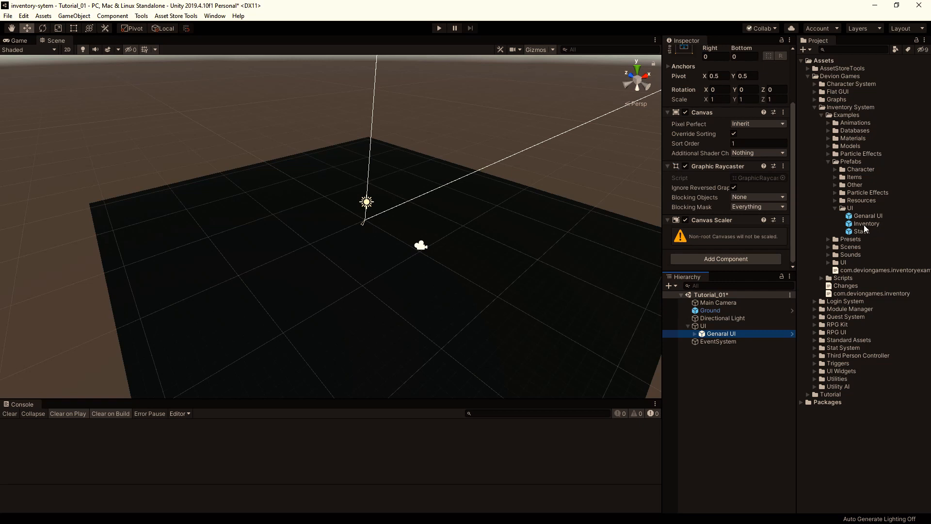
click(722, 341)
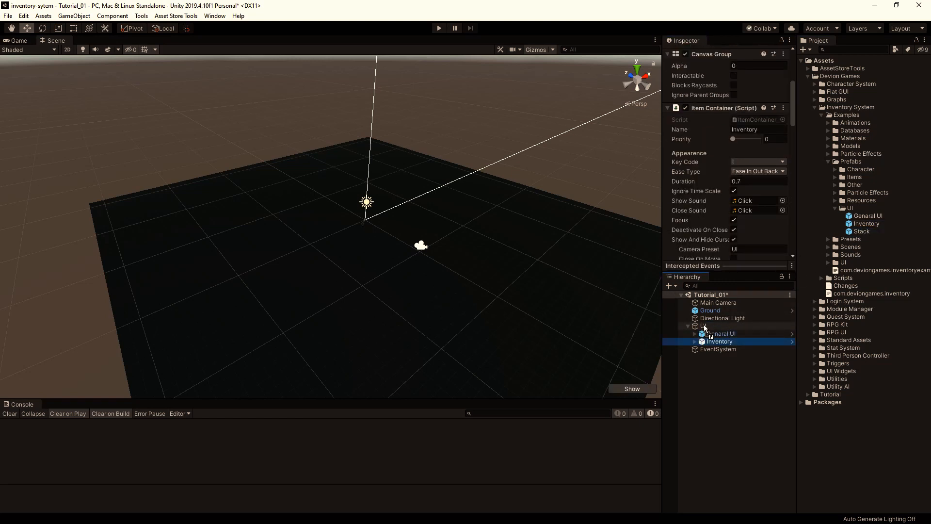
click(715, 348)
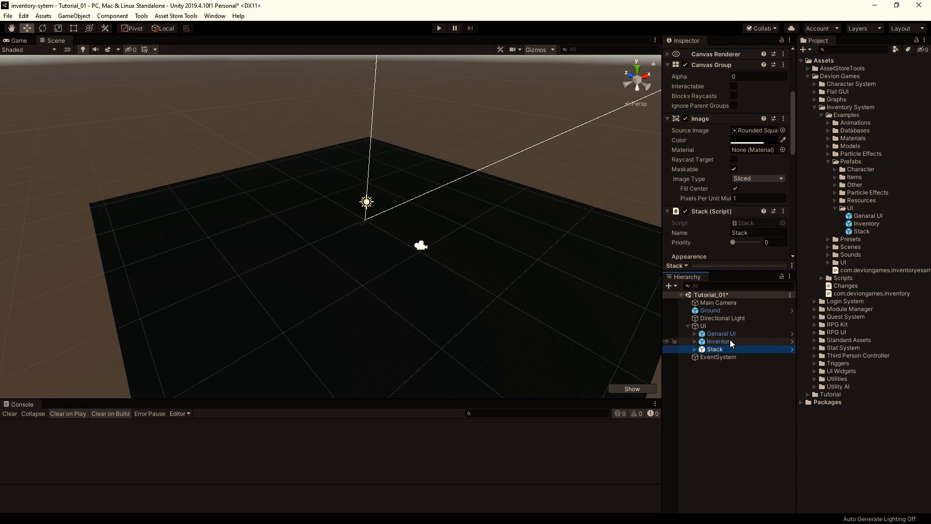
click(703, 325)
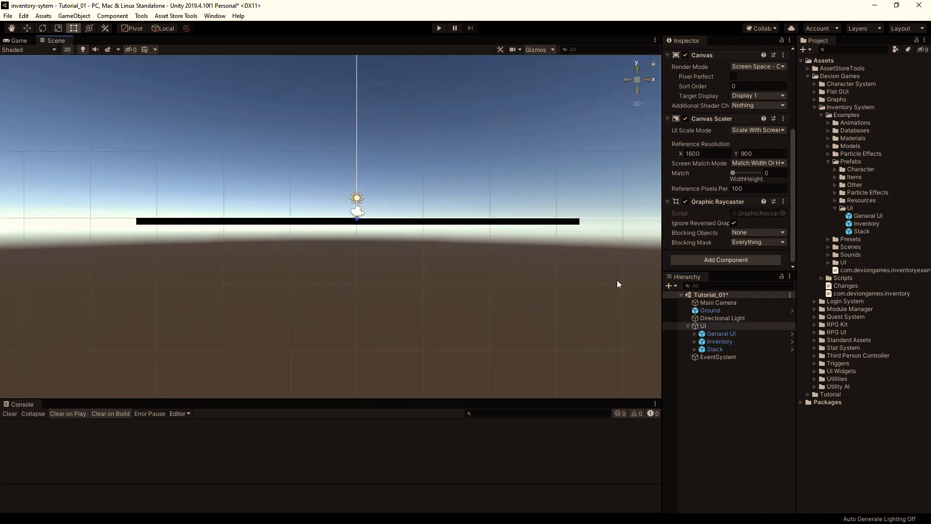
Toggle the Inventory window with Show/Hide and open the Devion Games UI Widgets manager.
click(704, 325)
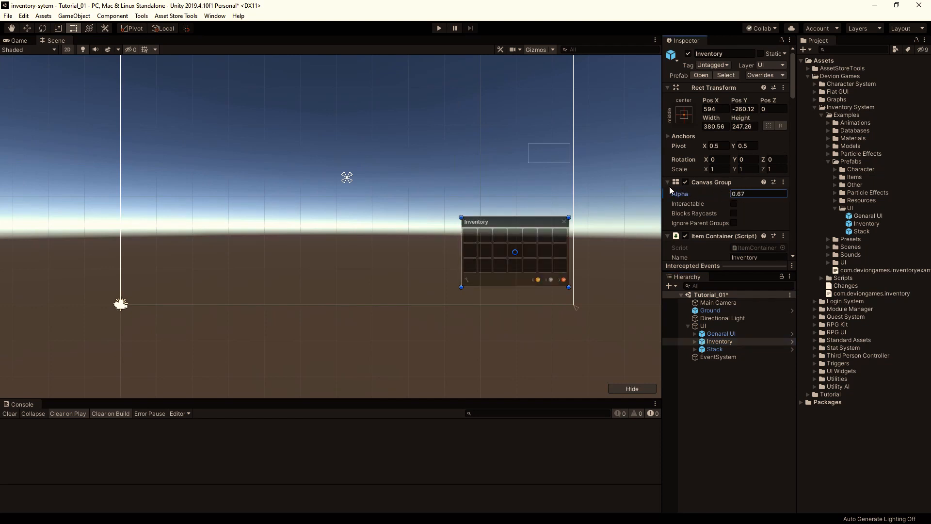
click(141, 16)
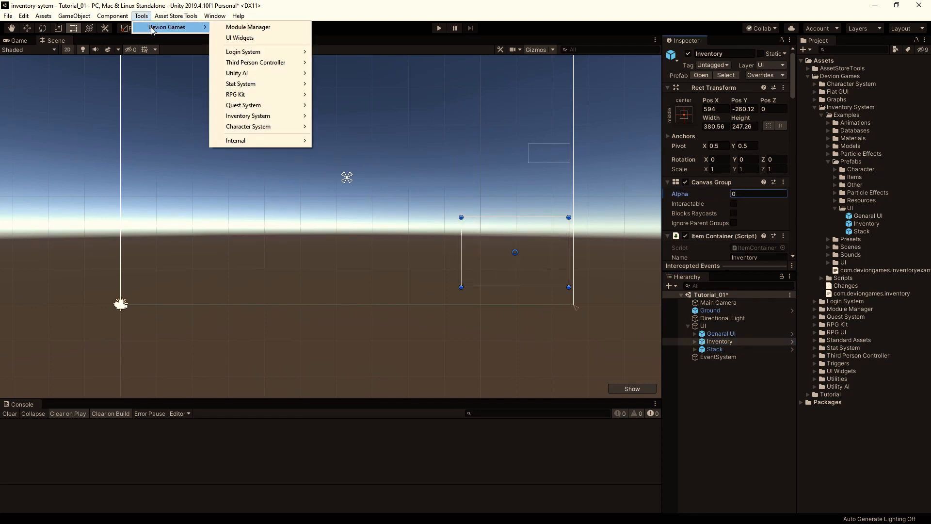
click(239, 37)
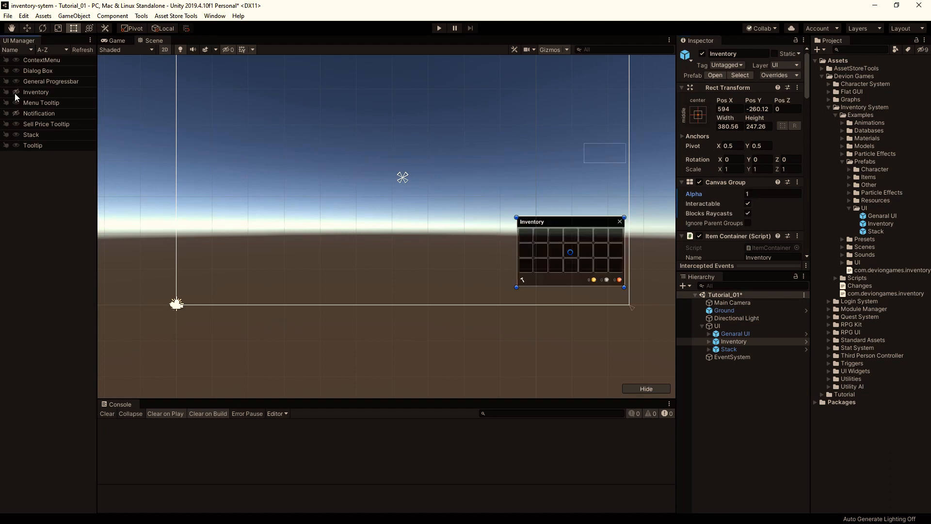
mouse_move(230, 134)
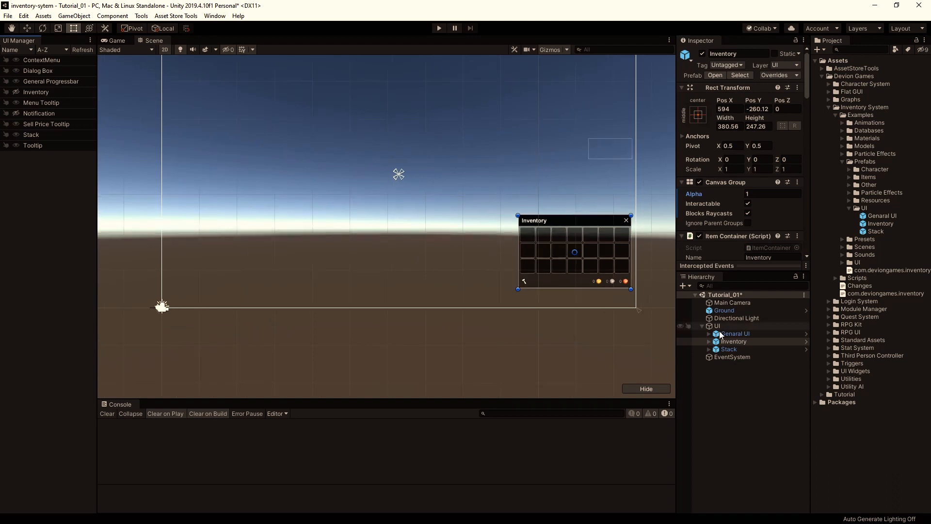
Collapse the UI canvas and add a Trigger Raycaster component to the Main Camera.
click(733, 303)
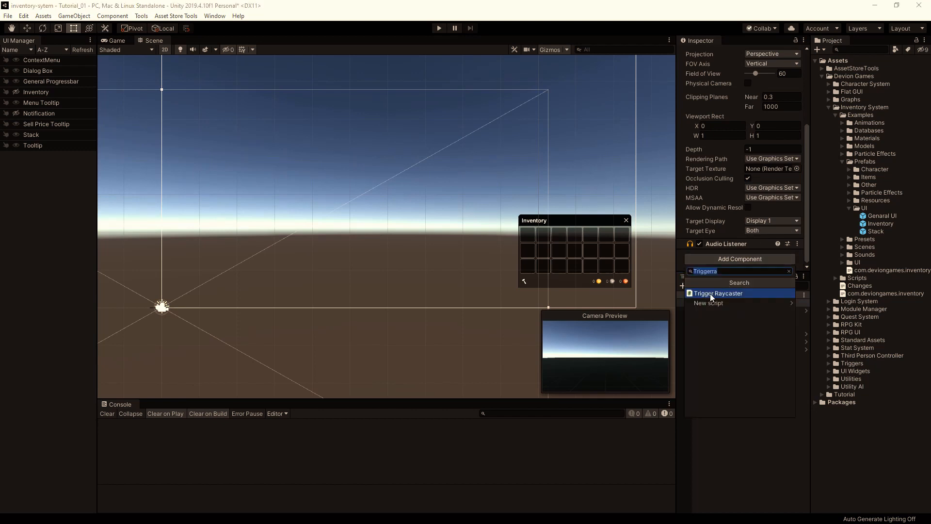
click(718, 293)
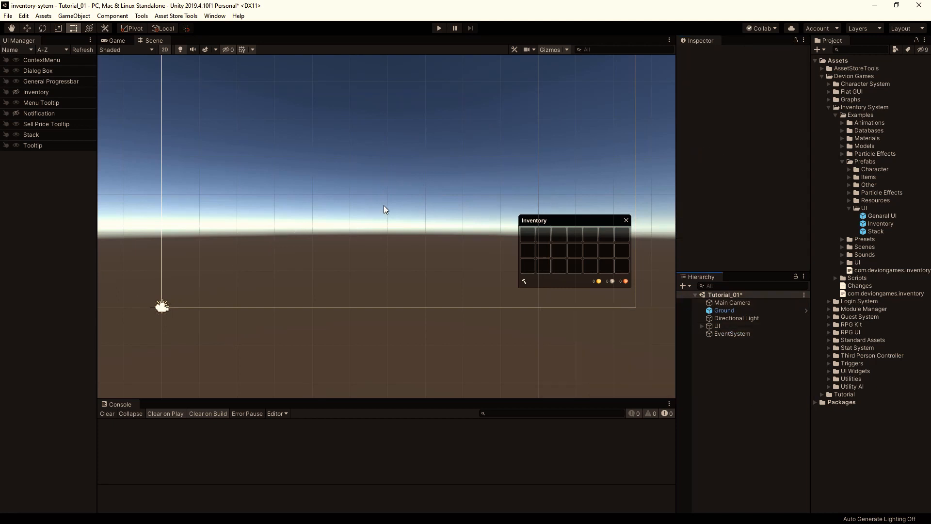
click(141, 16)
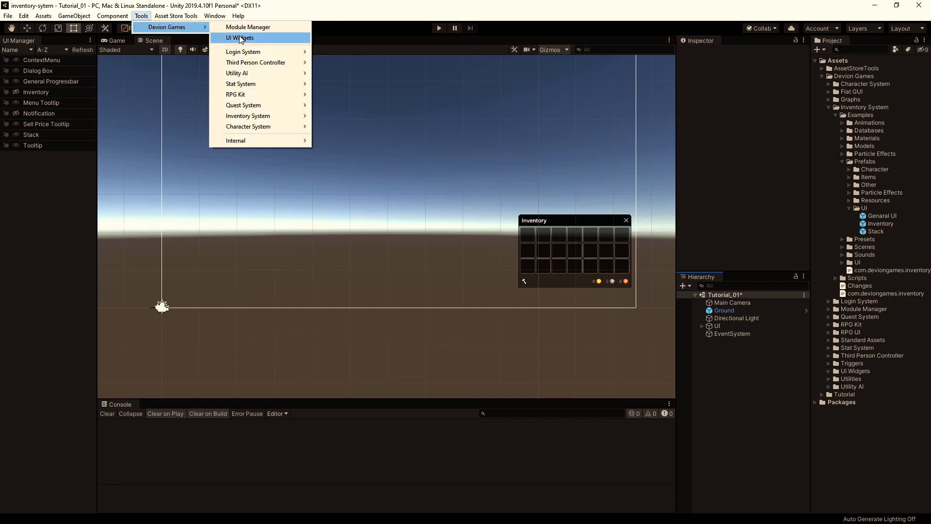
mouse_move(248, 115)
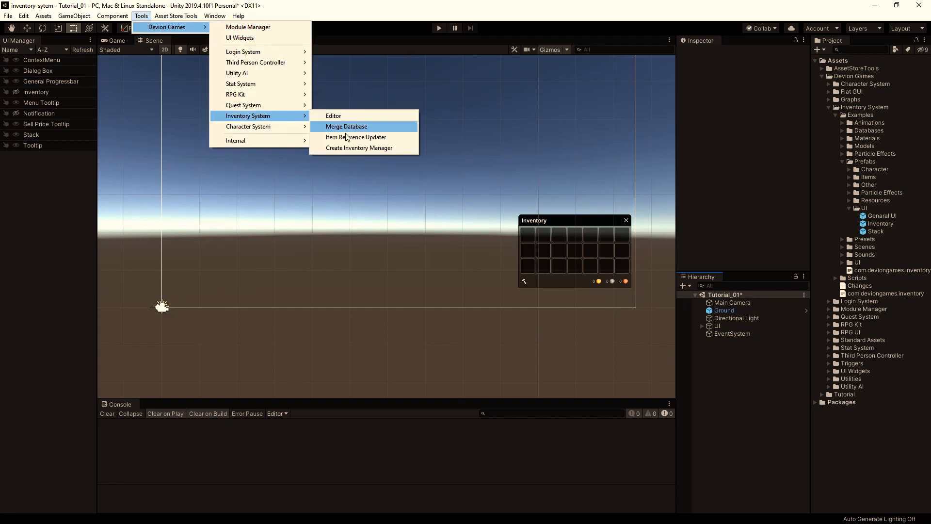
Create an Inventory Manager object from the Inventory System tools menu.
click(359, 148)
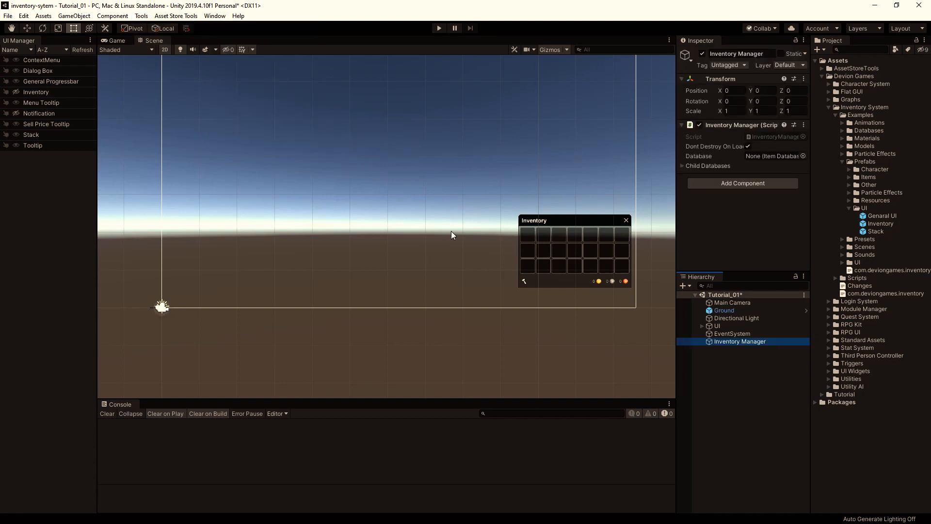
mouse_move(700, 163)
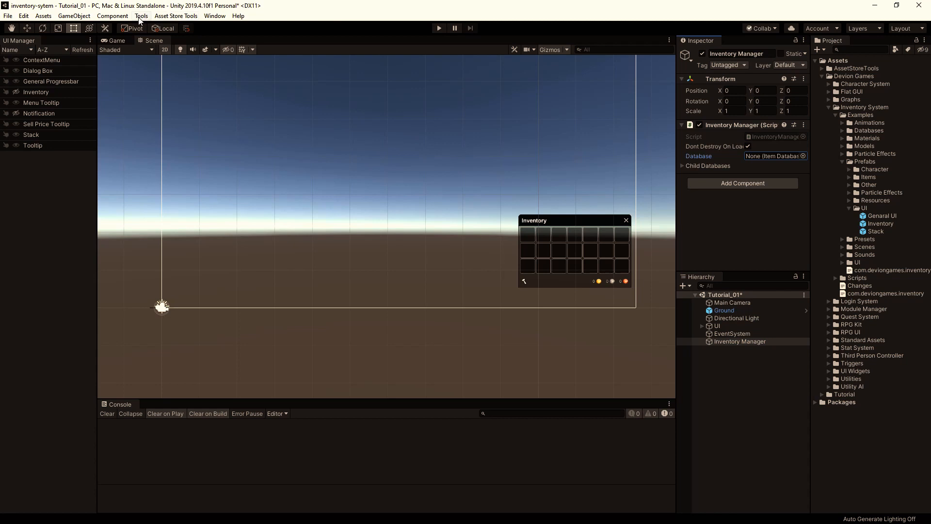
click(142, 16)
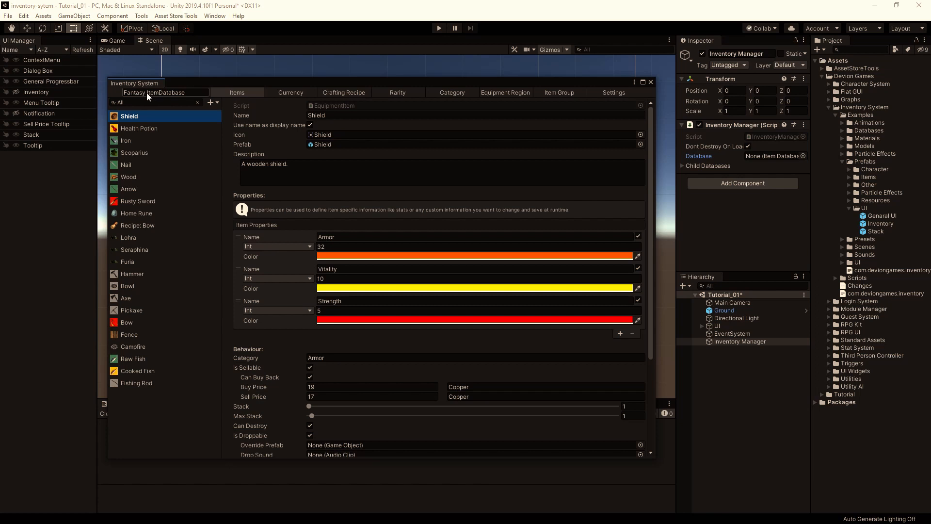
mouse_move(171, 98)
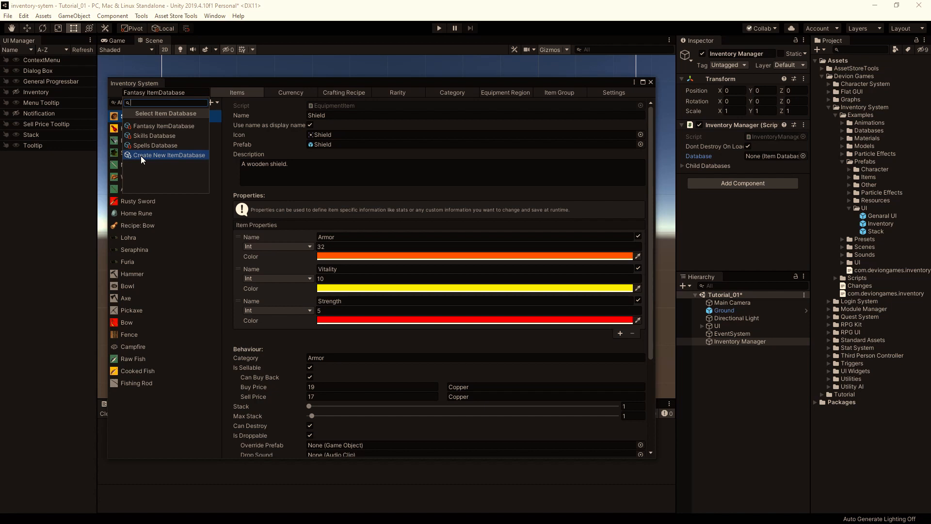
Create and save a new item database named Tutorial Database.
click(169, 155)
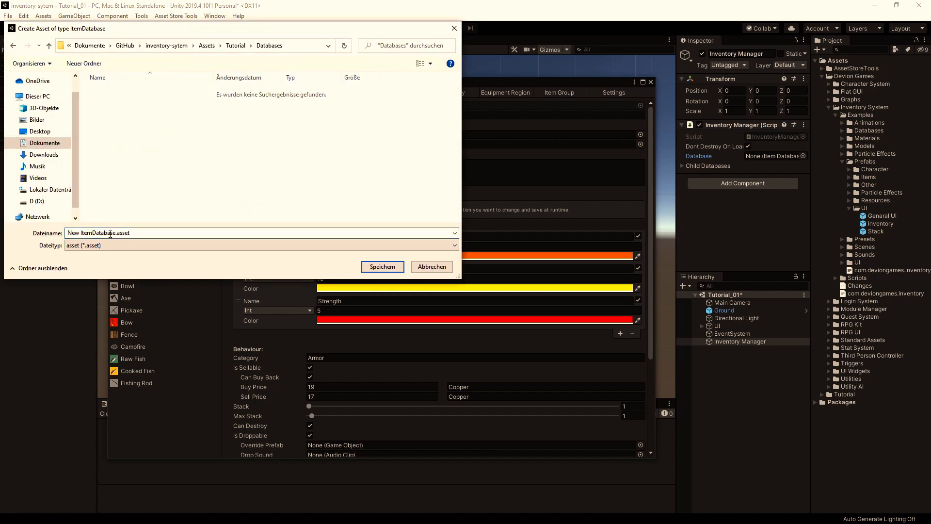
text(Tutorial)
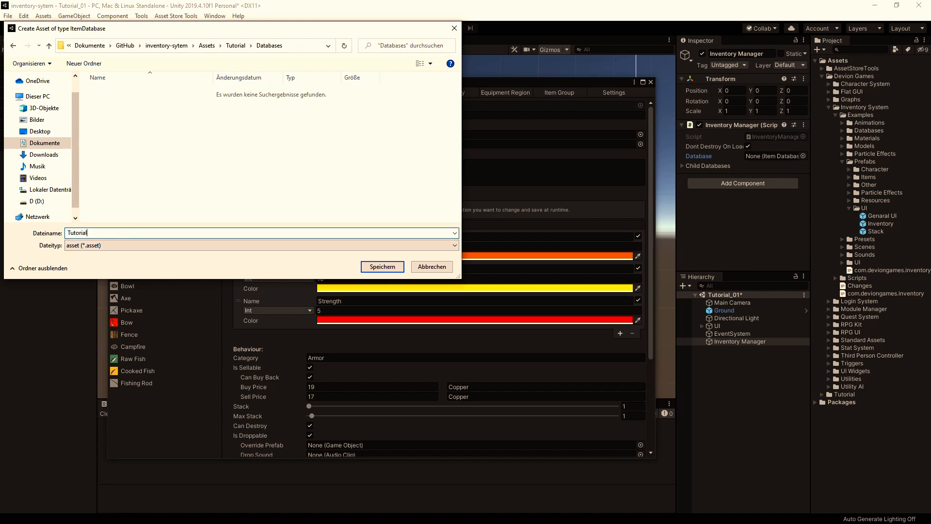
text(Database)
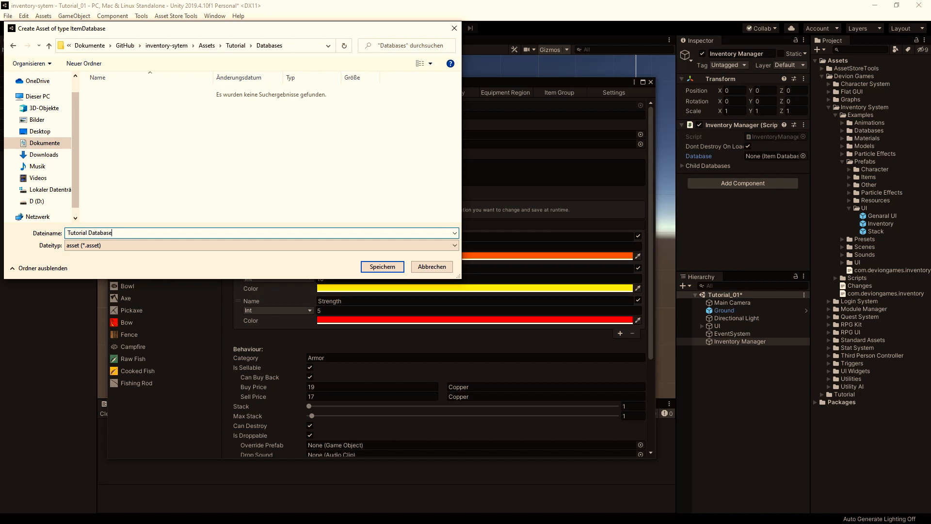
click(381, 267)
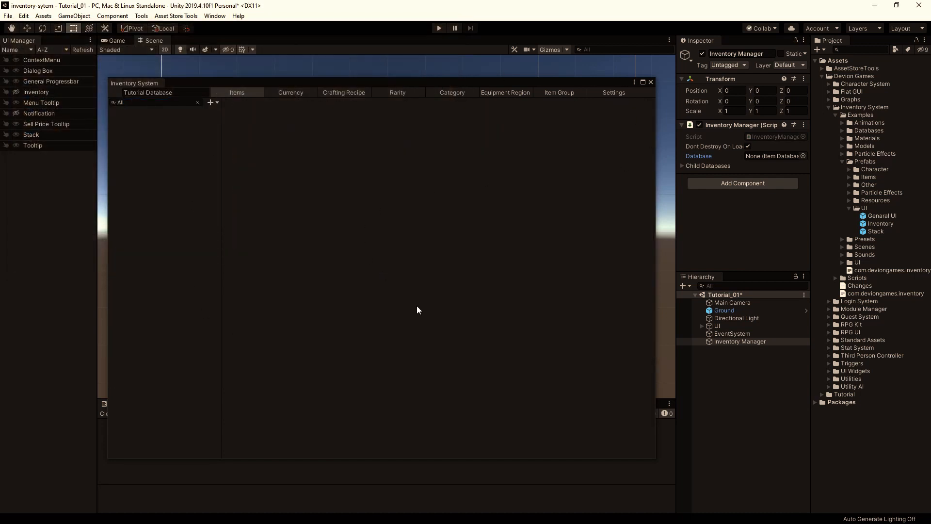
mouse_move(496, 99)
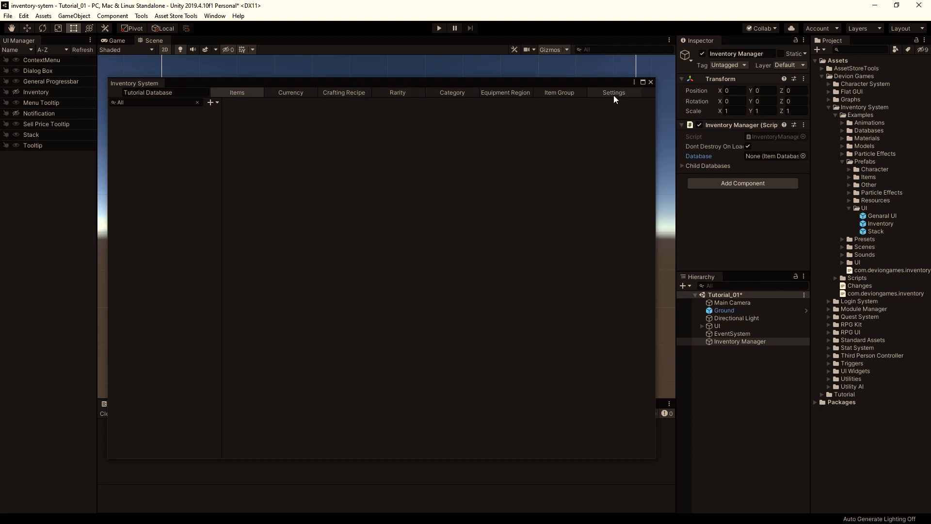
Switch off automatic saving in the database settings, then return to the Items list.
click(613, 92)
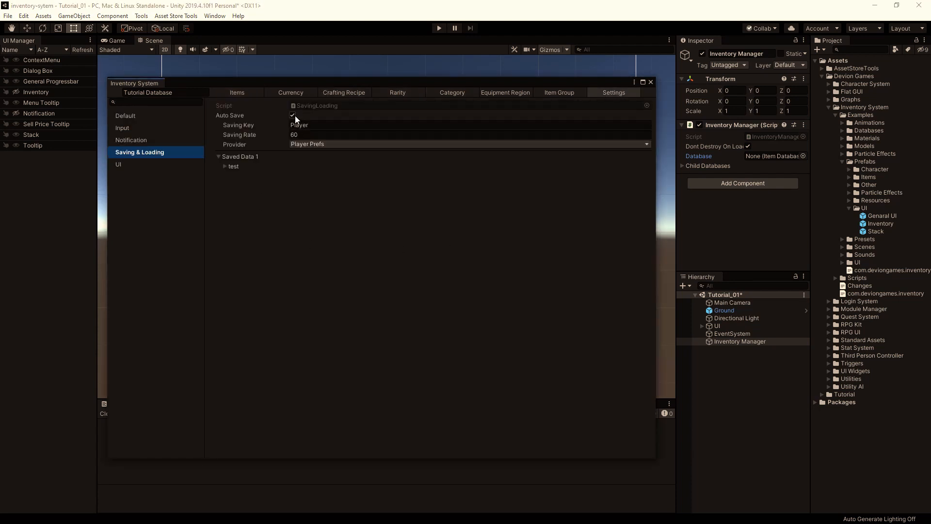
click(292, 115)
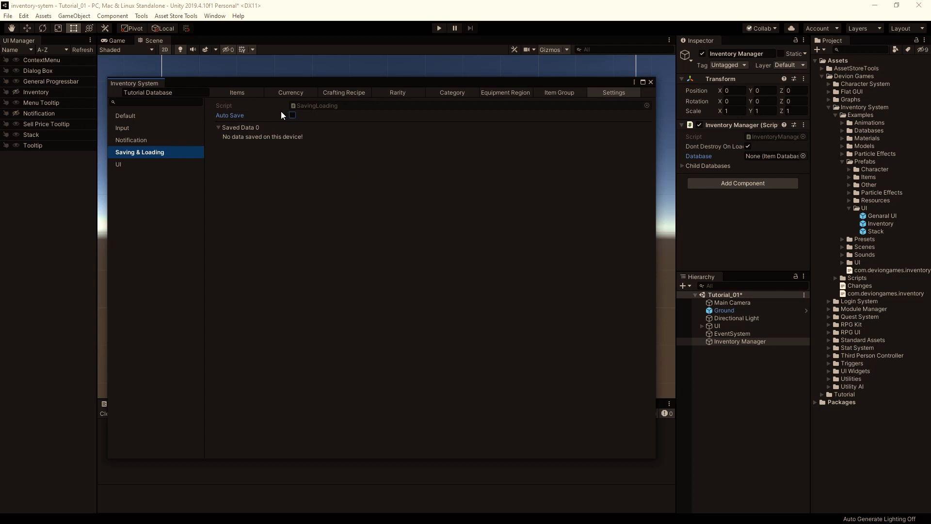
click(236, 93)
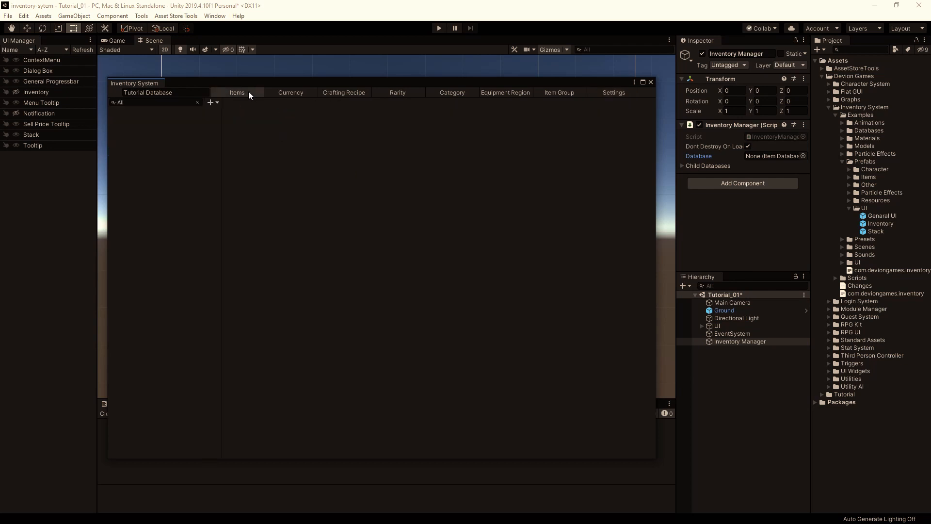
Add a Gold currency to the Tutorial Database and open its icon sprite picker.
click(290, 92)
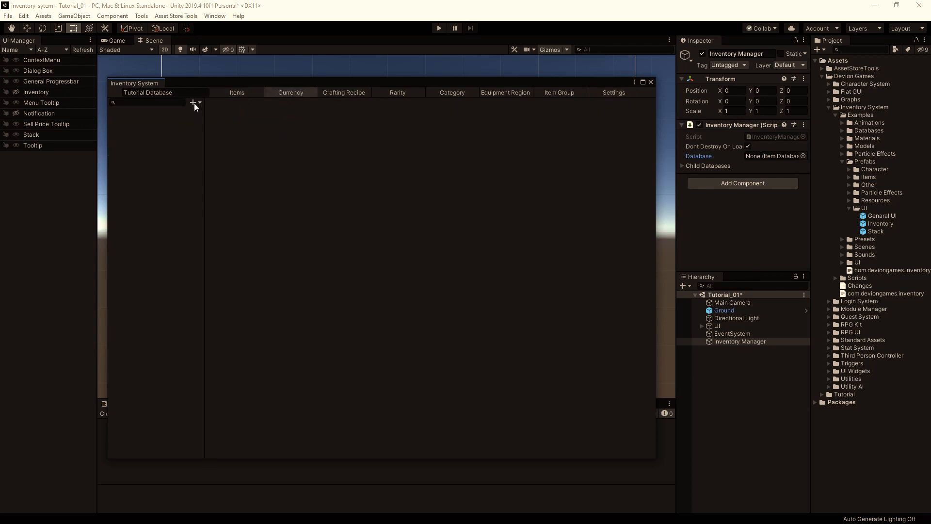
click(192, 103)
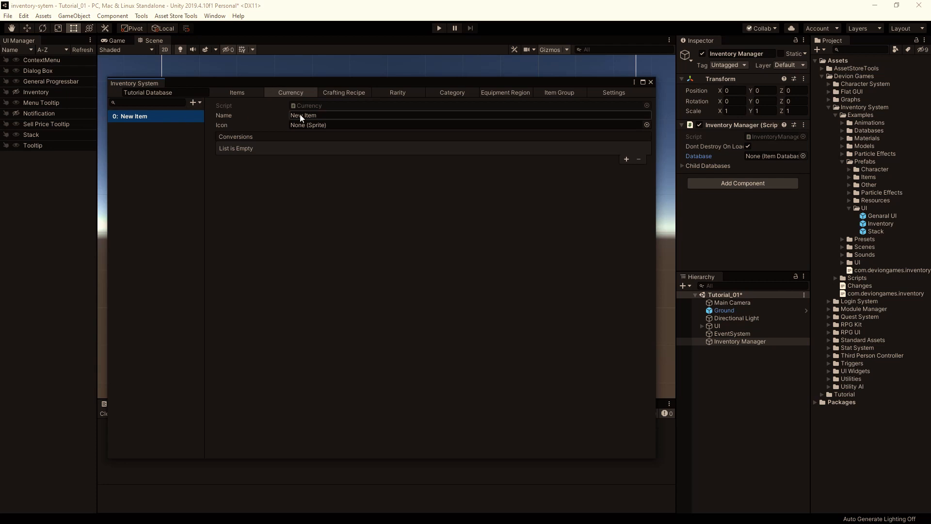
text(Gold)
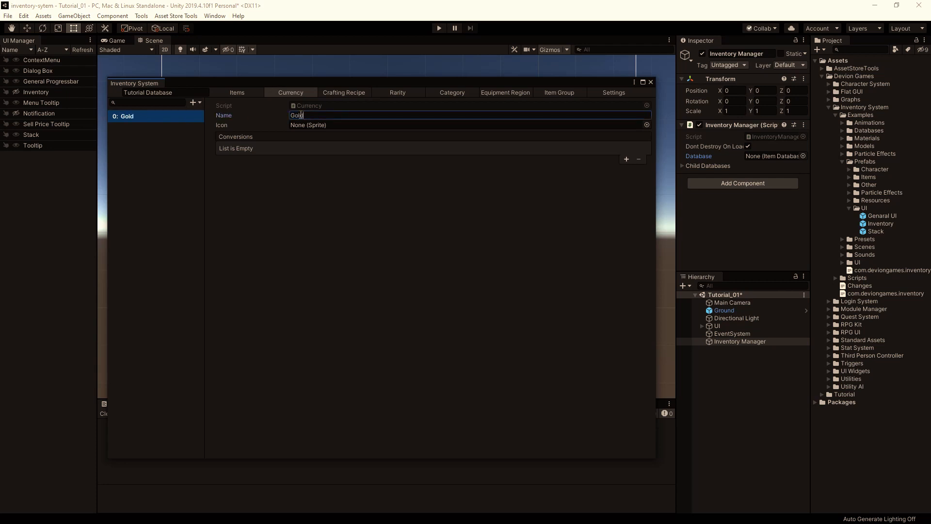
click(646, 125)
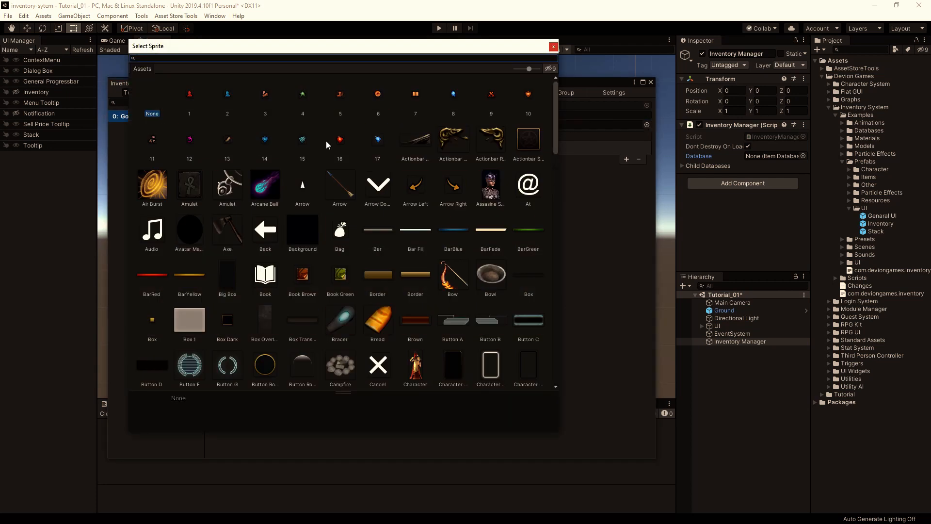
mouse_move(246, 122)
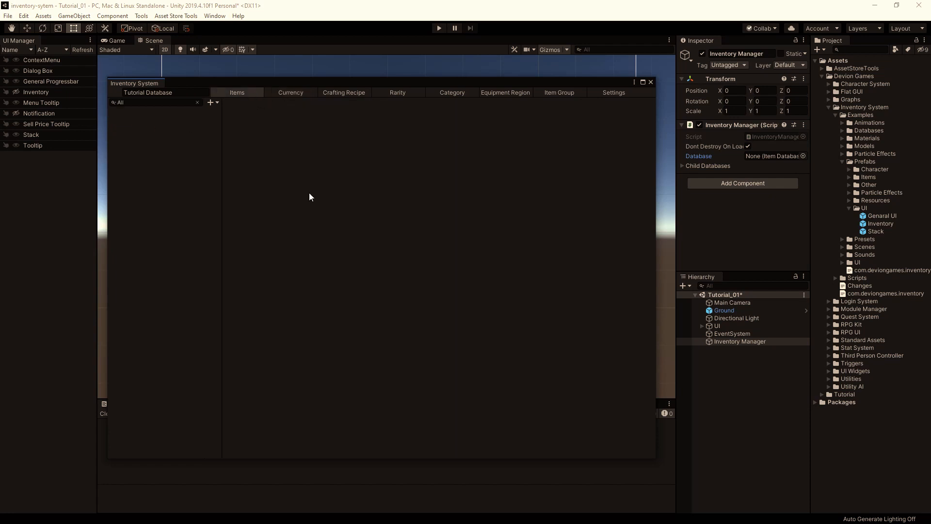
Add a database item named Bread using the Bread sprite as its icon.
click(210, 103)
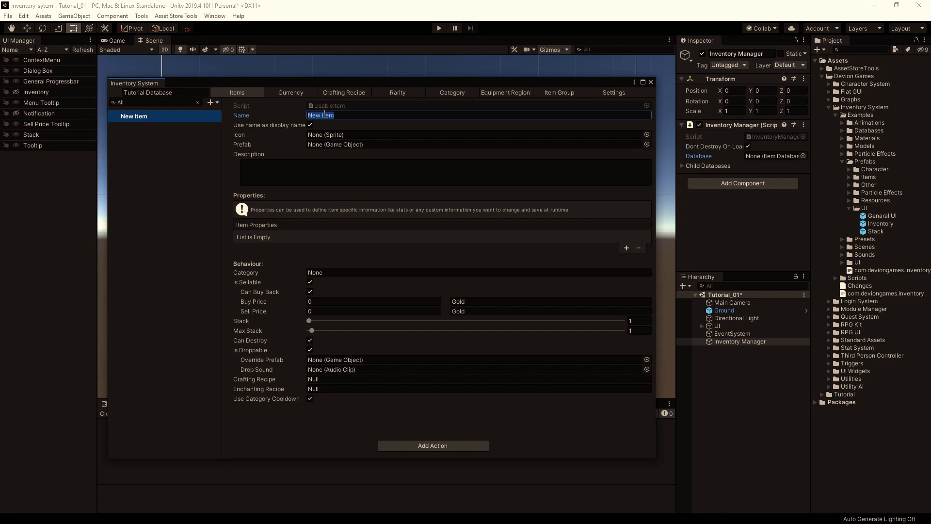
text(Bread)
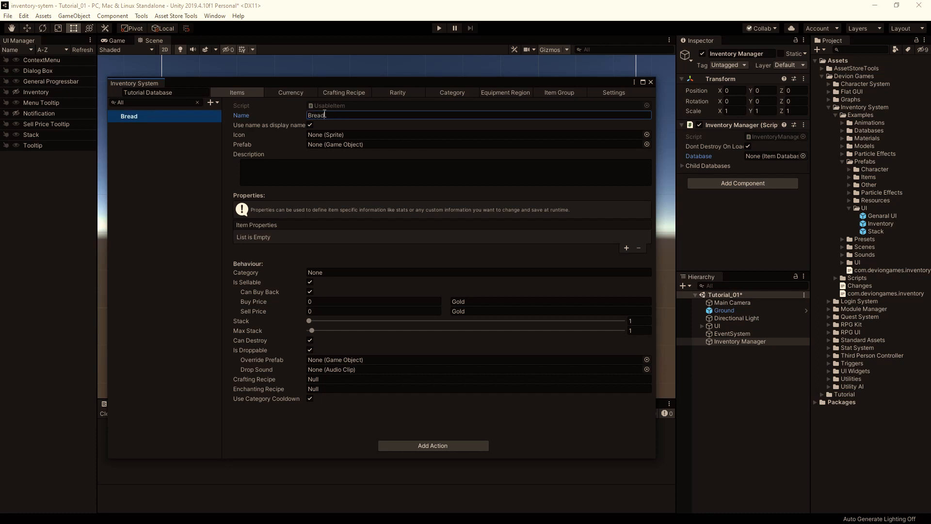
click(647, 135)
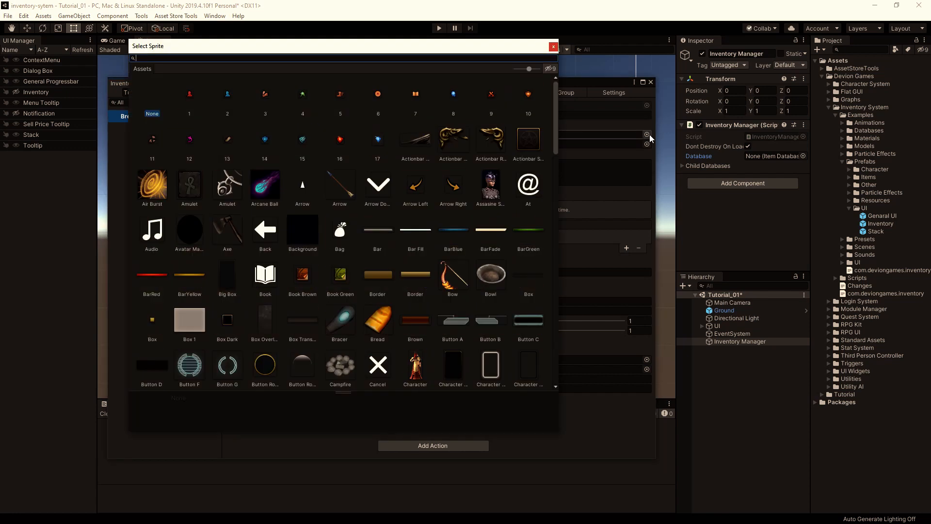
text(brea)
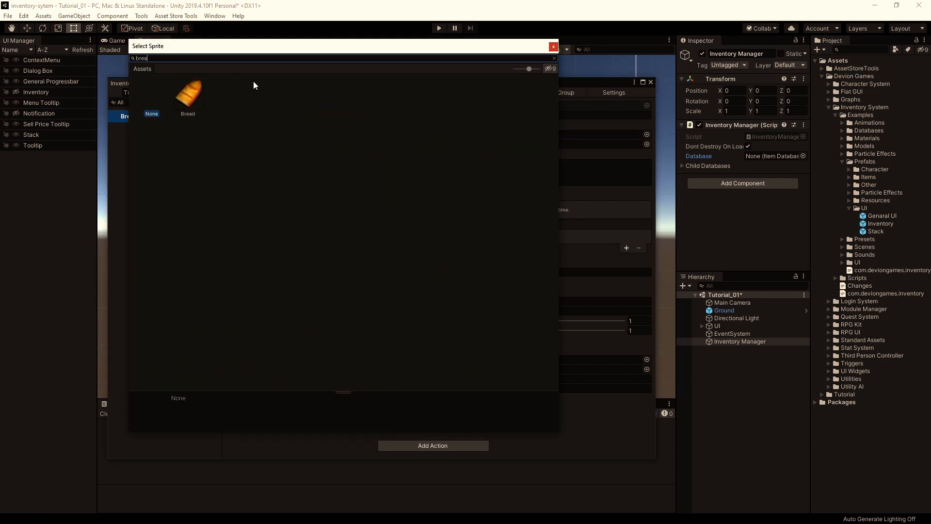
click(188, 95)
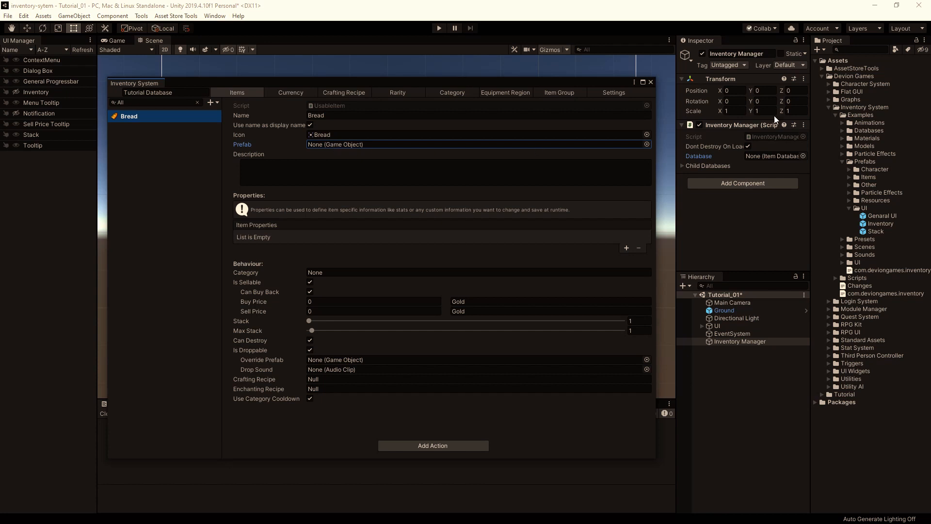
click(860, 50)
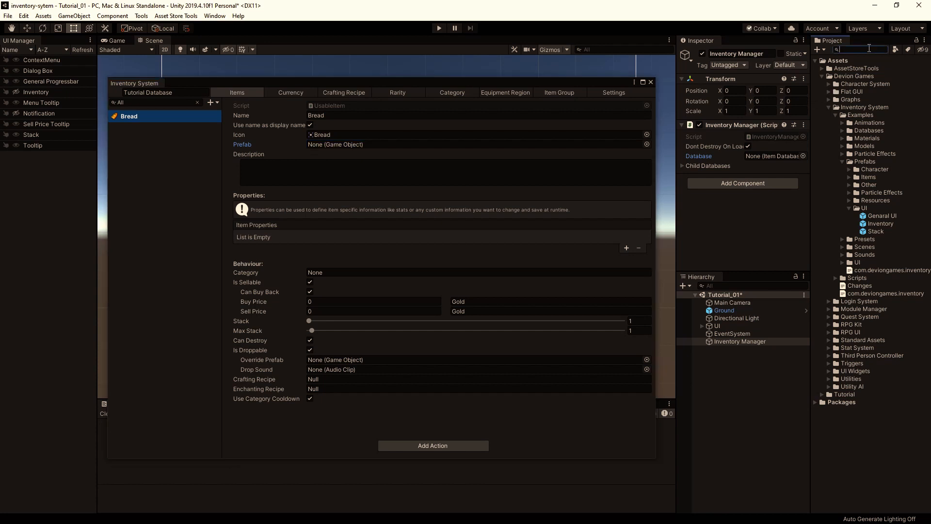
Set up a Bread prefab for the item and save it in Tutorial Prefabs.
text(bread)
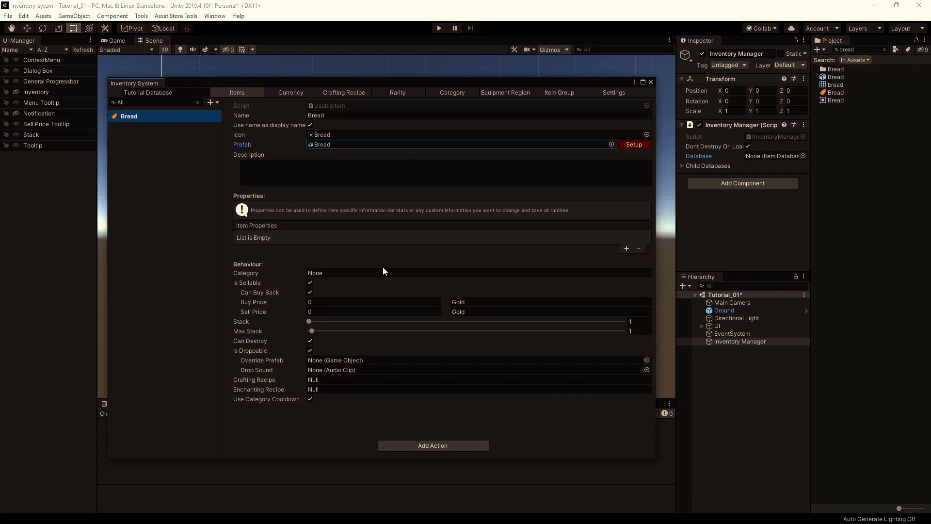
click(634, 144)
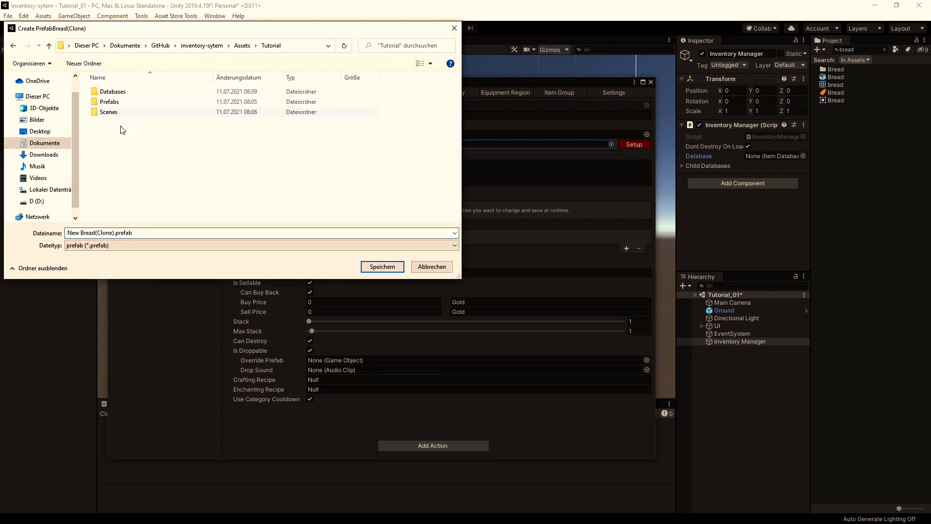
double_click(109, 102)
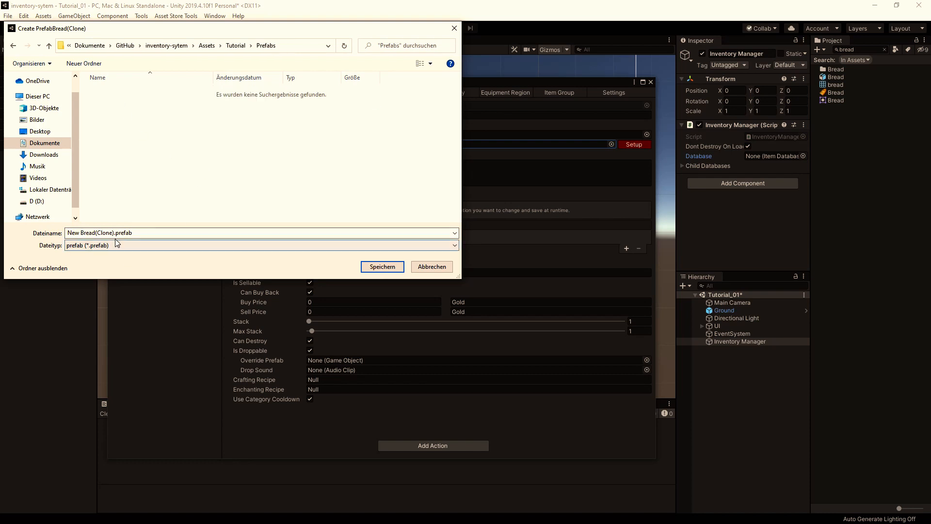
text(Bread)
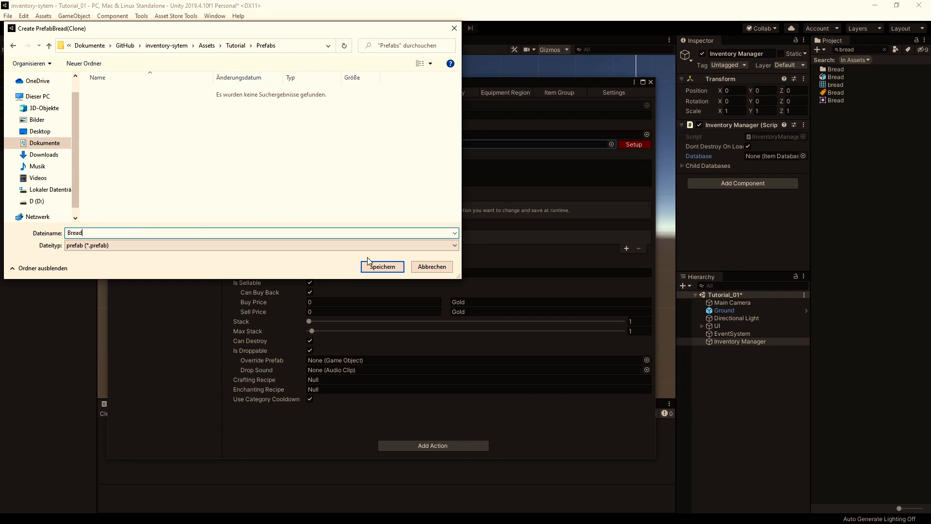
click(382, 267)
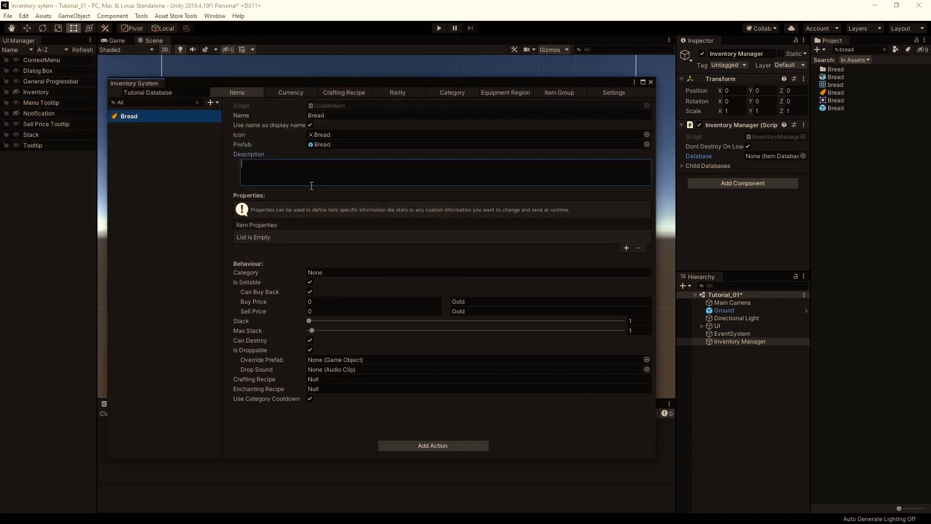
Describe Bread as 'A tasty bread.', make it unsellable, stack to 20, and dock the editor.
text(A tasty b)
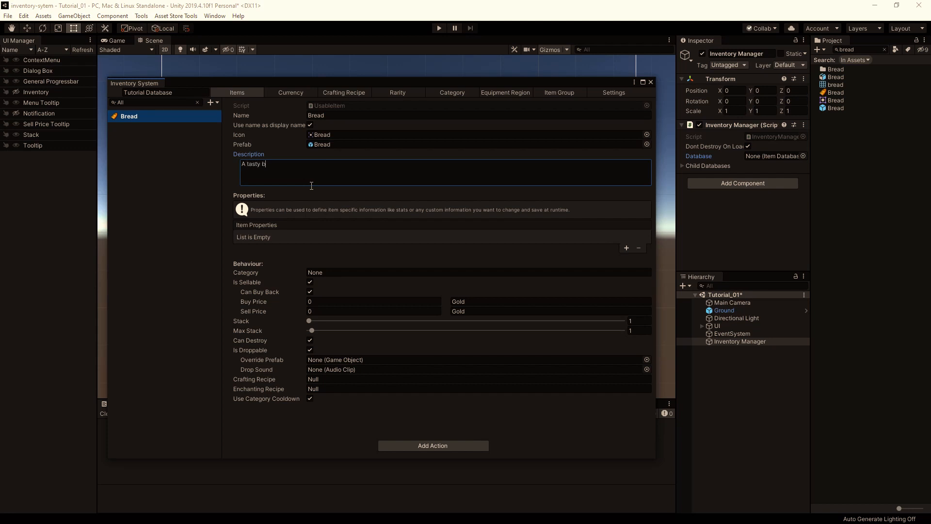
text(read.)
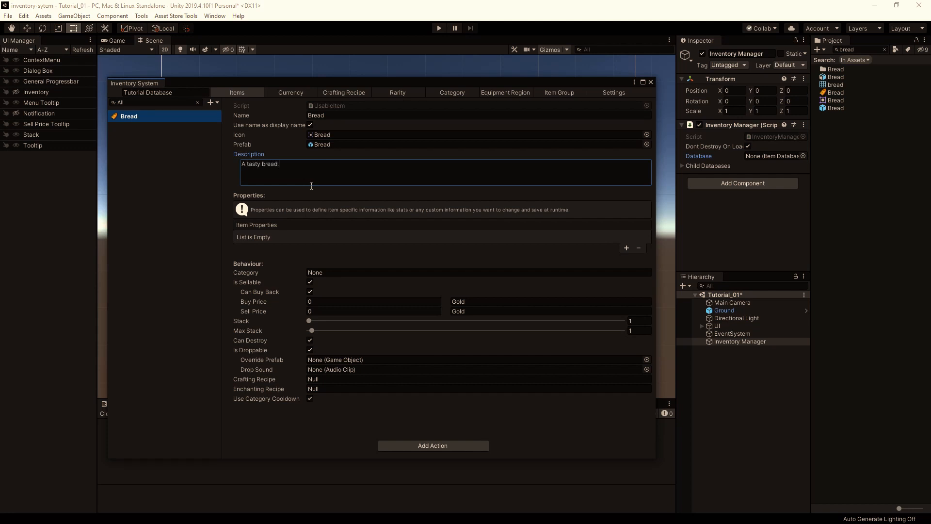
mouse_move(317, 237)
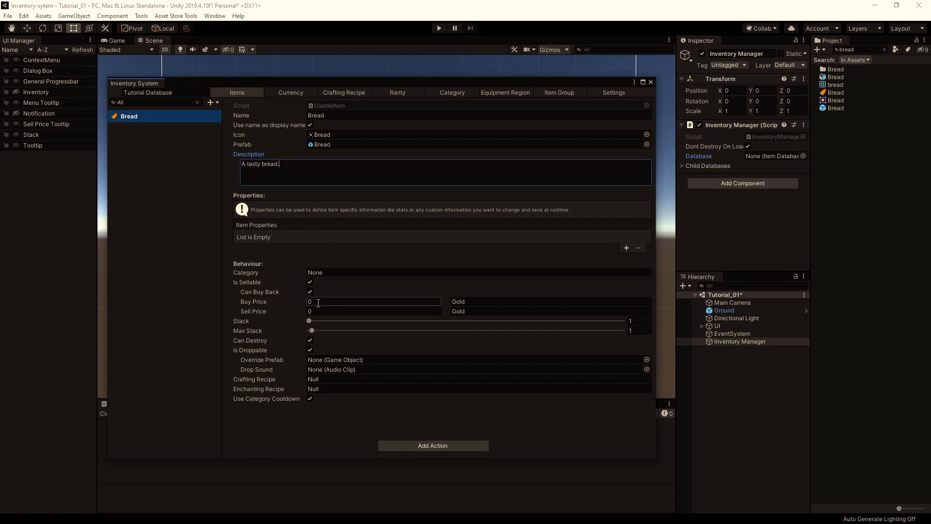
click(310, 281)
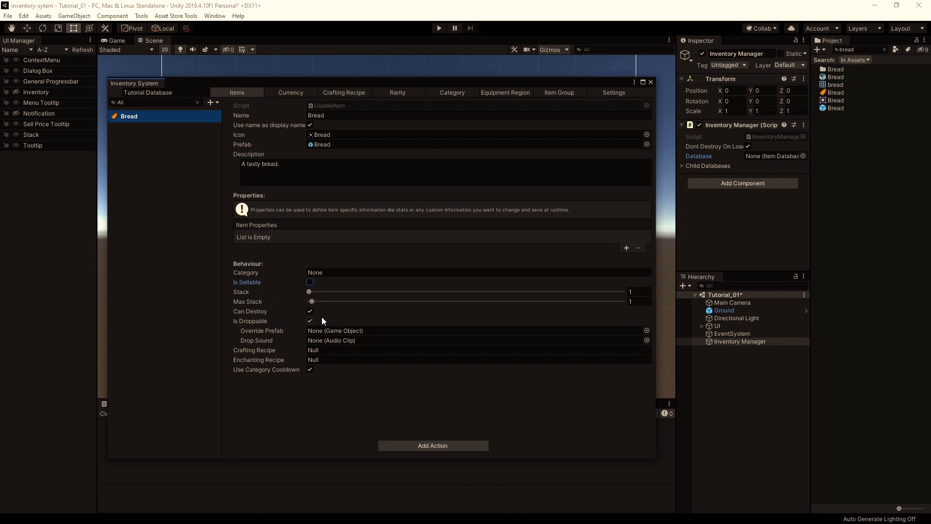
drag(311, 301, 333, 301)
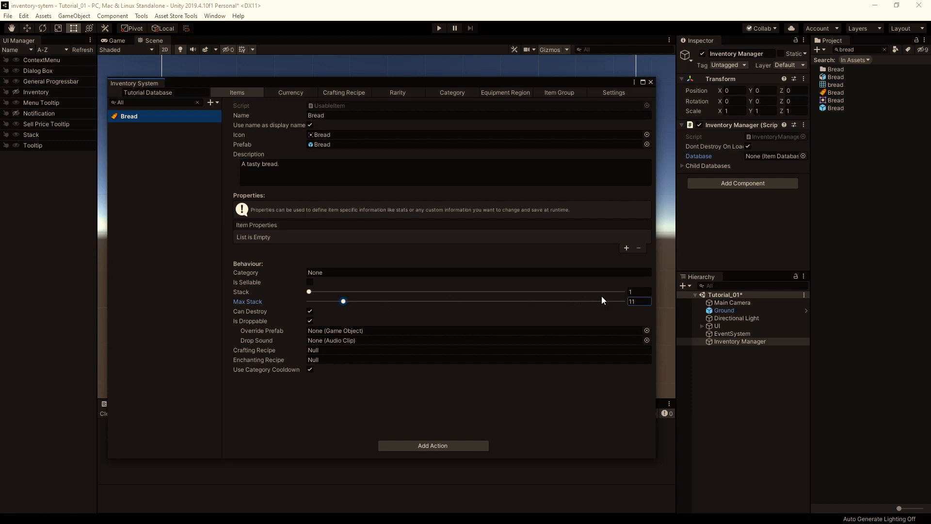
drag(342, 301, 371, 301)
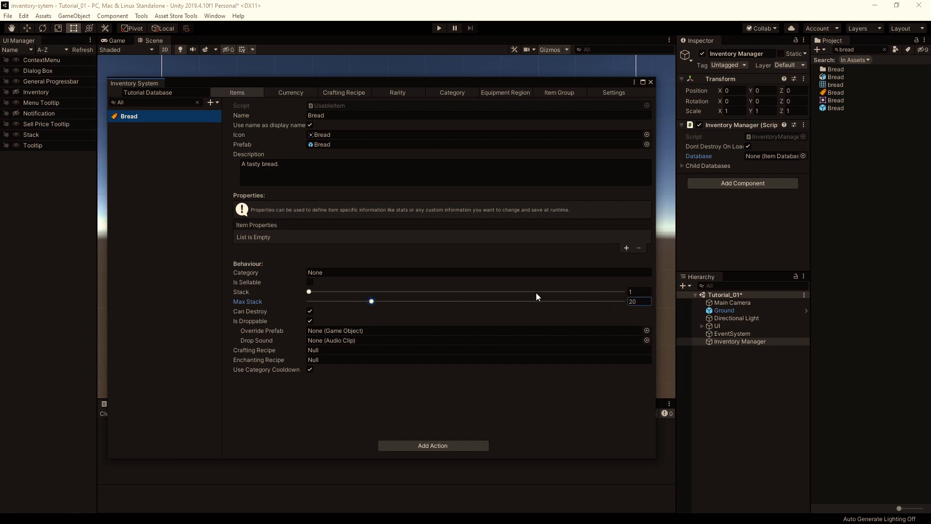
mouse_move(296, 352)
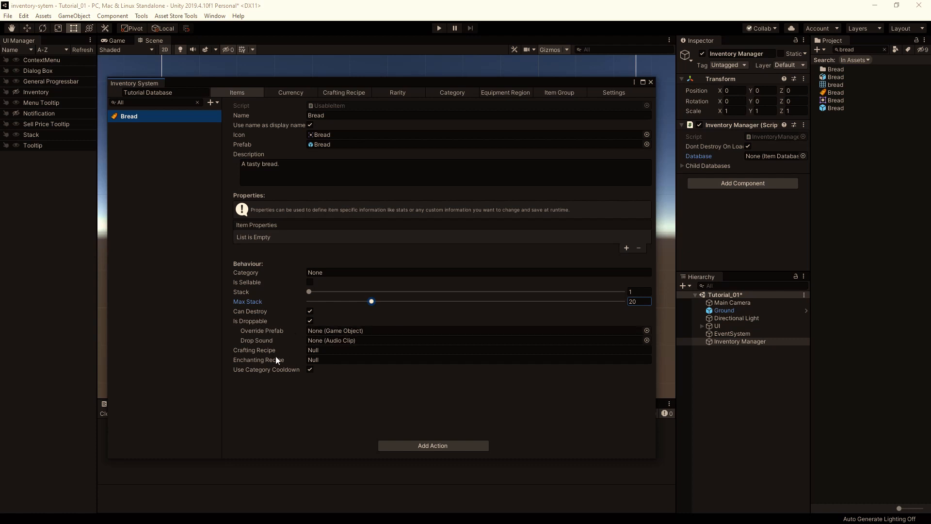
mouse_move(293, 398)
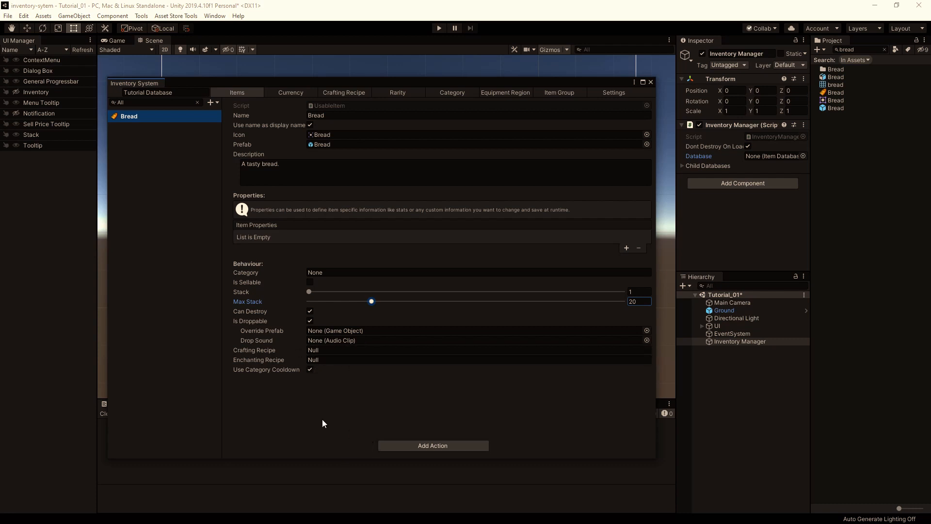
mouse_move(269, 314)
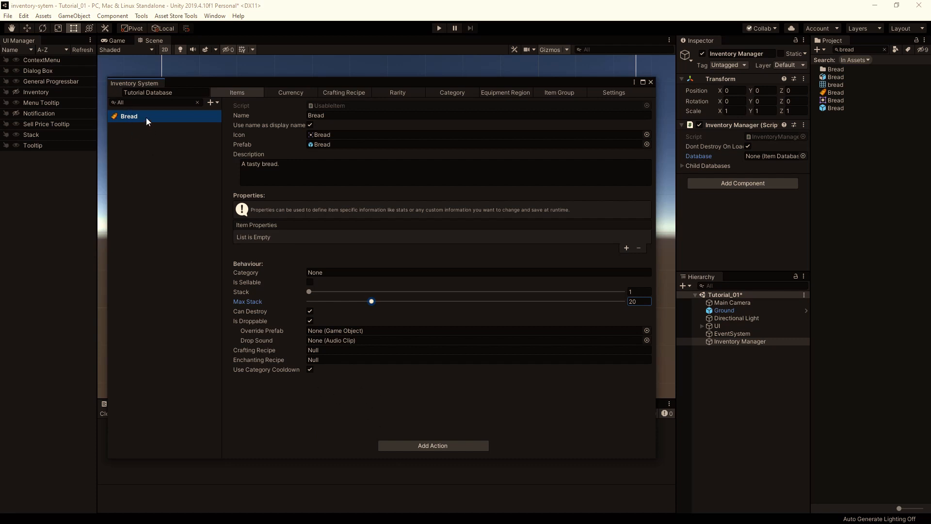
mouse_move(189, 200)
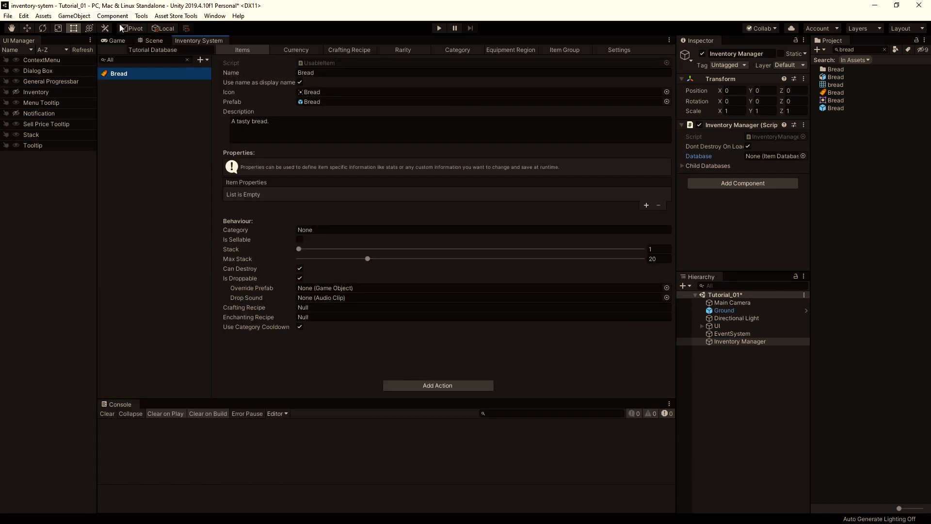
click(153, 40)
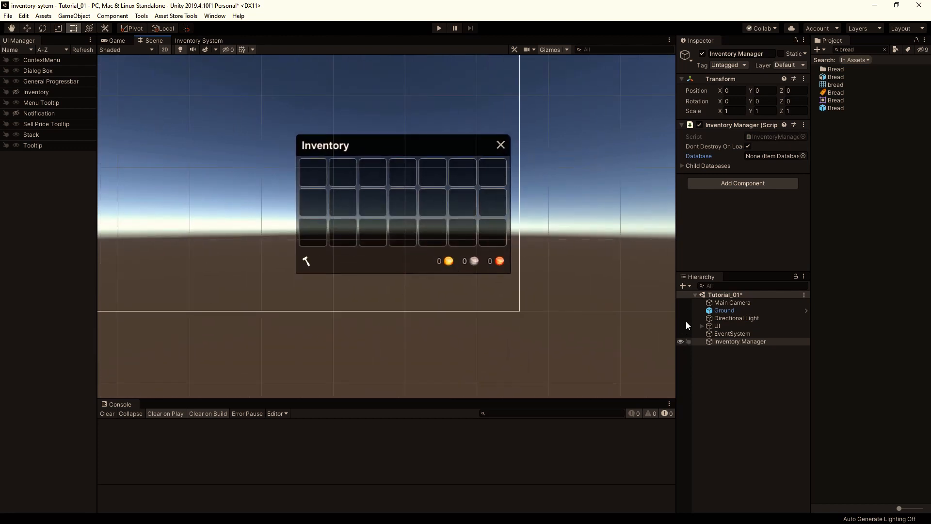
Delete the Silver and Copper currency slots under UI > Inventory > Currency.
click(703, 325)
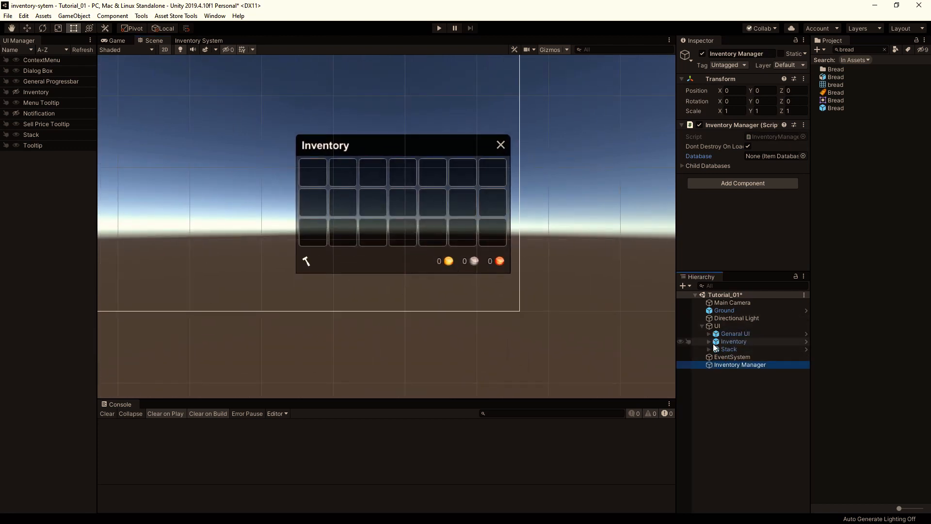
click(709, 341)
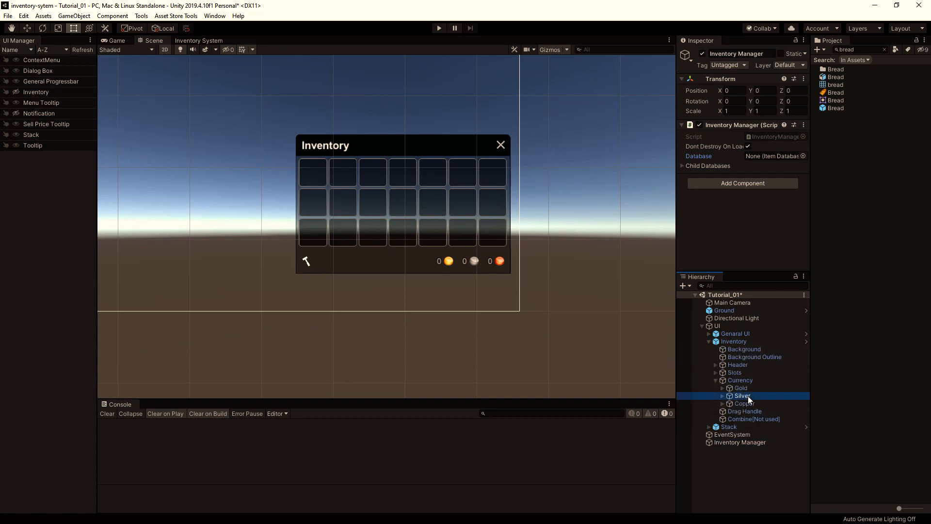
click(744, 403)
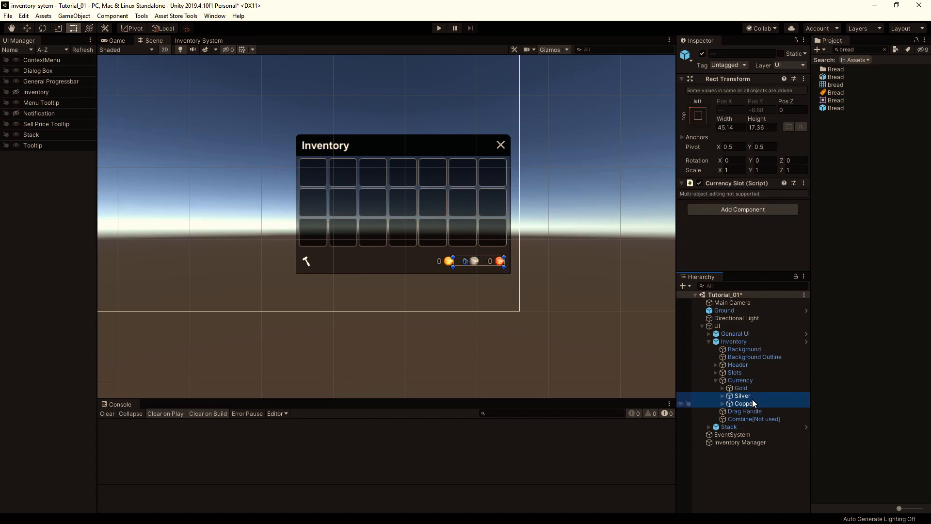
right_click(744, 403)
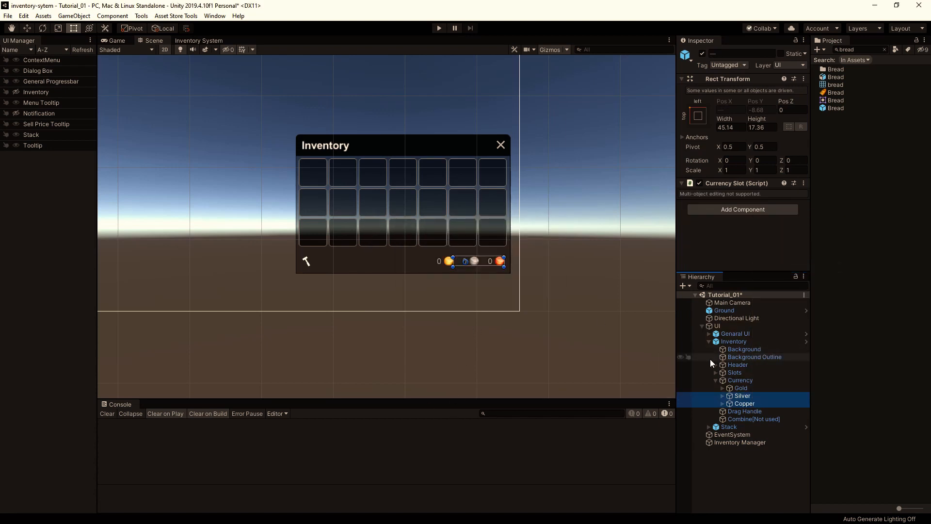
Set the Currency layout's Child Alignment to Middle Right.
click(732, 341)
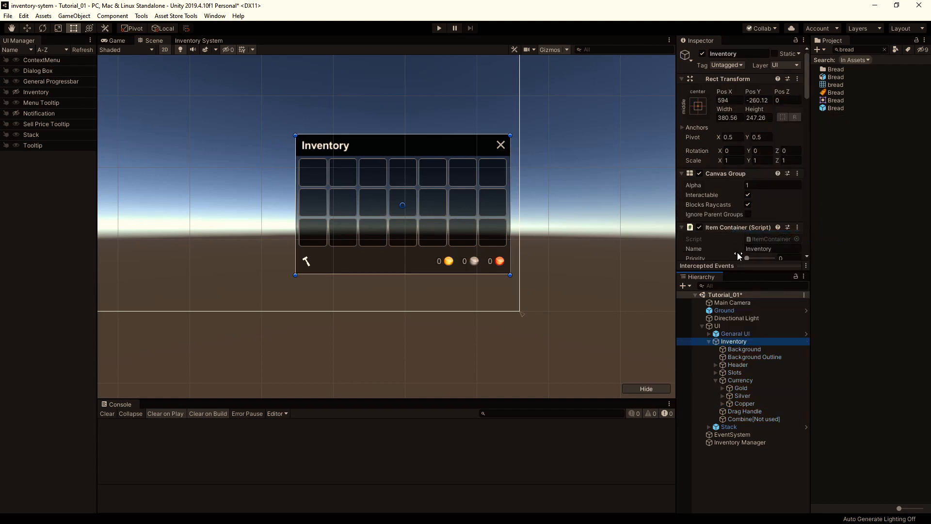
click(742, 403)
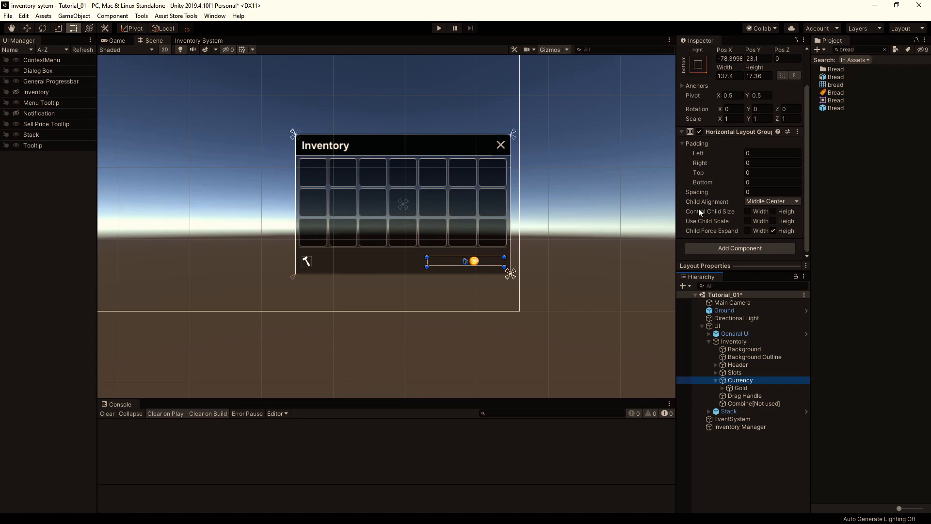
click(772, 201)
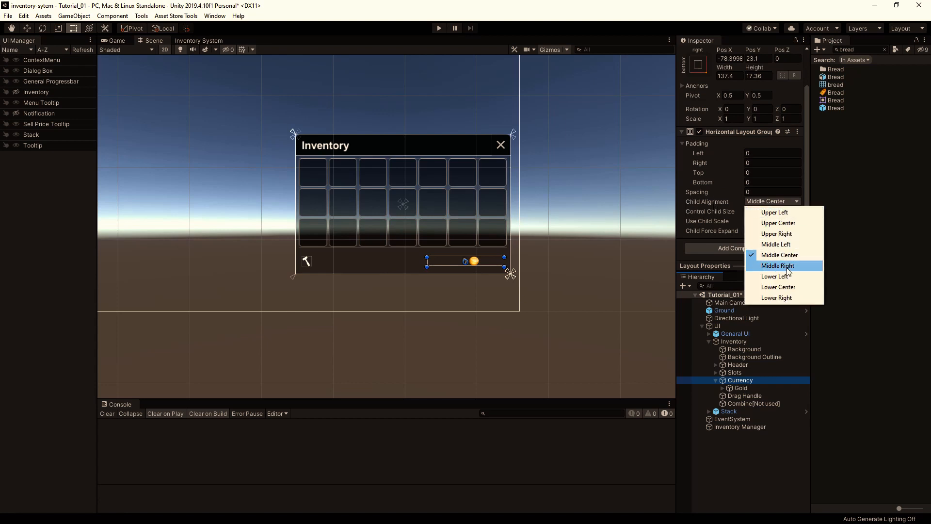
click(778, 265)
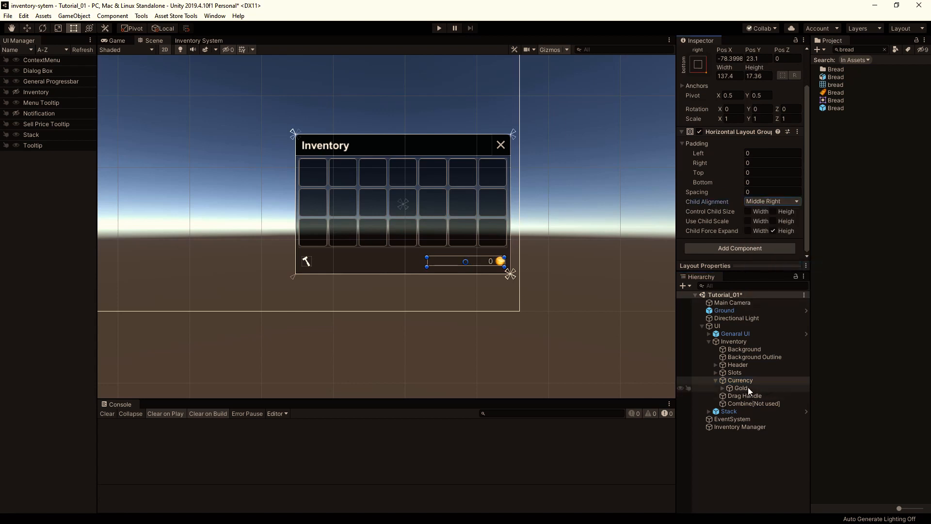
click(740, 387)
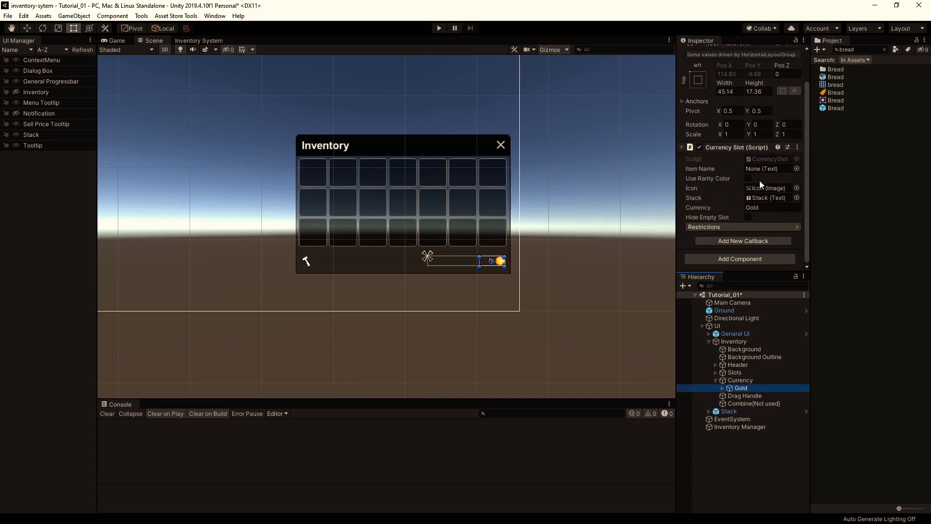
mouse_move(720, 217)
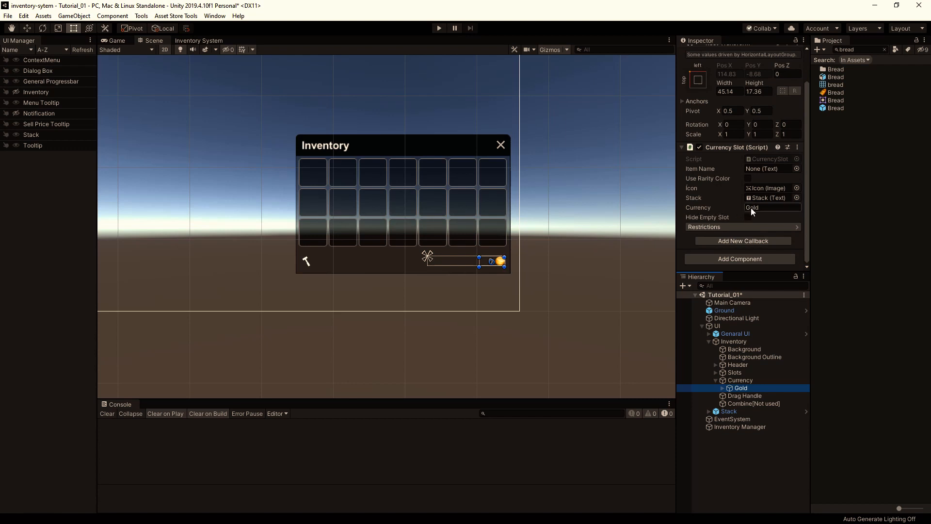
mouse_move(759, 212)
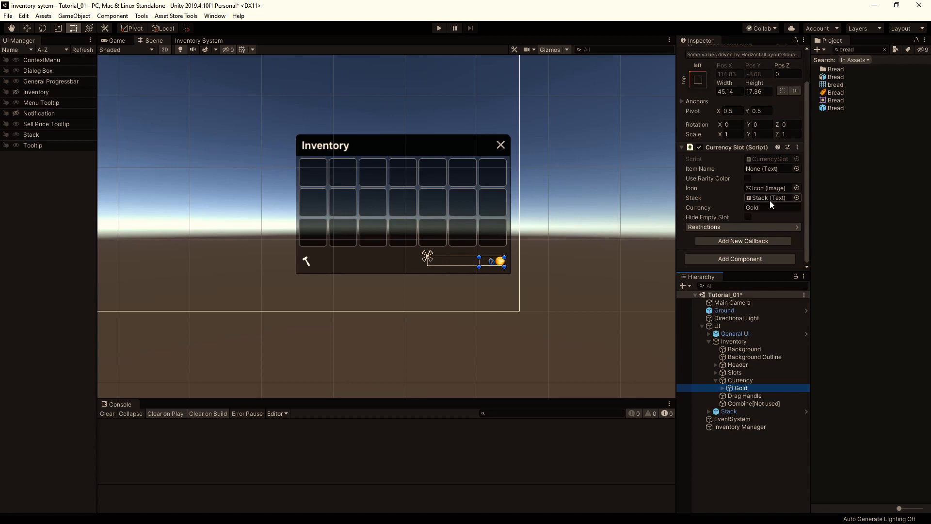
Set the remaining slot's Currency Slot component to the Gold currency.
click(772, 207)
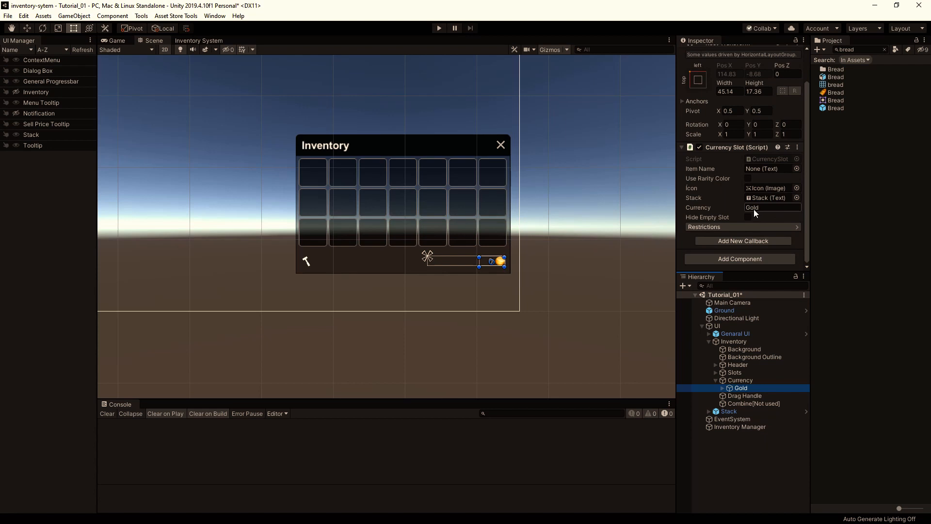
click(797, 227)
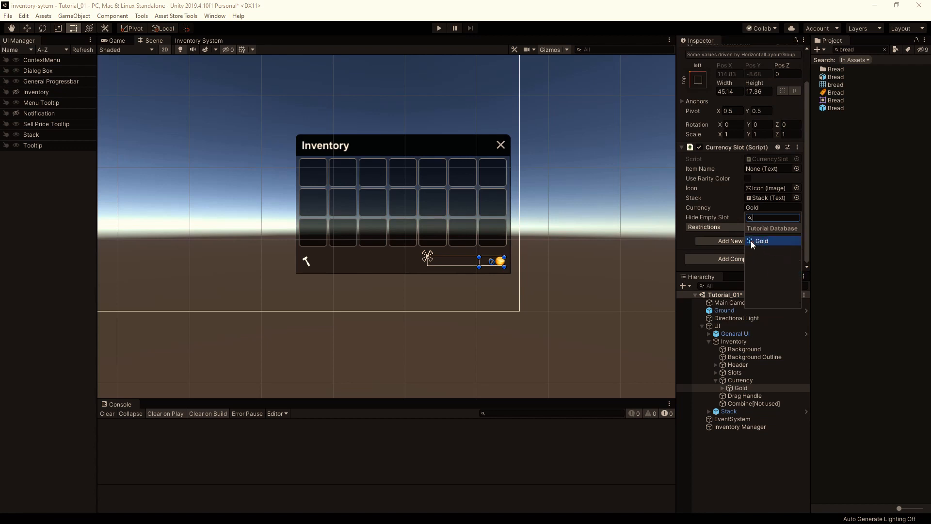
click(762, 241)
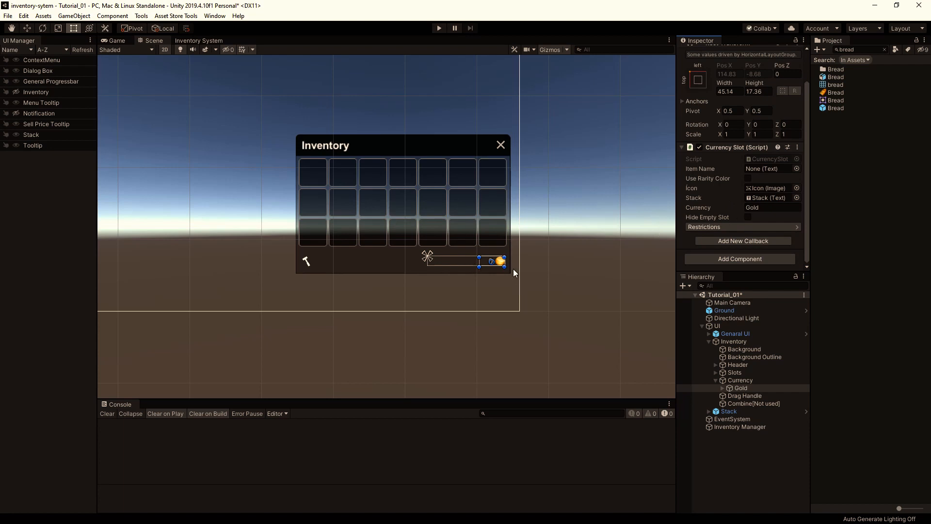
mouse_move(459, 268)
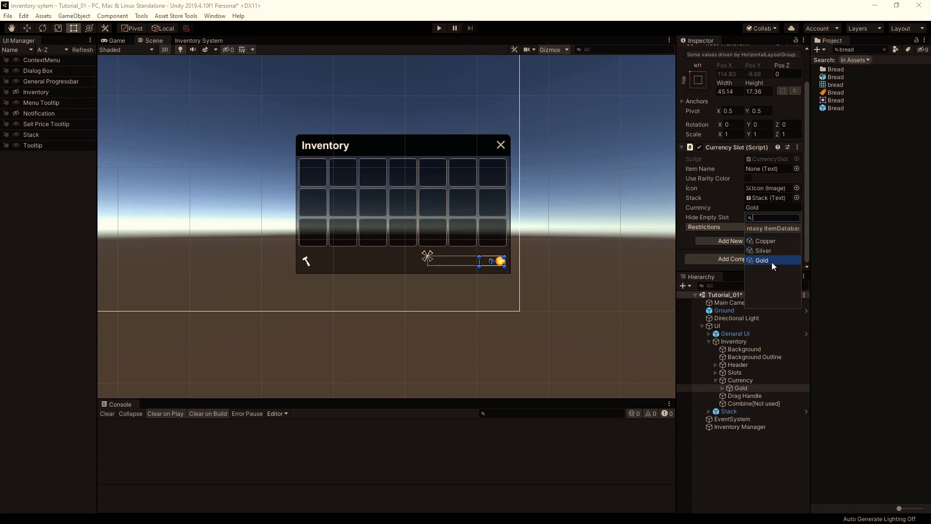
click(761, 260)
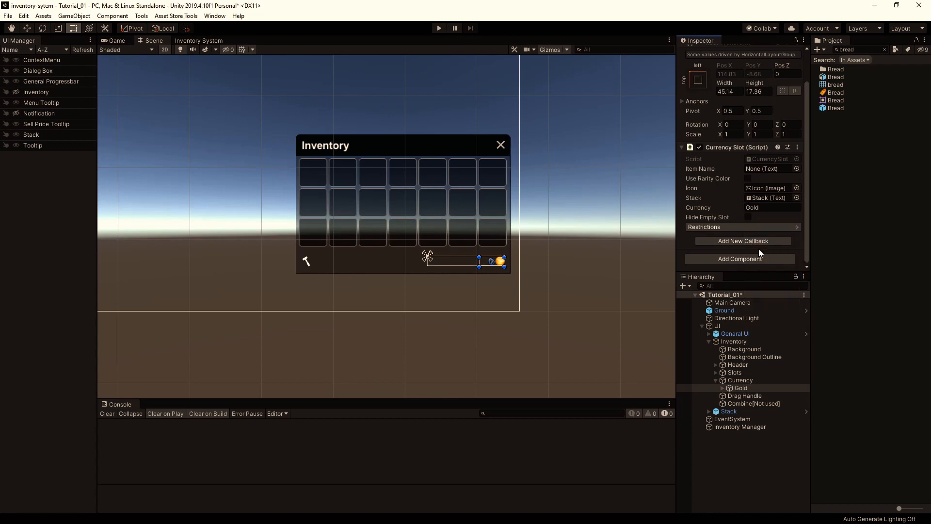
click(733, 340)
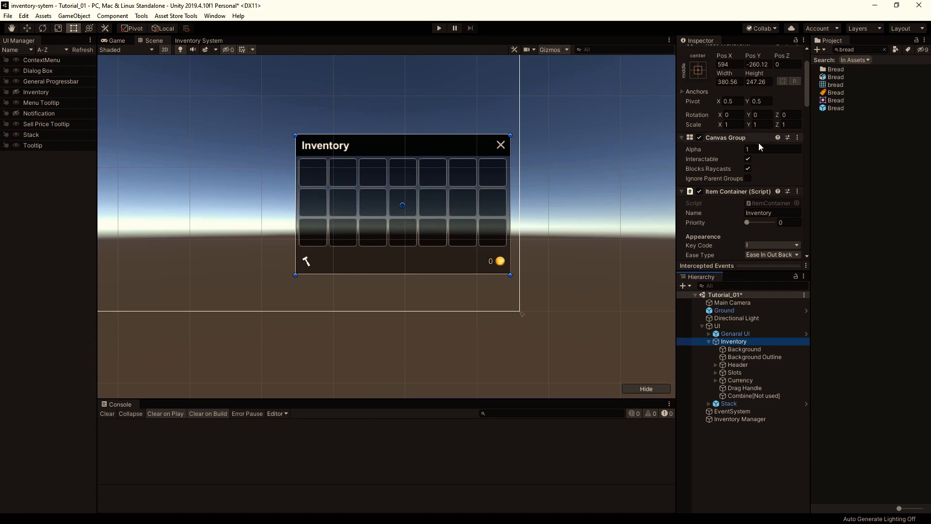
Scroll through the Inventory window's container settings in the Inspector.
scroll(down, 3)
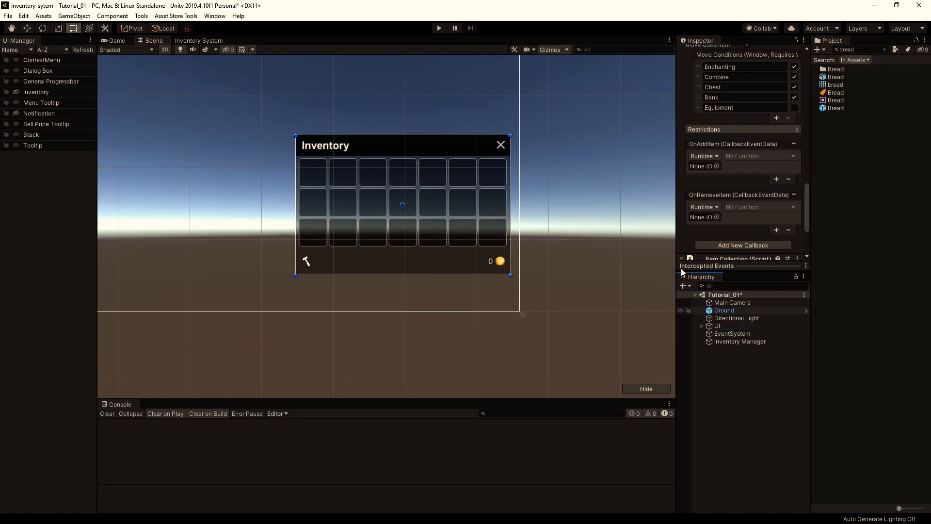
mouse_move(611, 333)
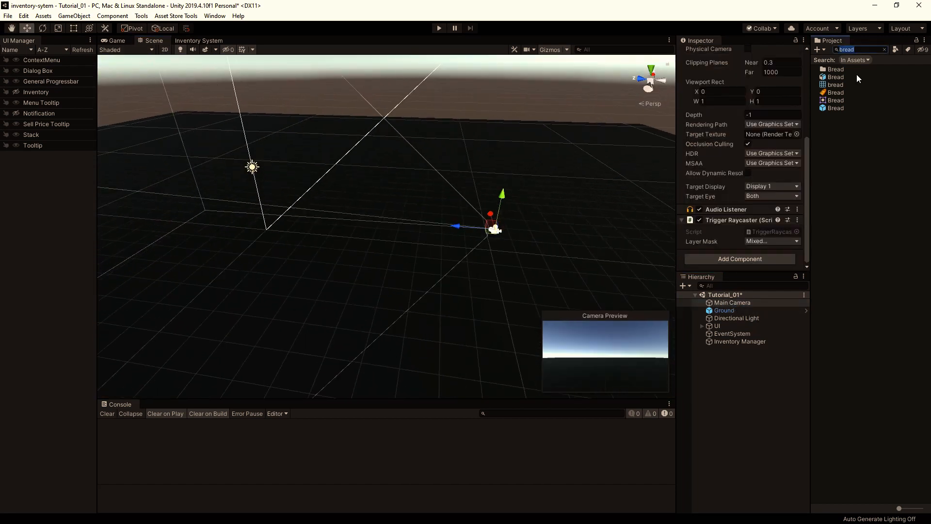
Place the Bread prefab from Tutorial/Prefabs into the scene and check the Main Camera view.
click(856, 425)
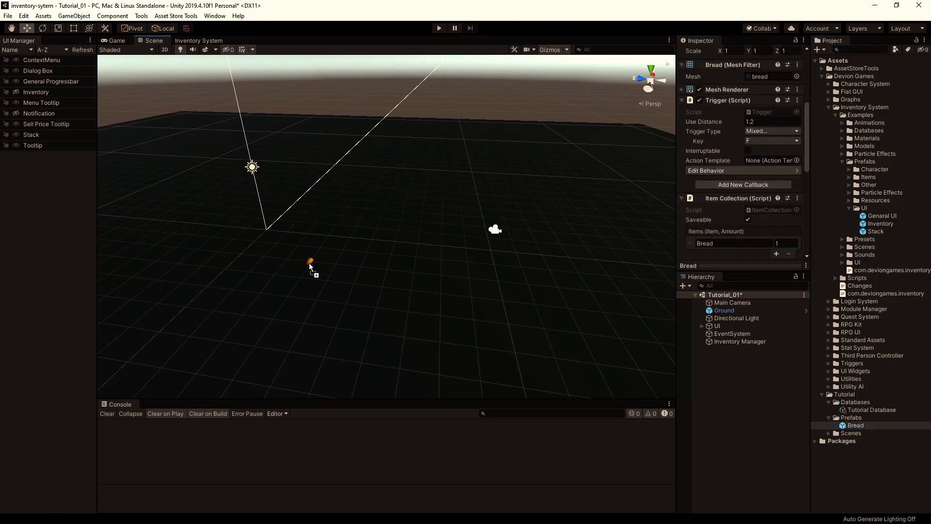
click(309, 263)
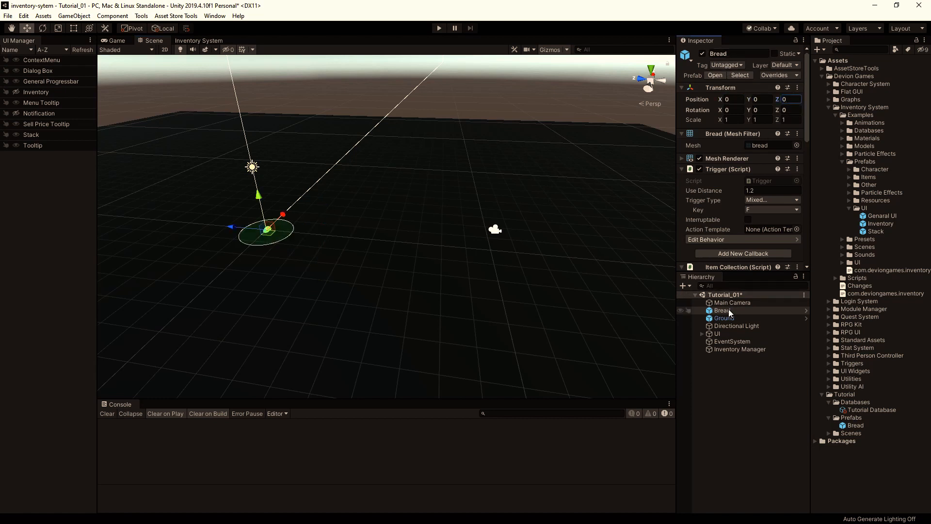
click(732, 302)
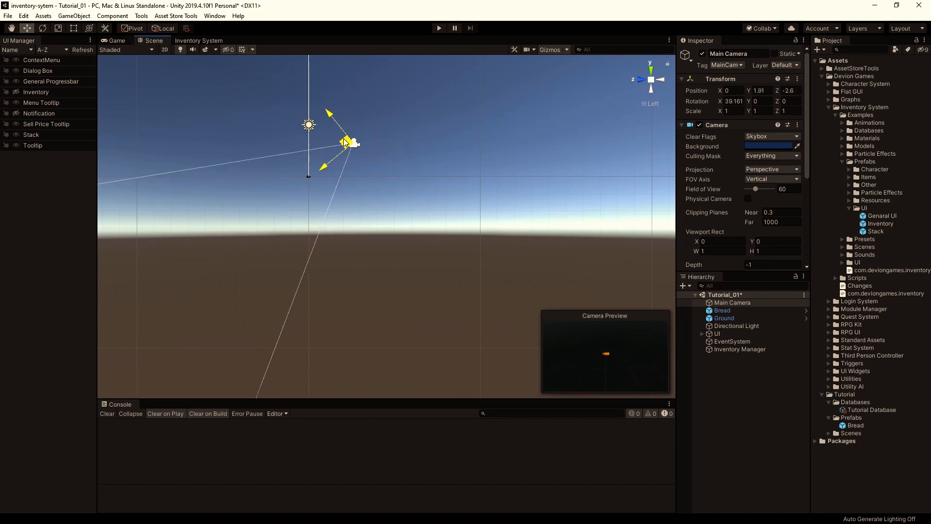
click(722, 310)
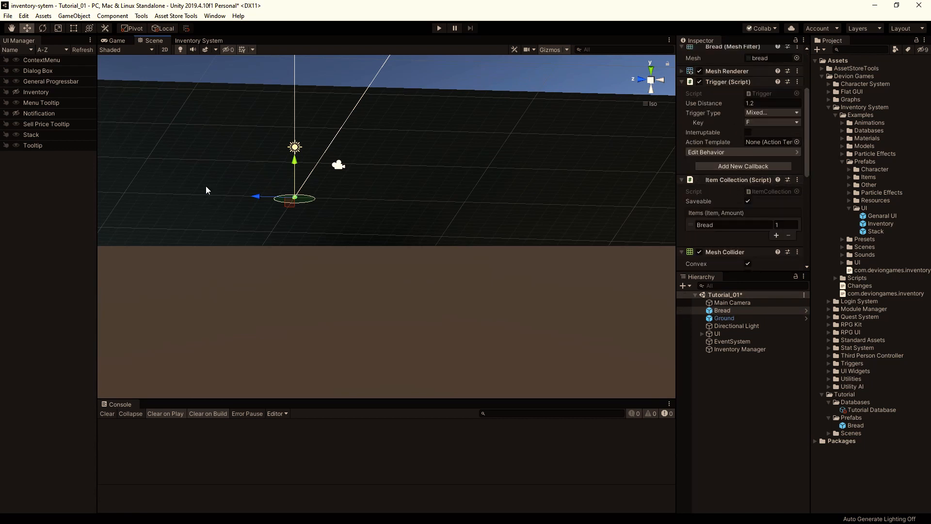
click(772, 102)
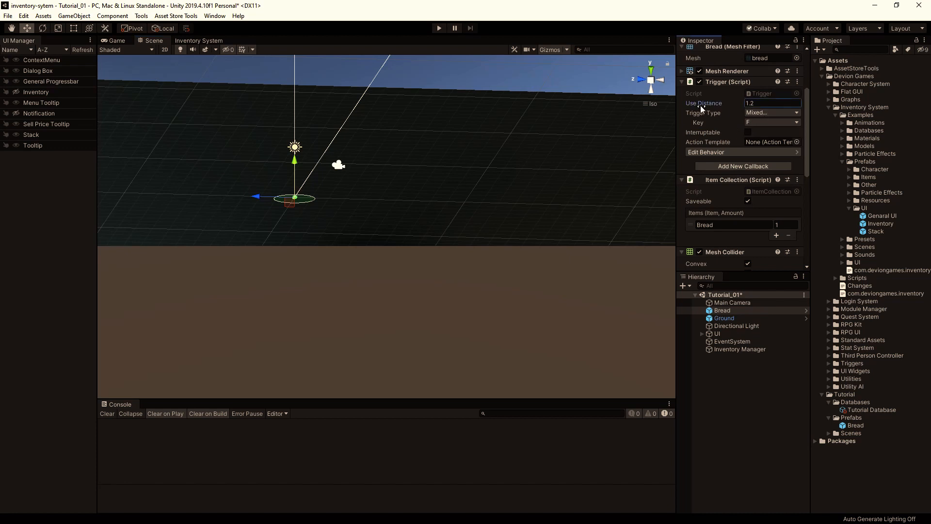
click(772, 103)
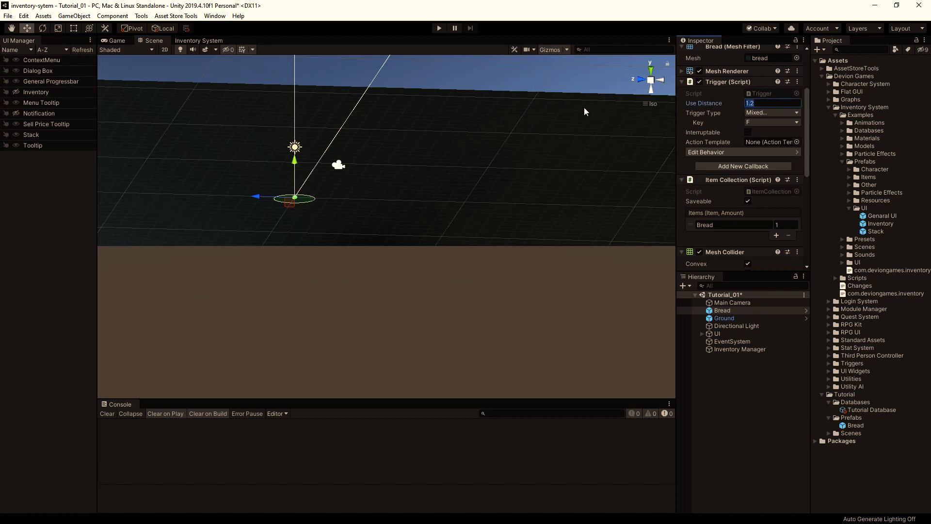
text(-1)
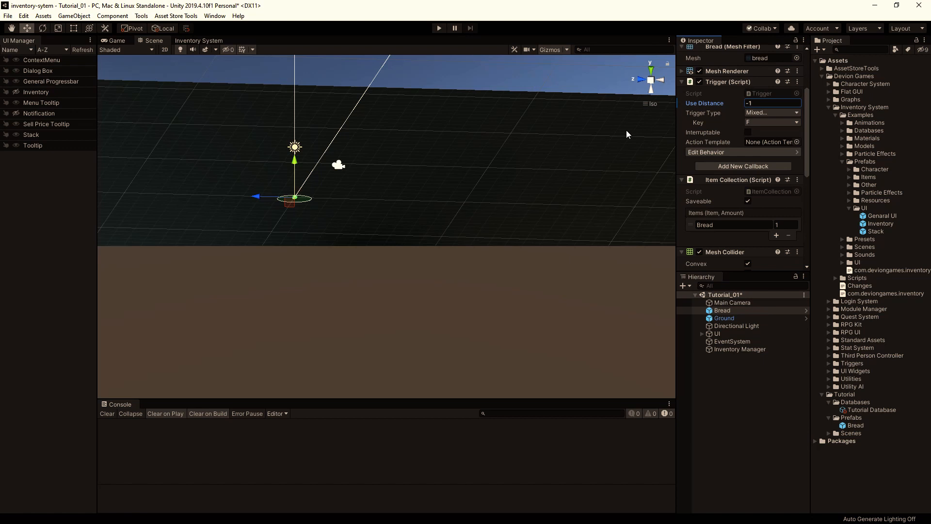
mouse_move(285, 204)
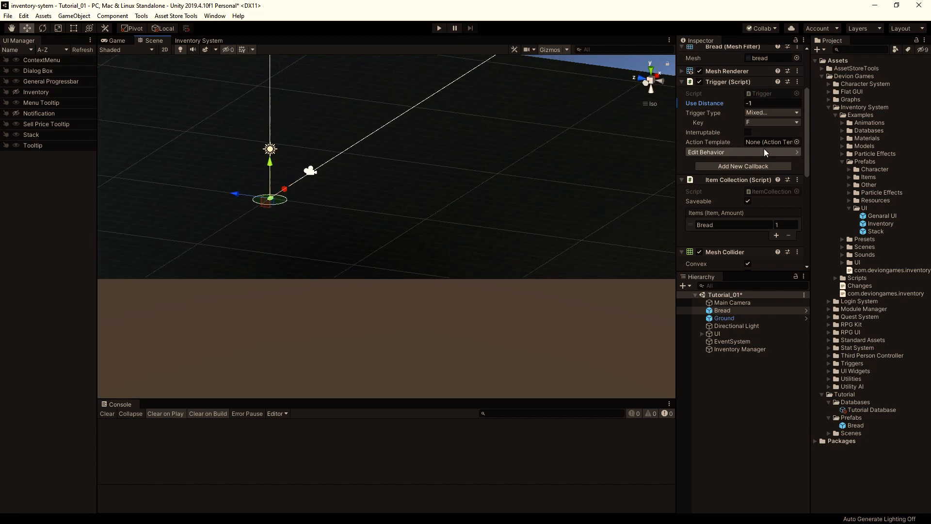
mouse_move(717, 159)
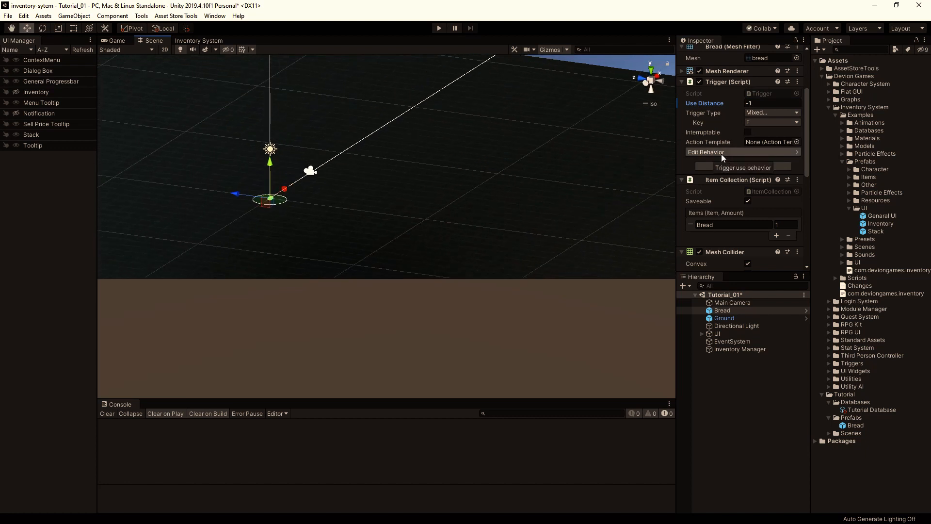
click(741, 152)
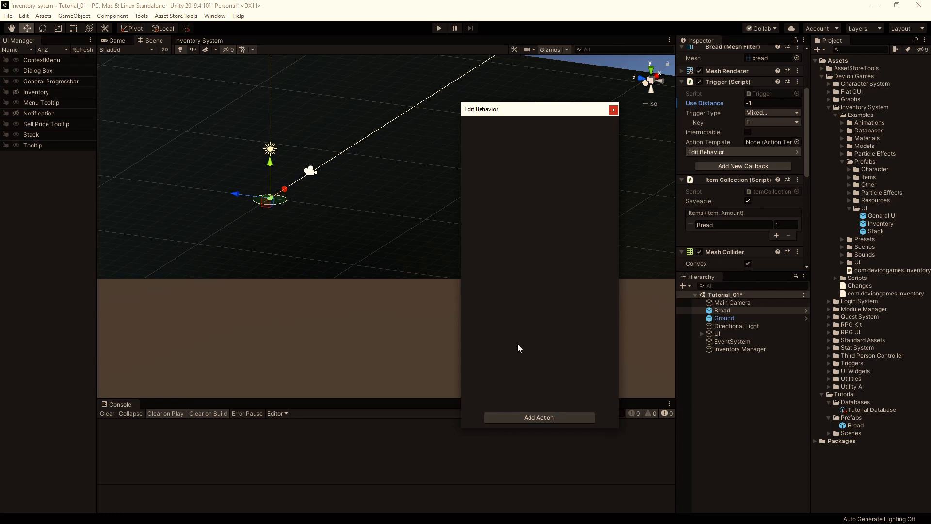
mouse_move(487, 296)
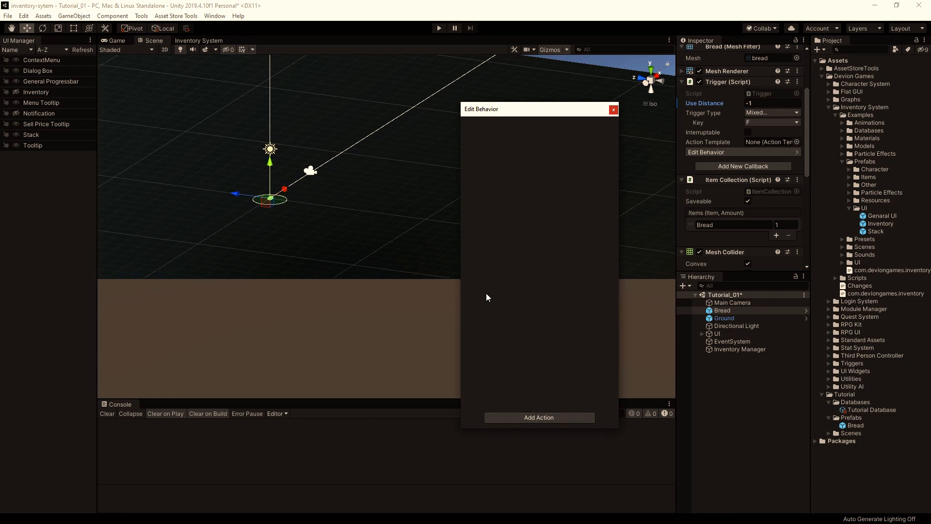
mouse_move(459, 90)
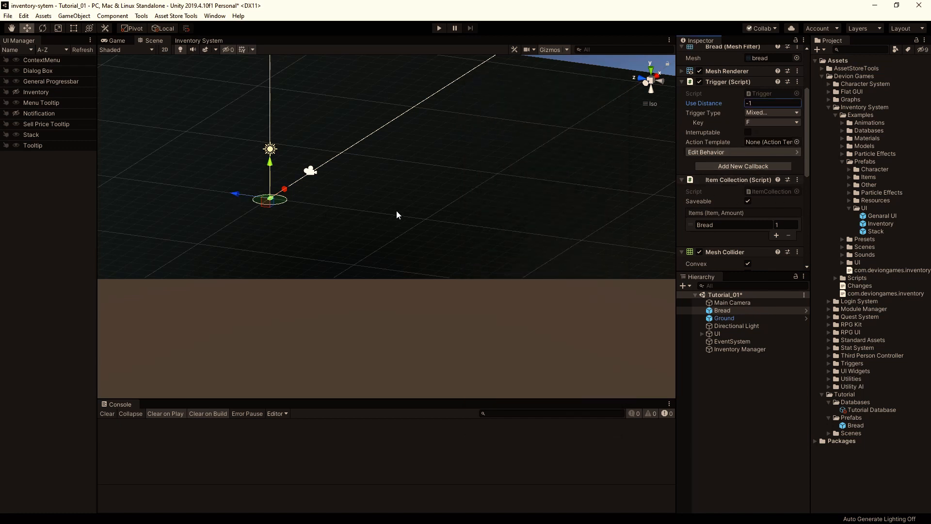
mouse_move(349, 207)
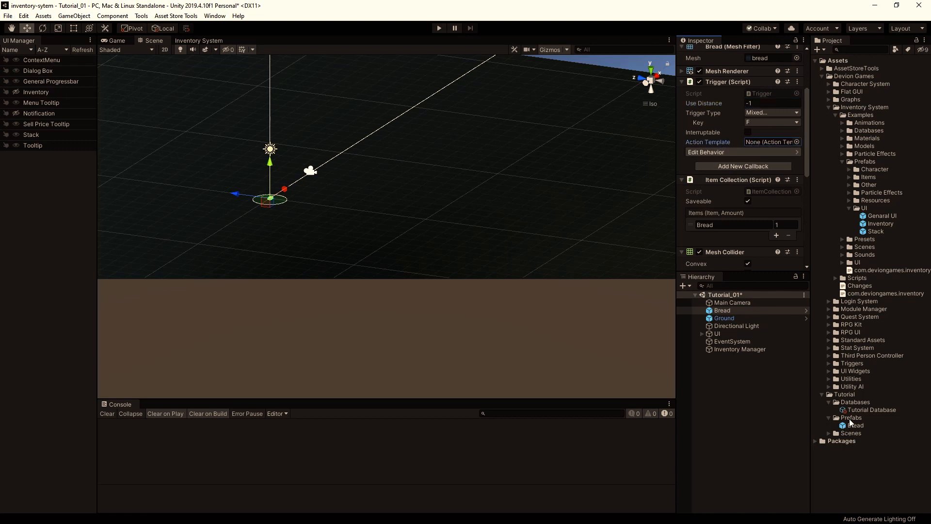
Create a Pickup action template in Databases and add a Can Pickup action.
right_click(870, 410)
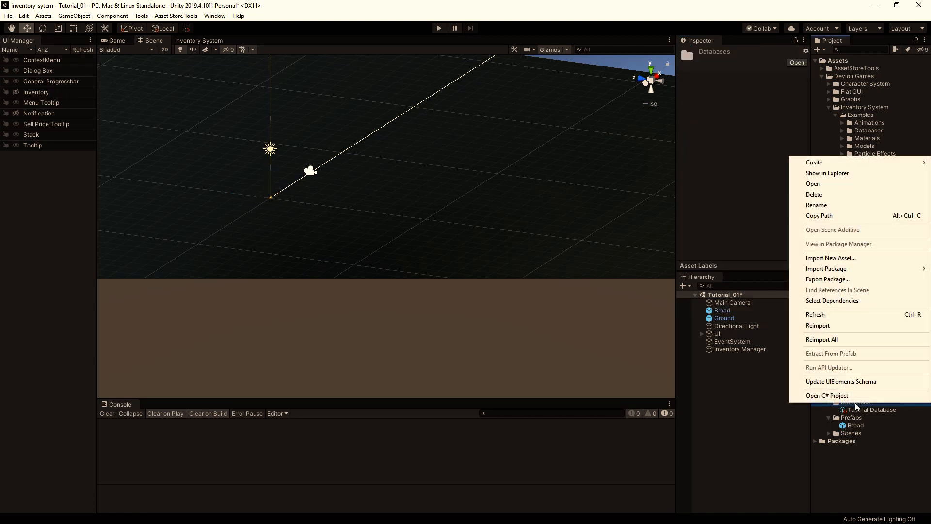
mouse_move(815, 162)
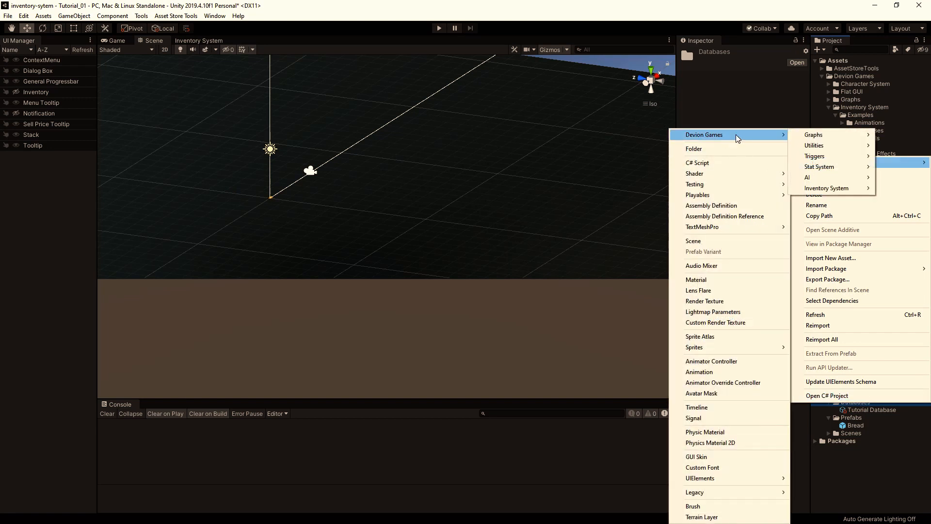
mouse_move(823, 156)
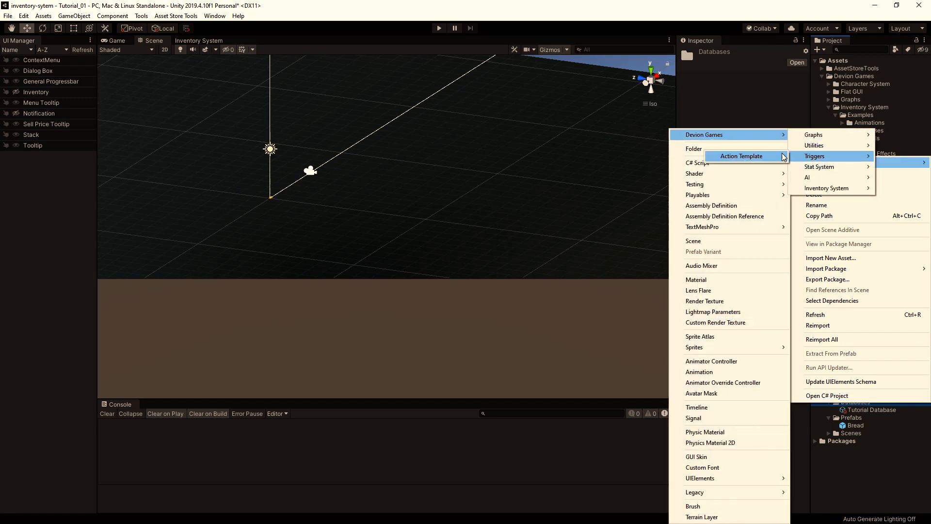
click(741, 157)
text(Pickup)
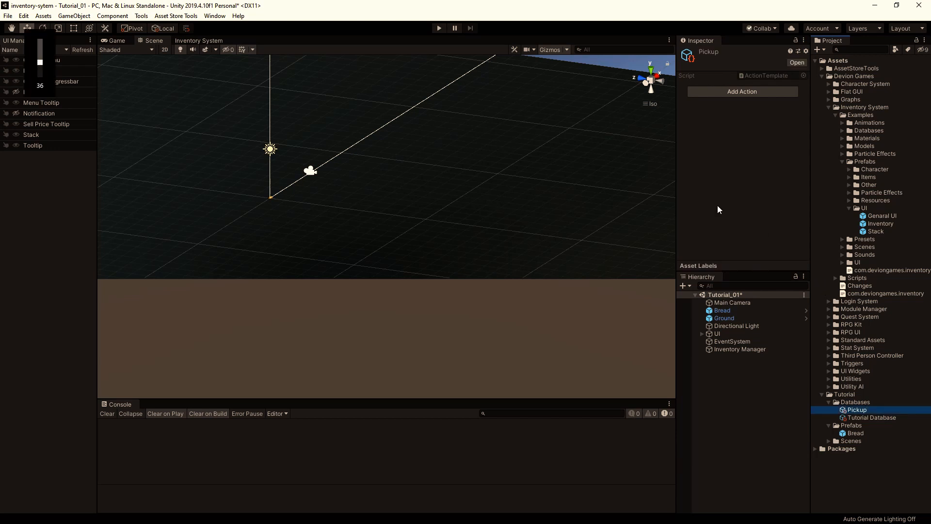
click(742, 92)
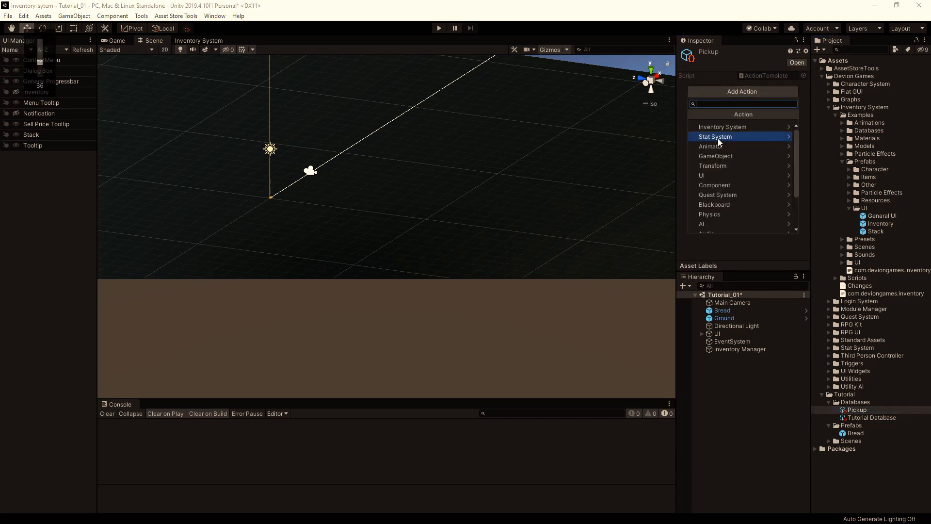
click(722, 126)
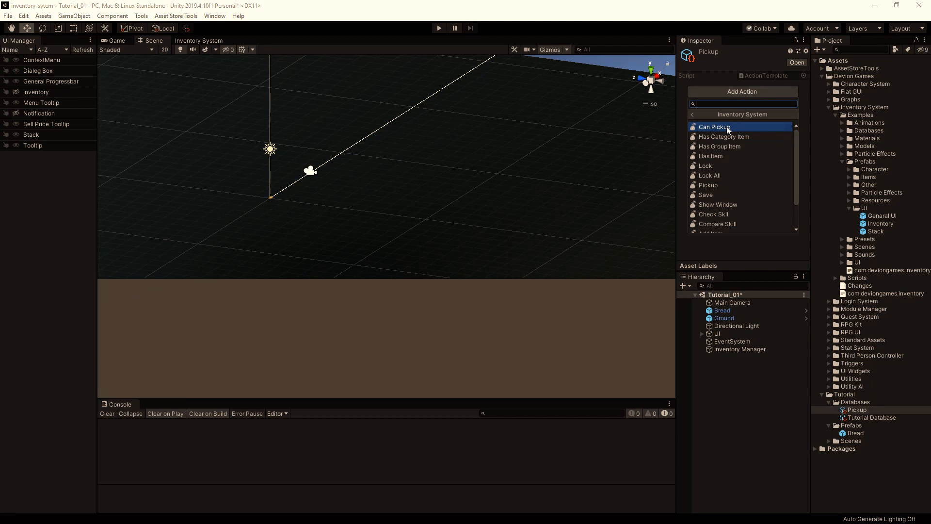
click(714, 126)
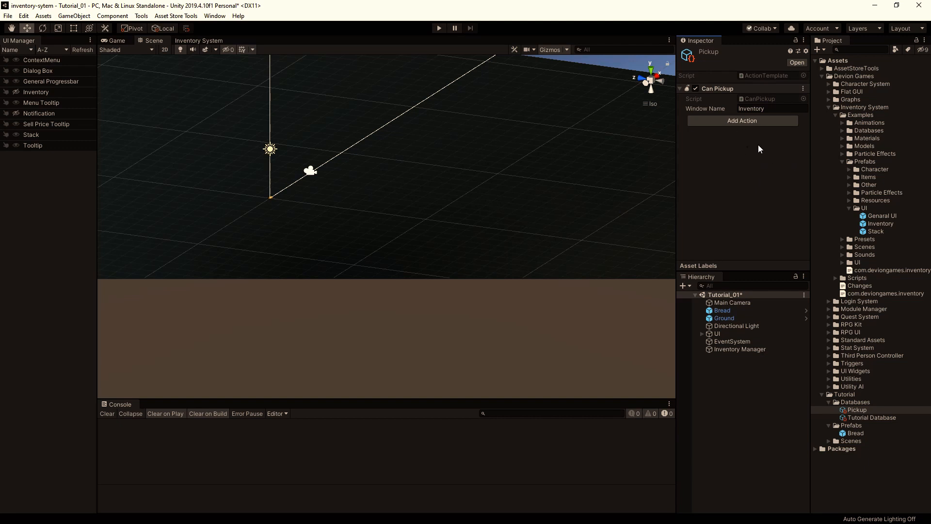
mouse_move(603, 153)
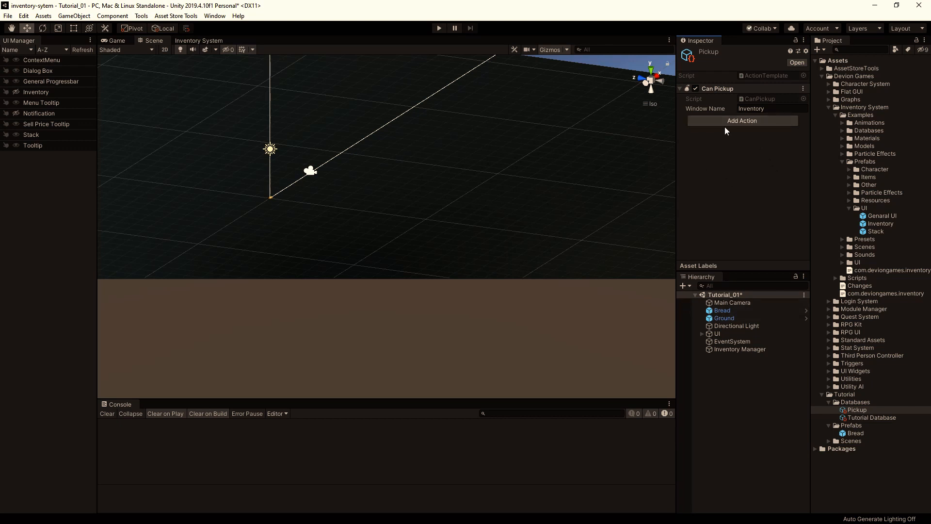
mouse_move(733, 208)
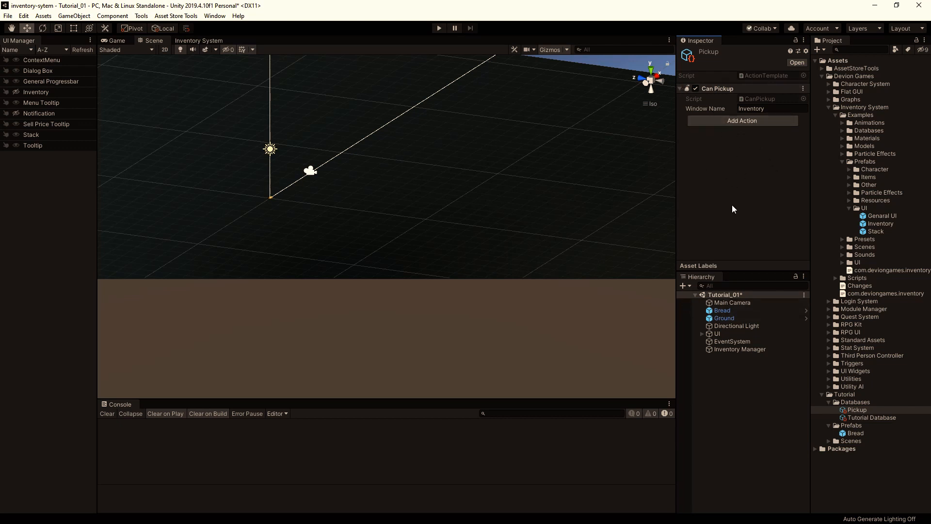
Add a Pickup action to the Pickup template.
click(741, 121)
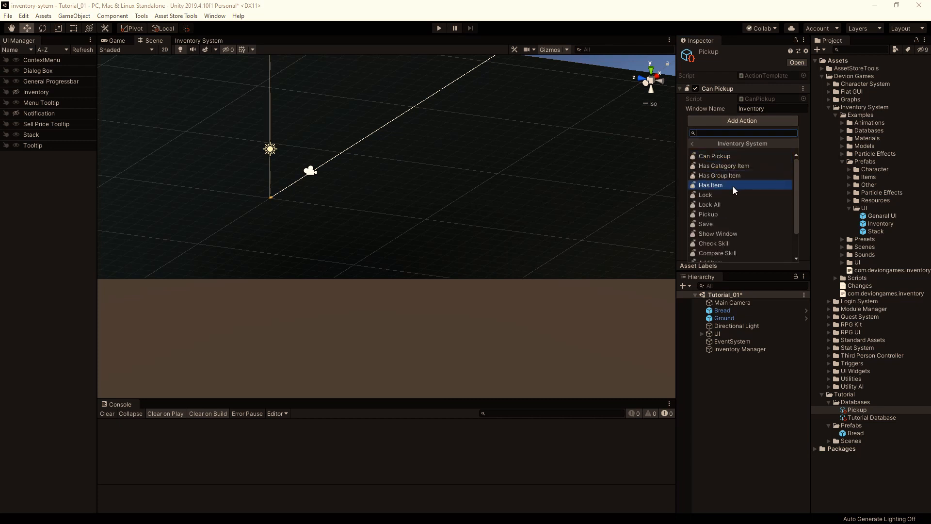
click(708, 214)
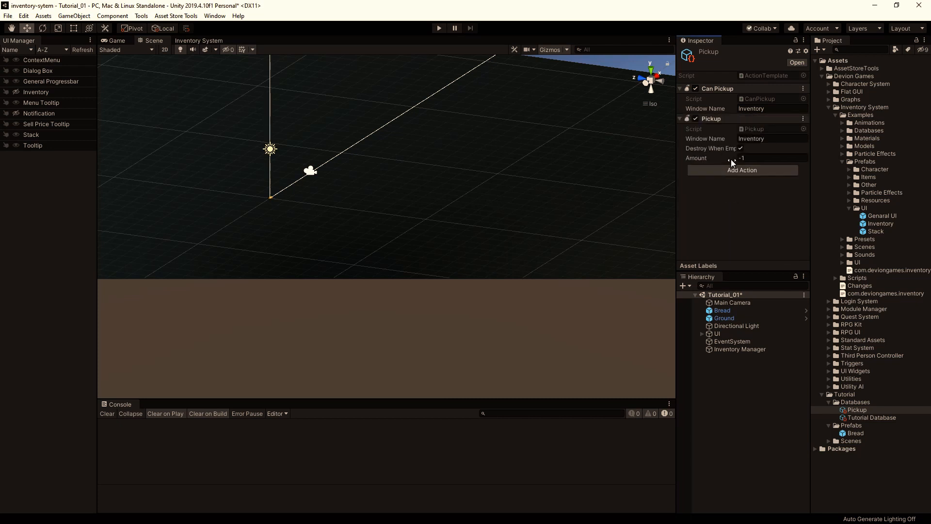
click(771, 139)
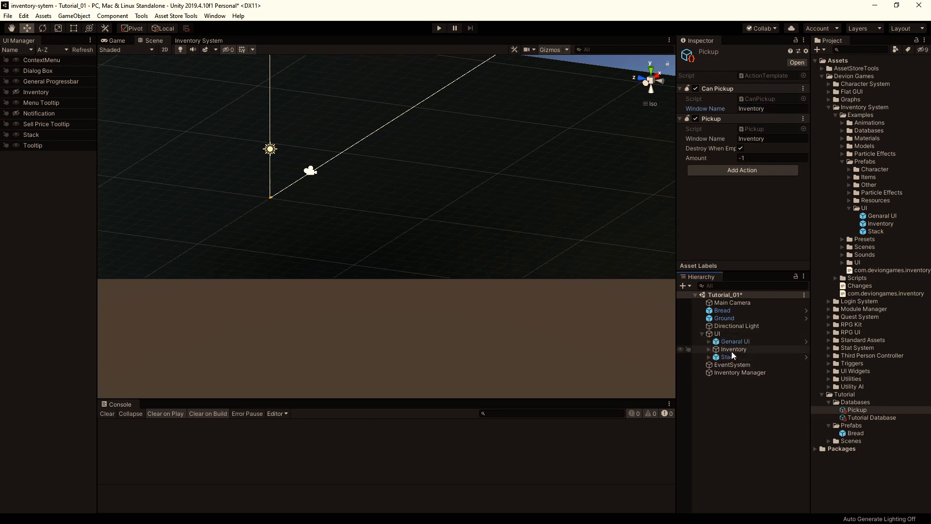
Inspect the Inventory object, reselect Bread, and save the Tutorial_01 scene.
click(733, 349)
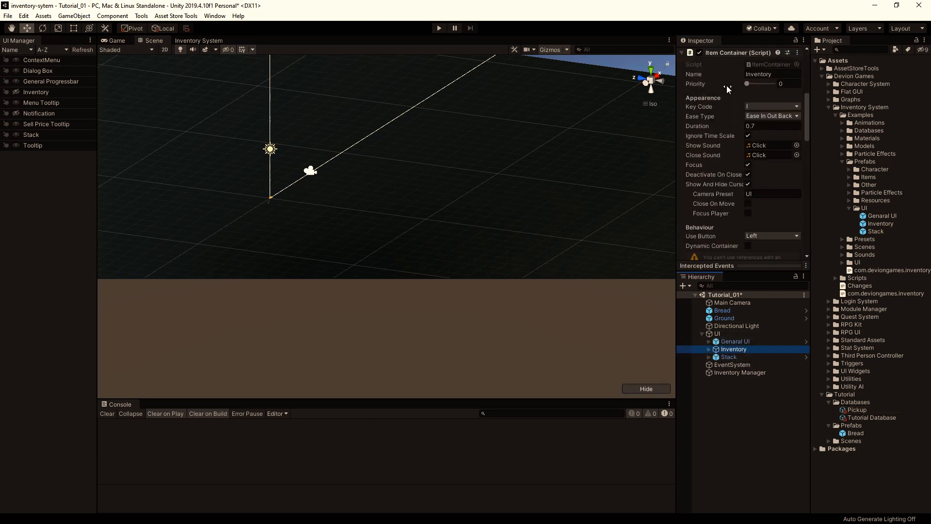
click(772, 74)
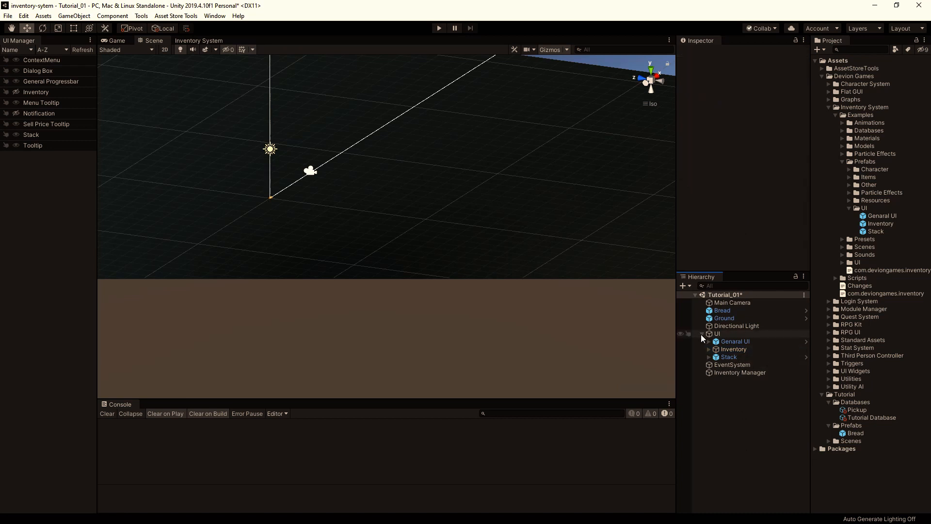
click(722, 310)
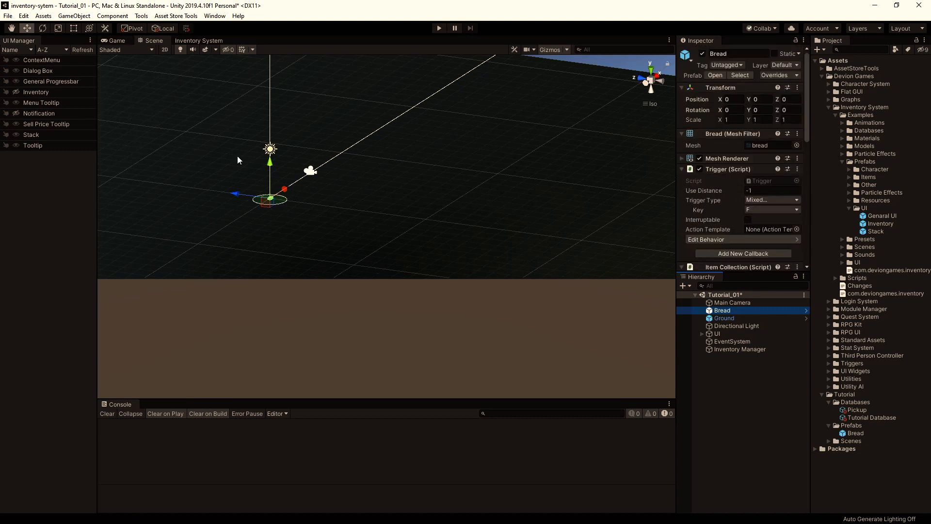
click(8, 16)
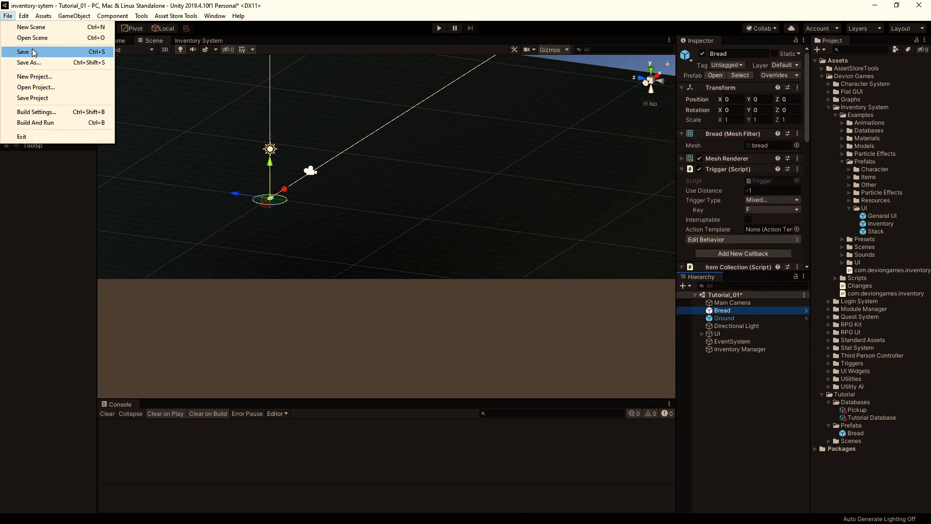
click(23, 52)
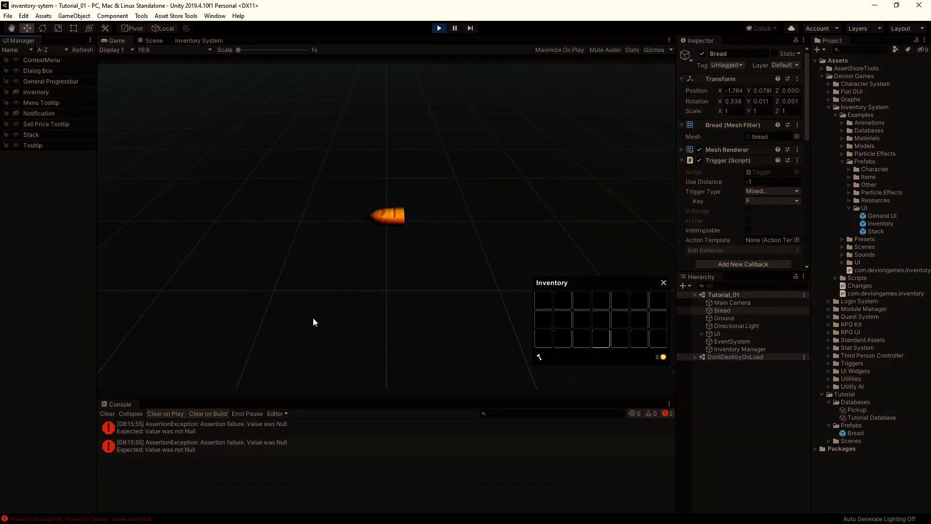
Stop play, set Inventory Manager's Database to Tutorial Database, clear the Console and replay.
click(202, 426)
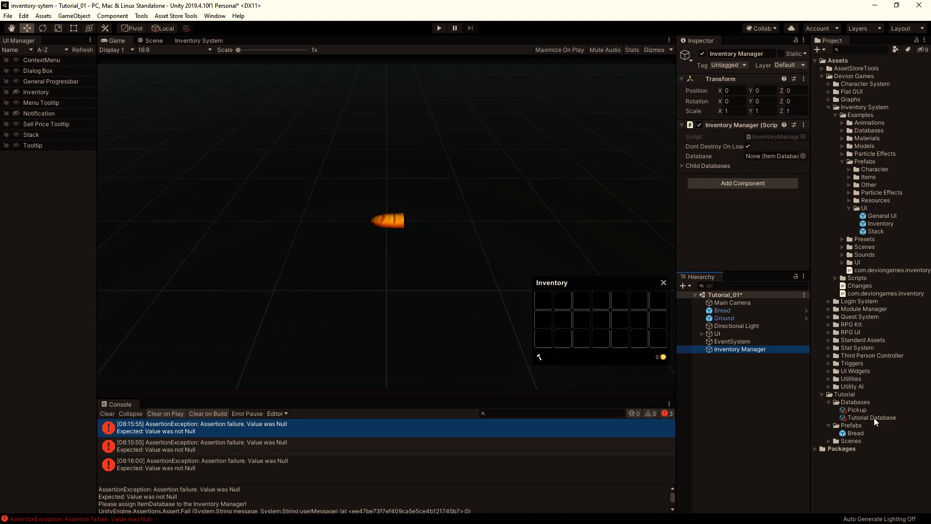
click(772, 156)
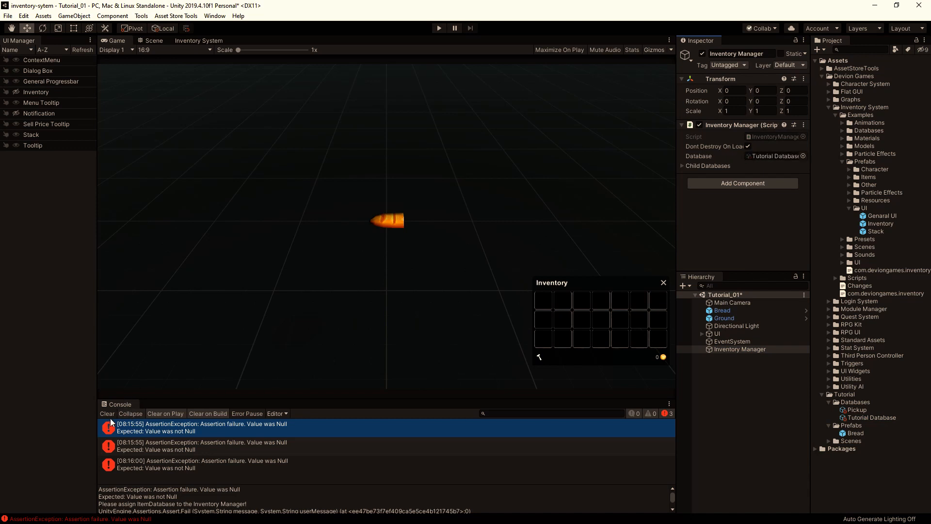
click(438, 28)
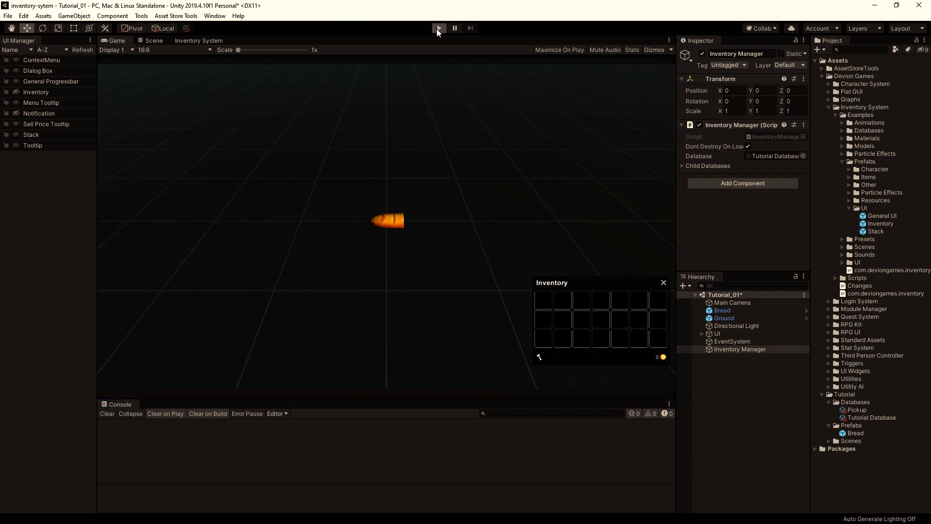
click(438, 29)
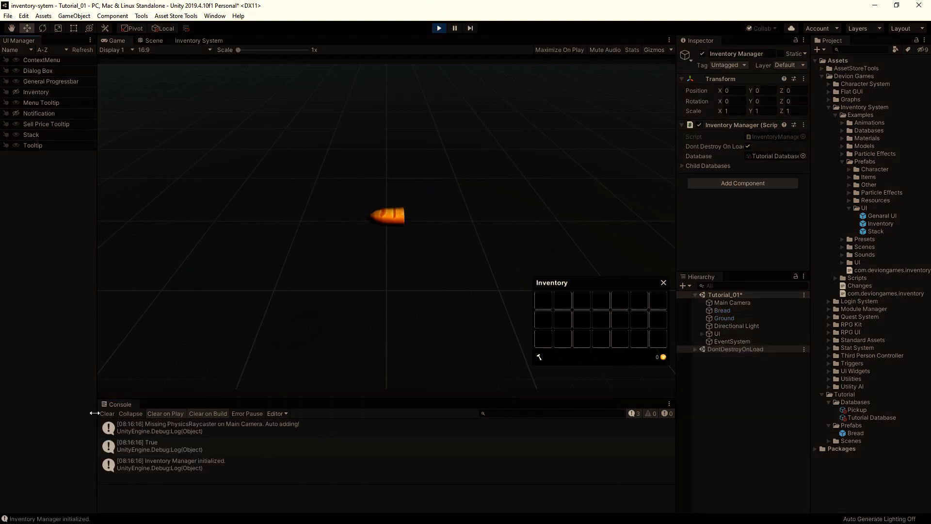
Interact with the Game view to trigger the 'My life is already fairly busy.' messages.
click(107, 413)
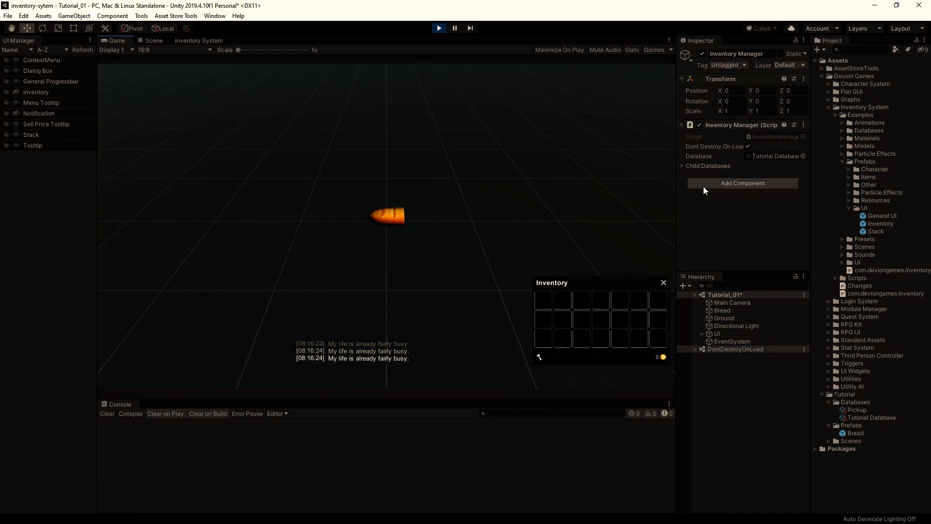
click(730, 309)
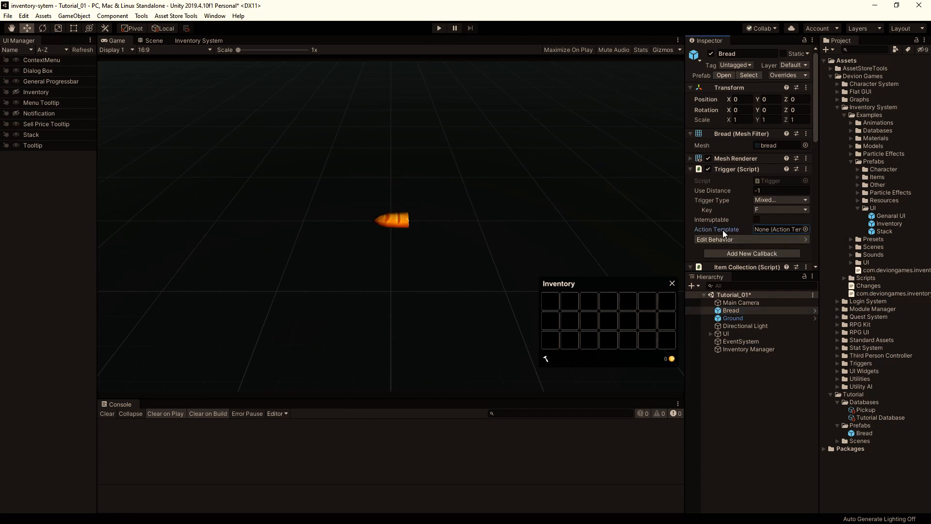
mouse_move(723, 234)
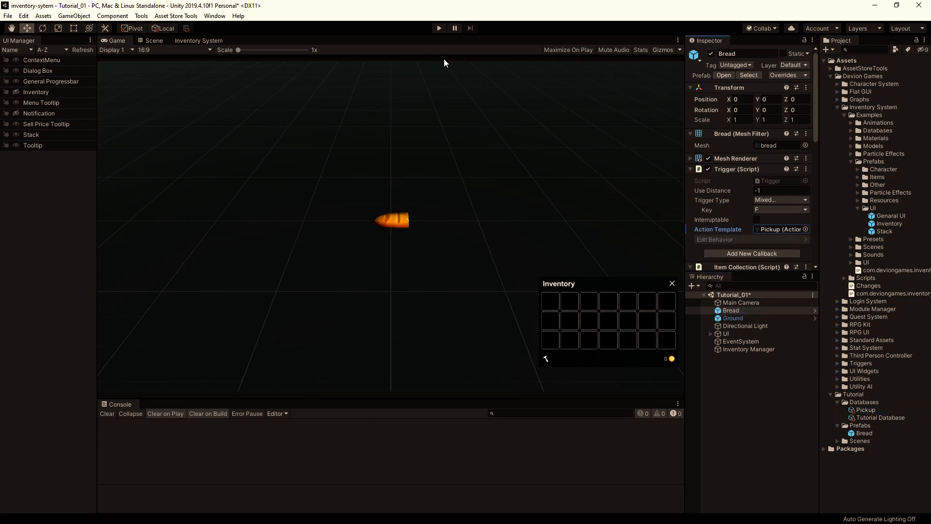
click(784, 75)
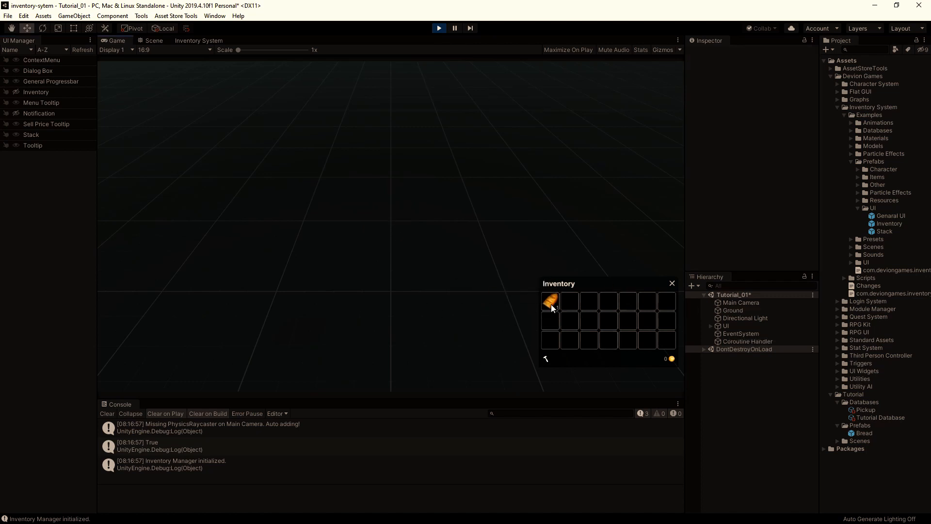
drag(549, 299, 391, 204)
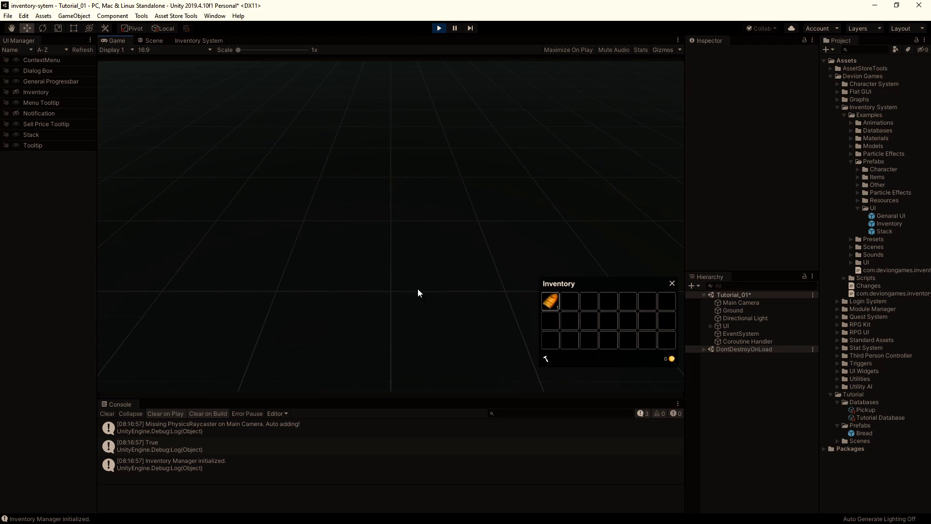
drag(549, 300, 561, 225)
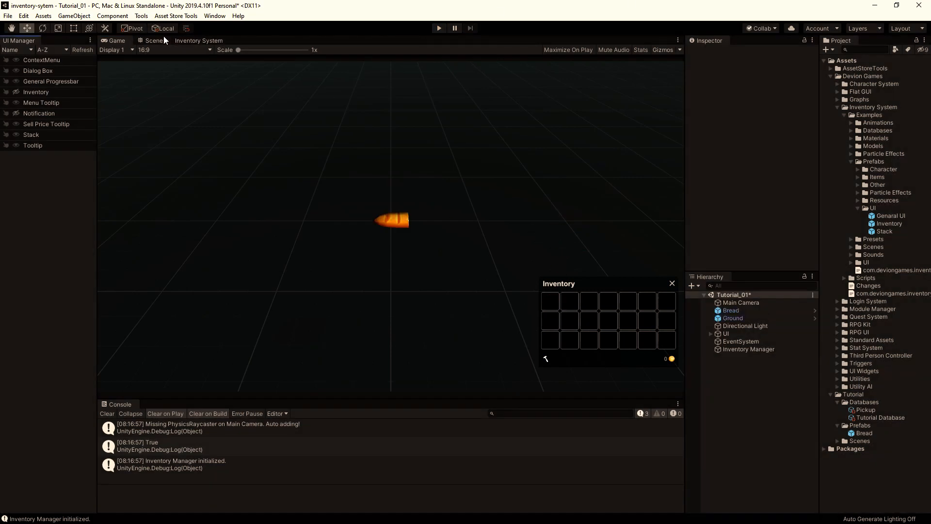
Add a Debug > Log action to Bread with the message 'Hmm this bread is very tasty'.
click(198, 40)
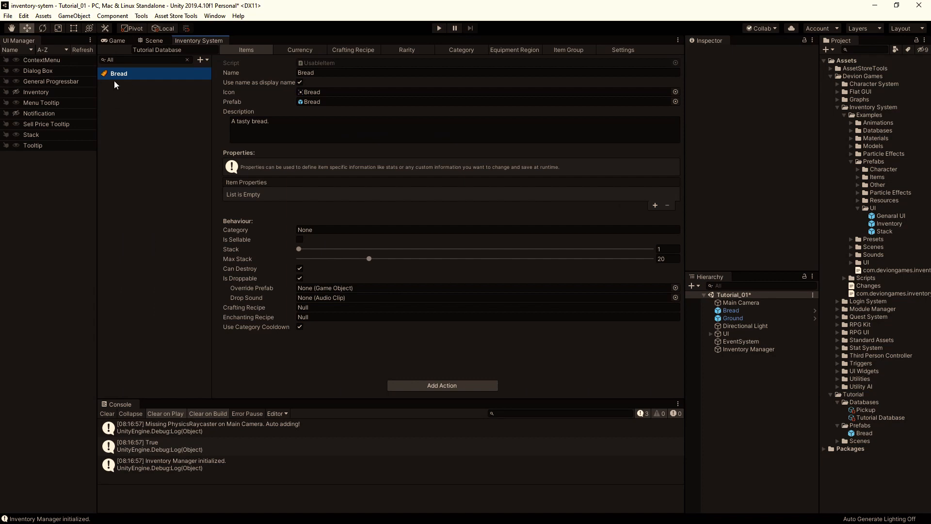
mouse_move(164, 178)
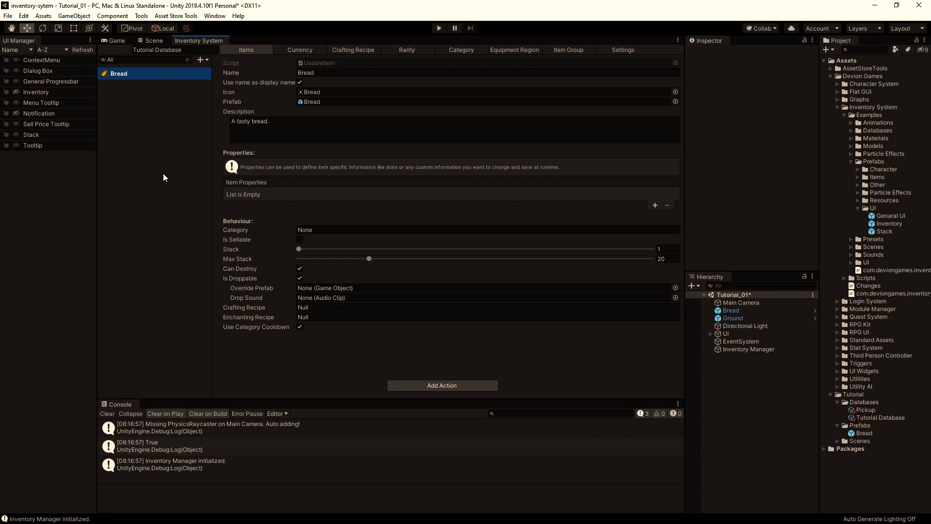
click(442, 384)
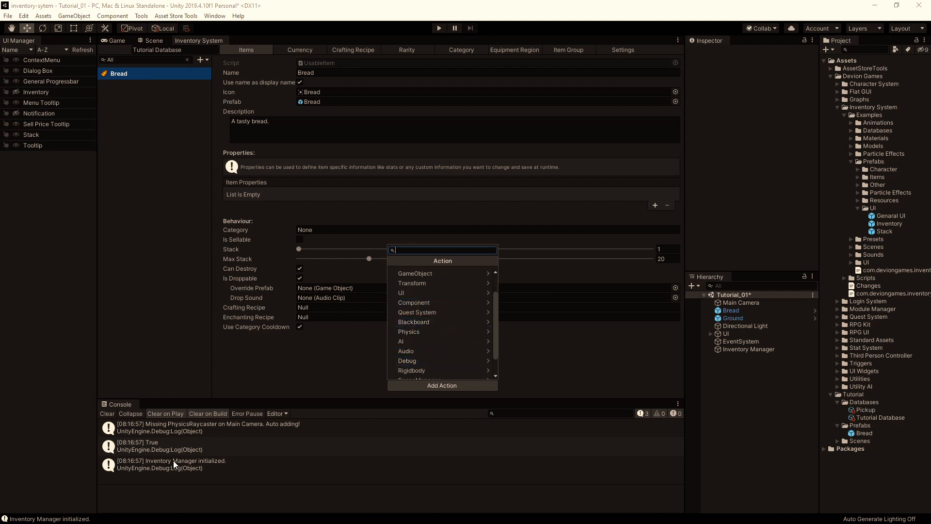
click(407, 360)
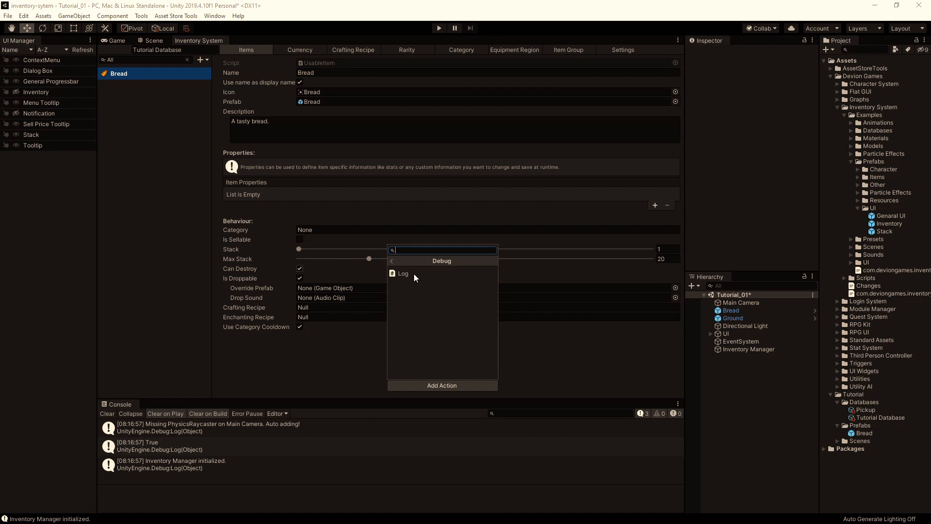
click(403, 273)
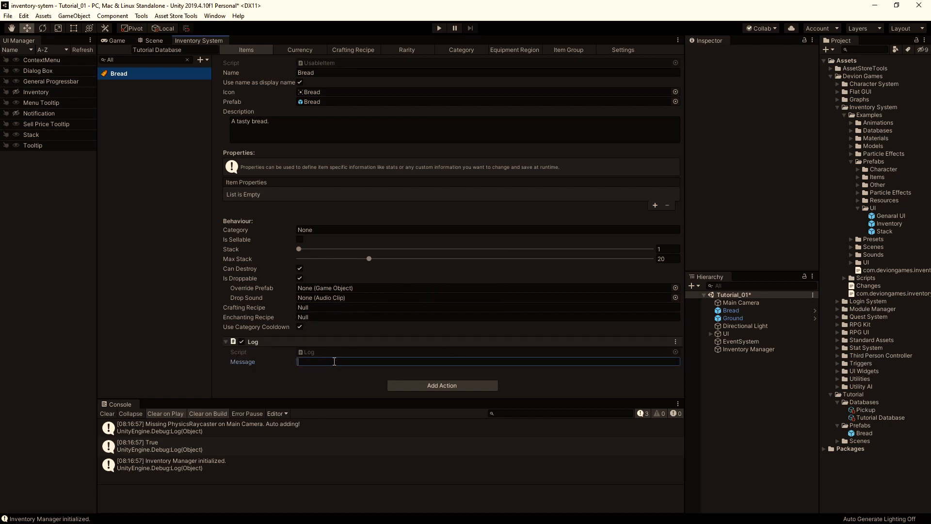
text(Hmm)
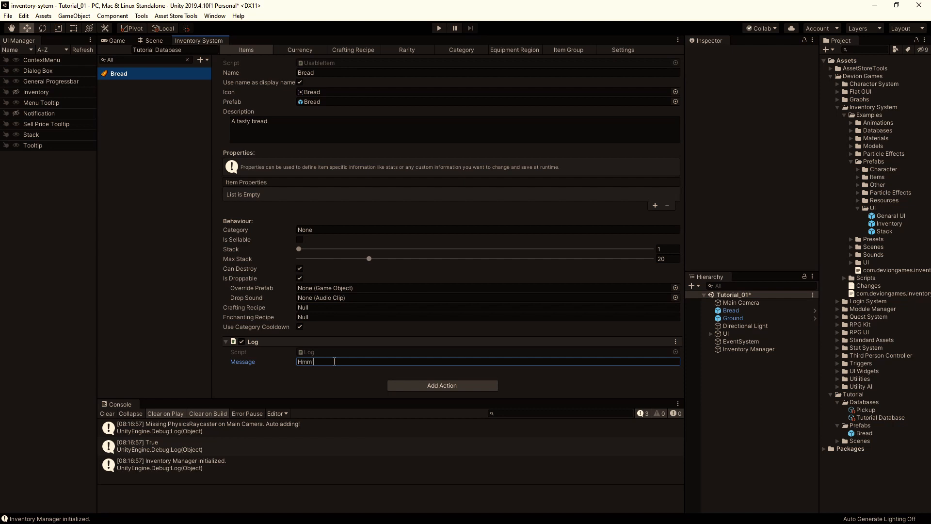
text(this bread is very)
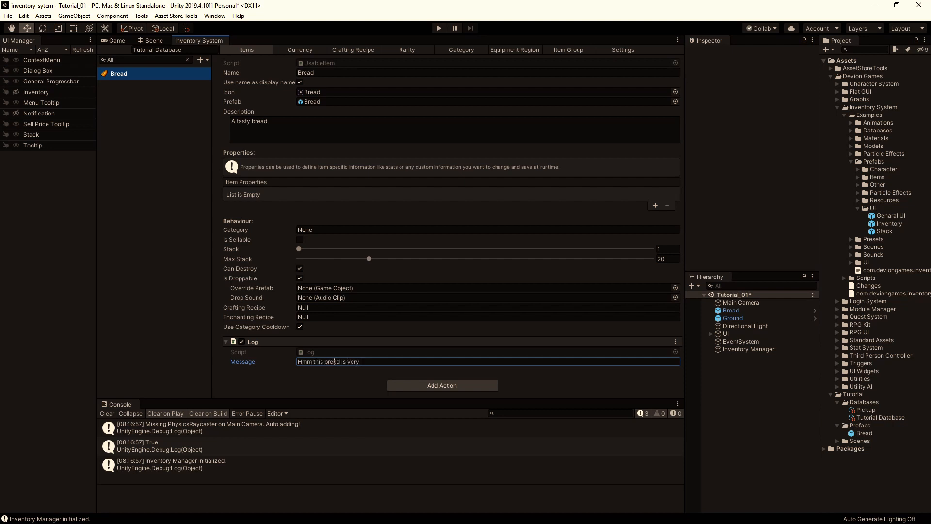
text(tasty)
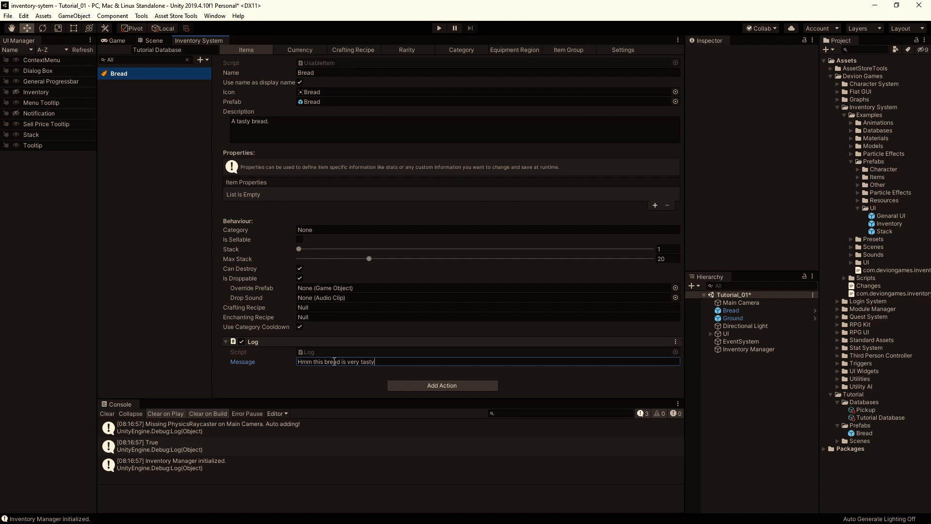
mouse_move(292, 380)
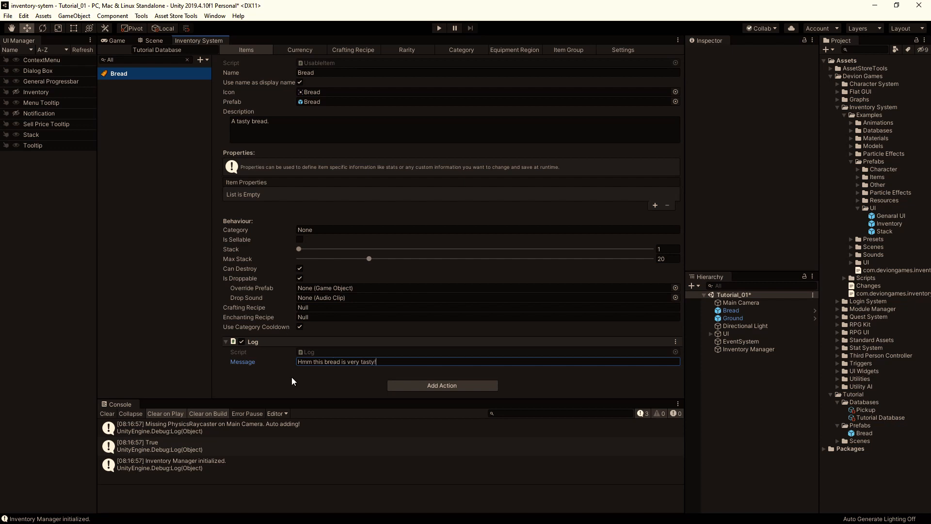
mouse_move(262, 361)
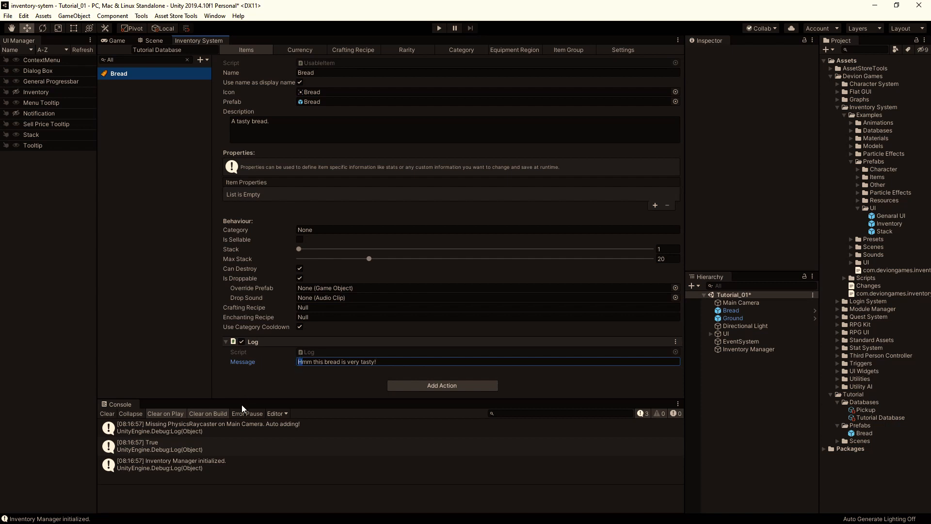
Add a Remove Item action taking 1 Bread from the Inventory window.
click(442, 385)
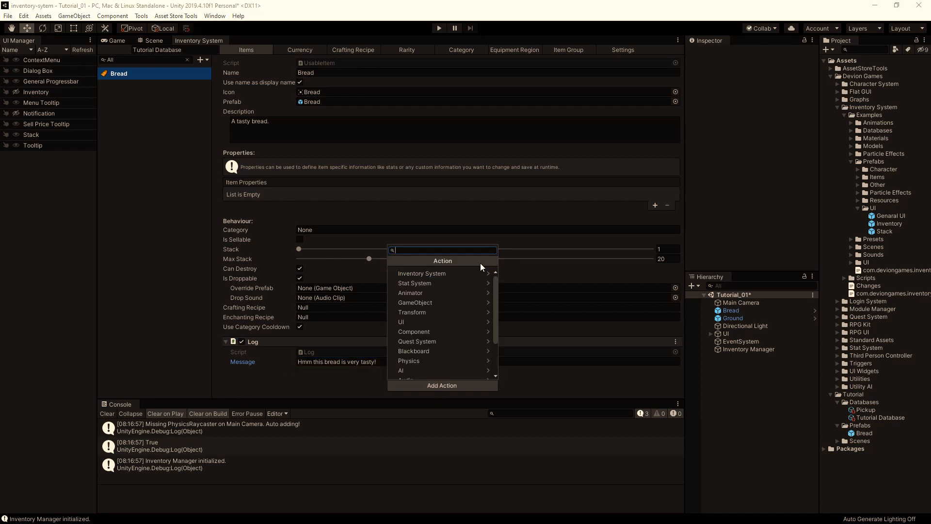
click(421, 273)
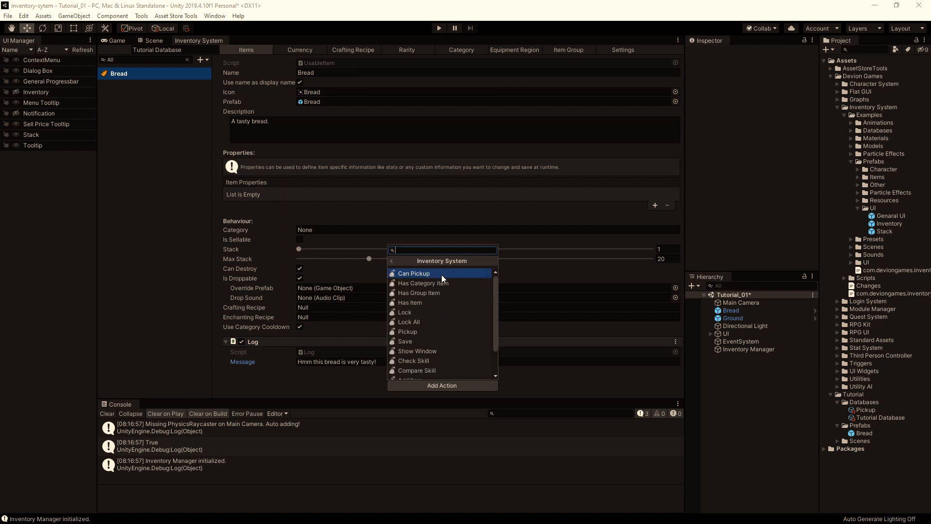
mouse_move(429, 283)
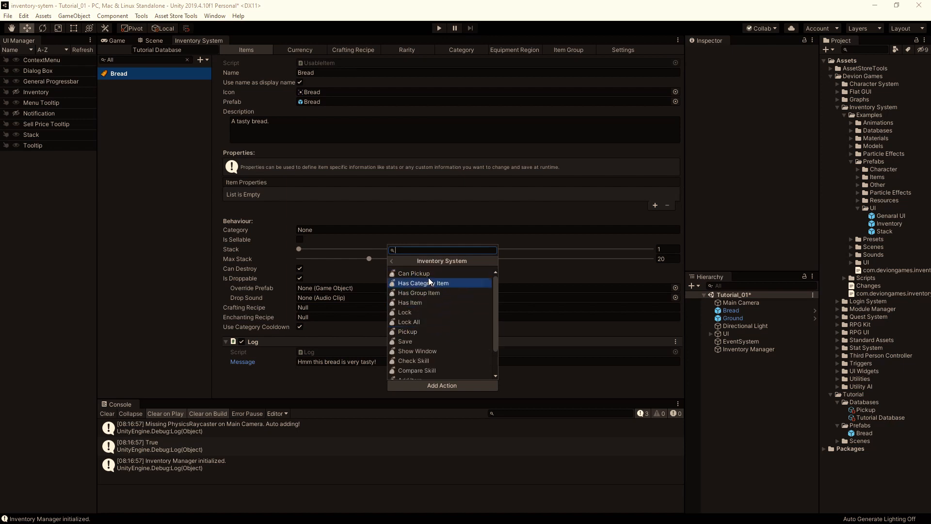
scroll(down, 3)
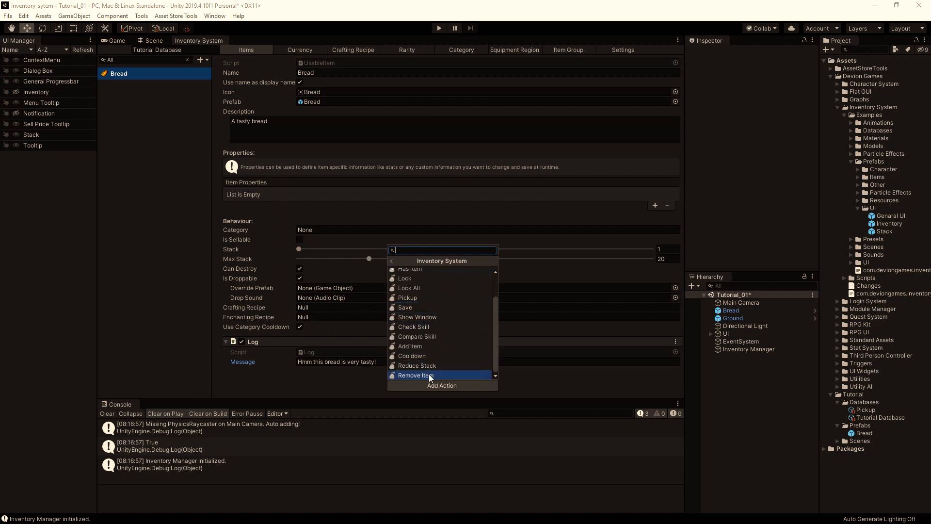
click(416, 375)
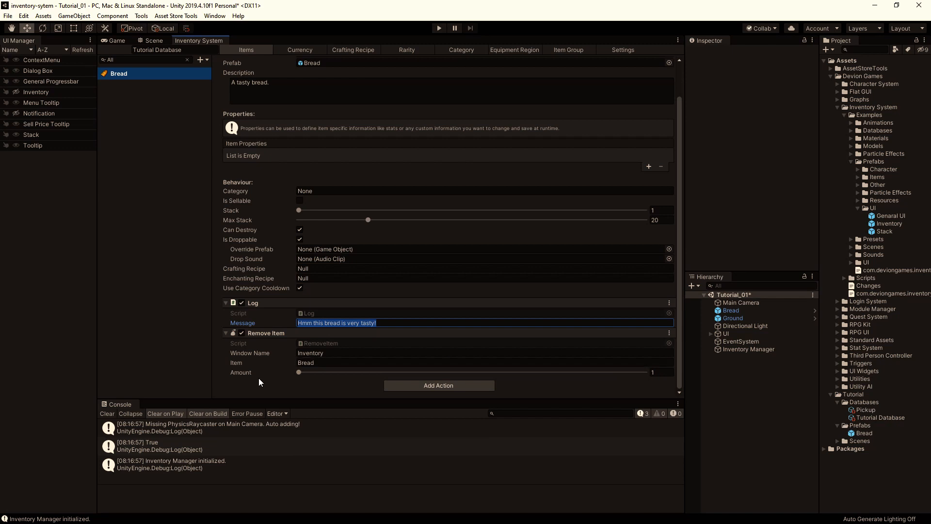
mouse_move(616, 377)
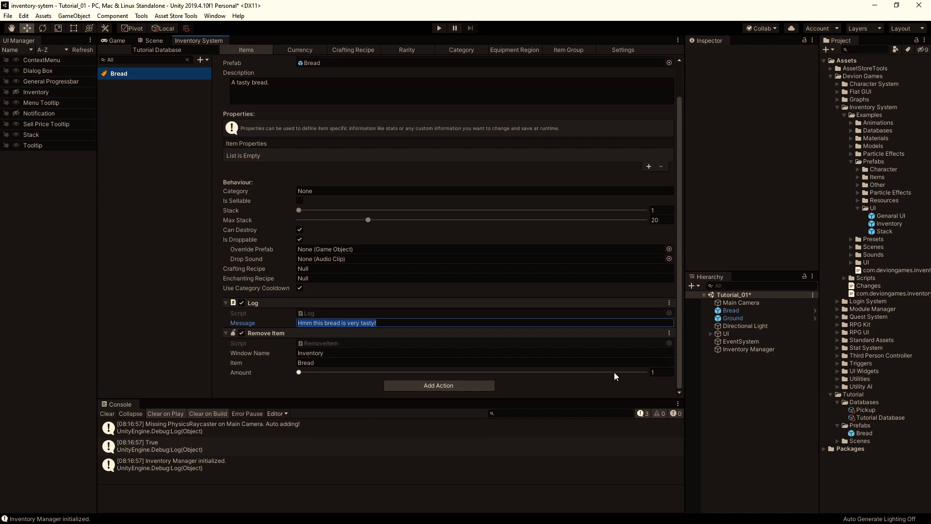
mouse_move(132, 102)
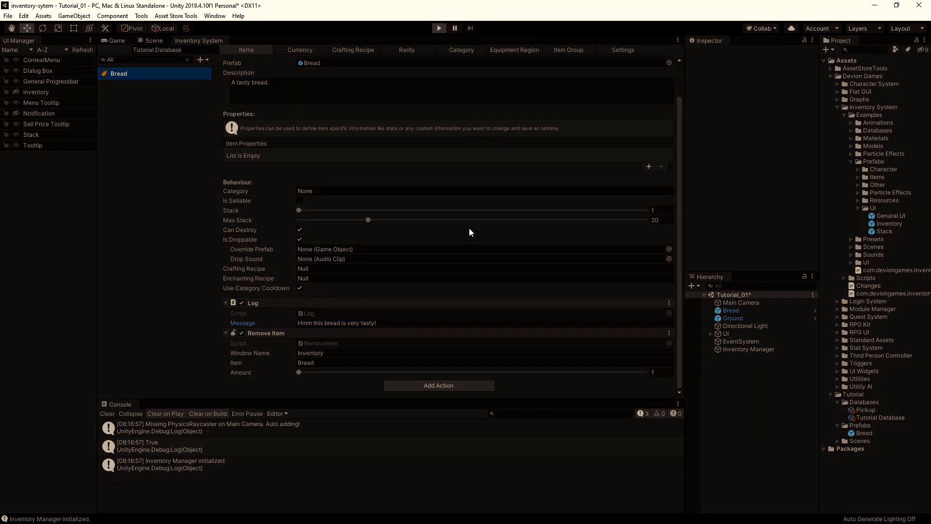
Play the scene, pick up the Bread, then use it from the Inventory slot.
click(439, 28)
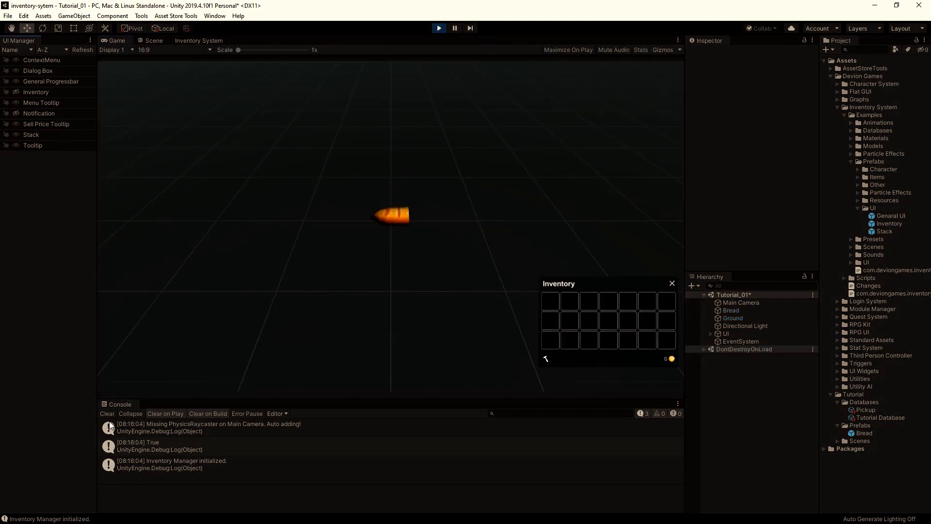
click(391, 214)
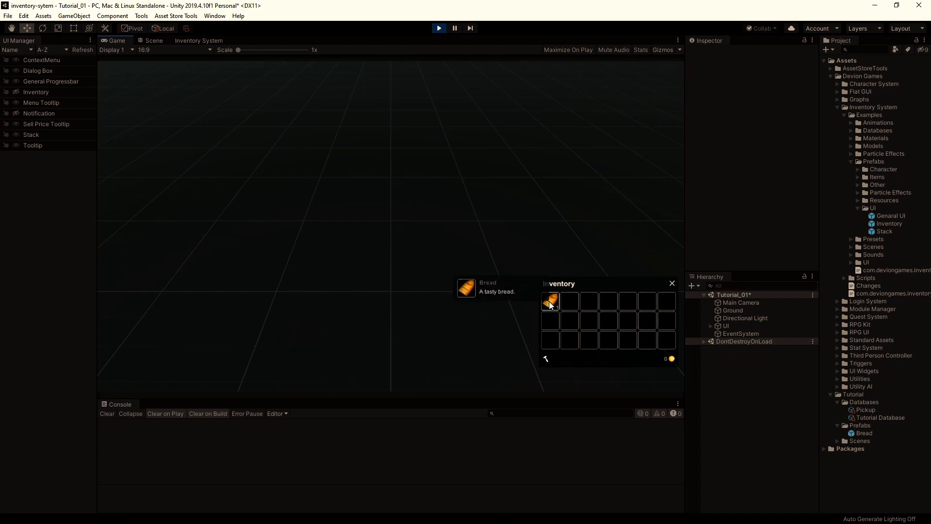
click(550, 300)
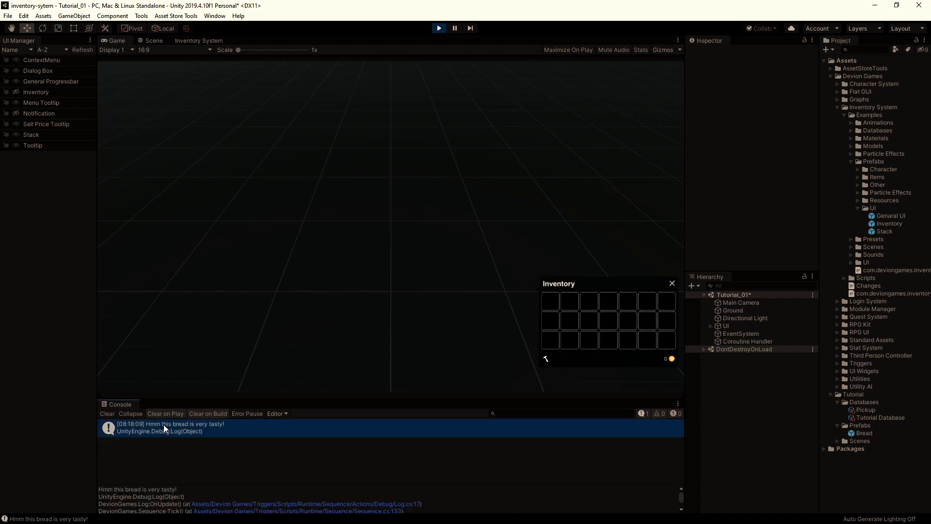